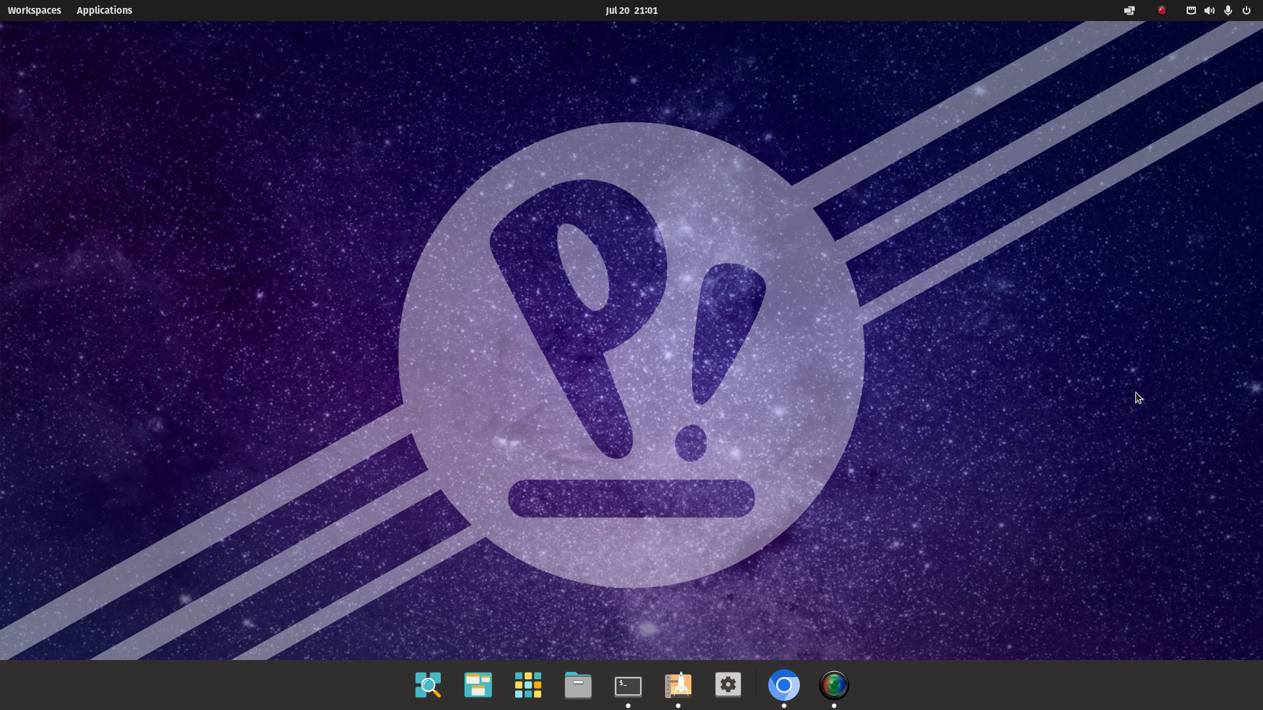
{"action": "mouse_move", "coordinate": [923, 289]}
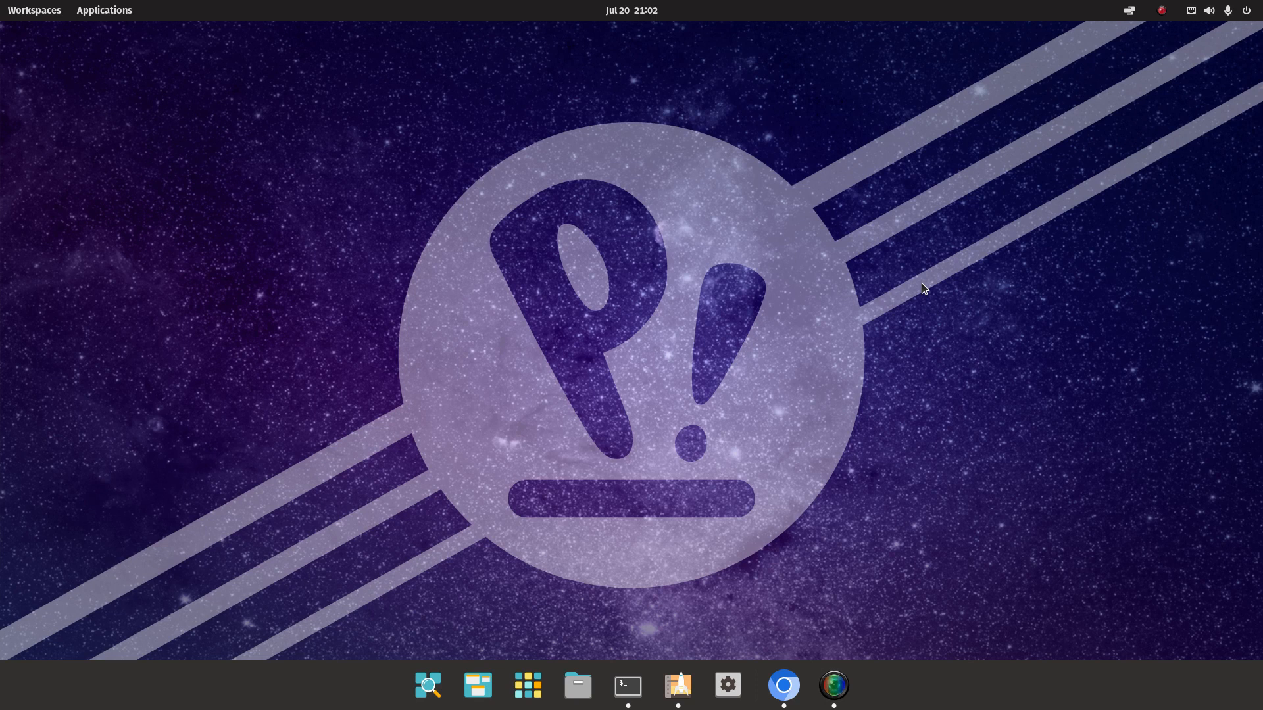
{"action": "mouse_move", "coordinate": [715, 602]}
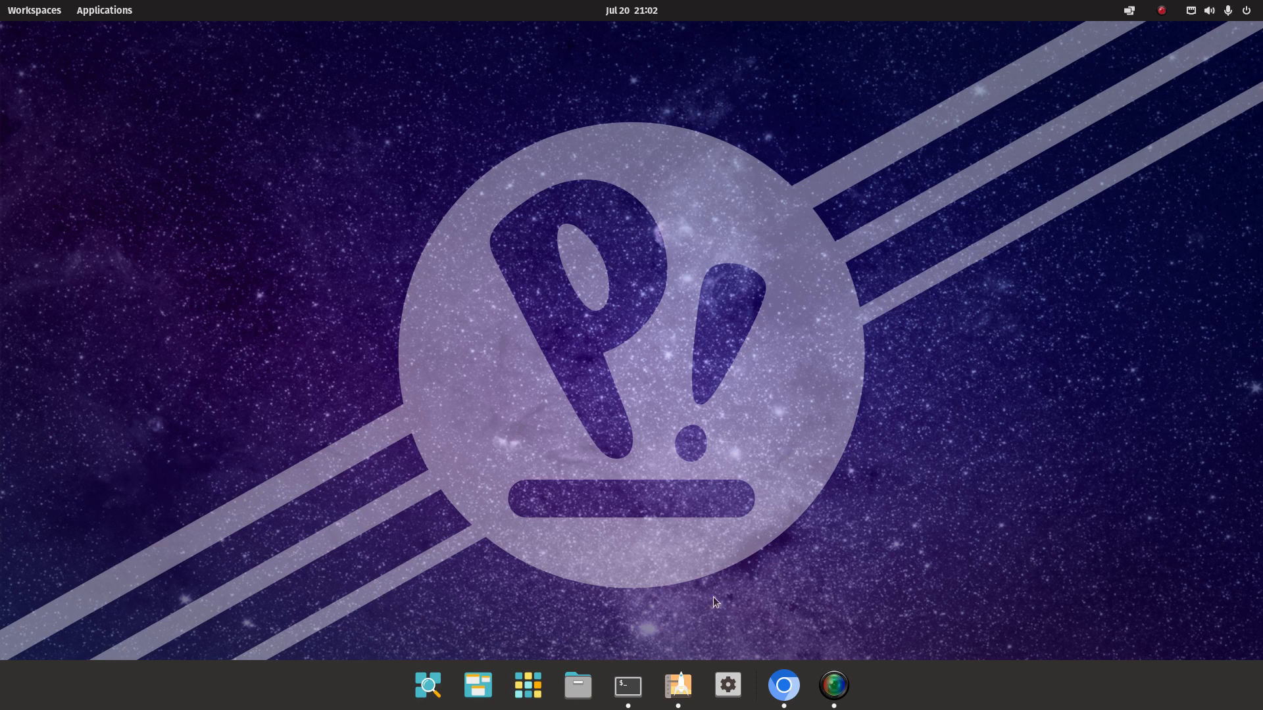
Open pop.system76.com, read the Raspberry Pi 4 Tech Preview download note, then dismiss it
{"action": "left_click", "coordinate": [782, 686]}
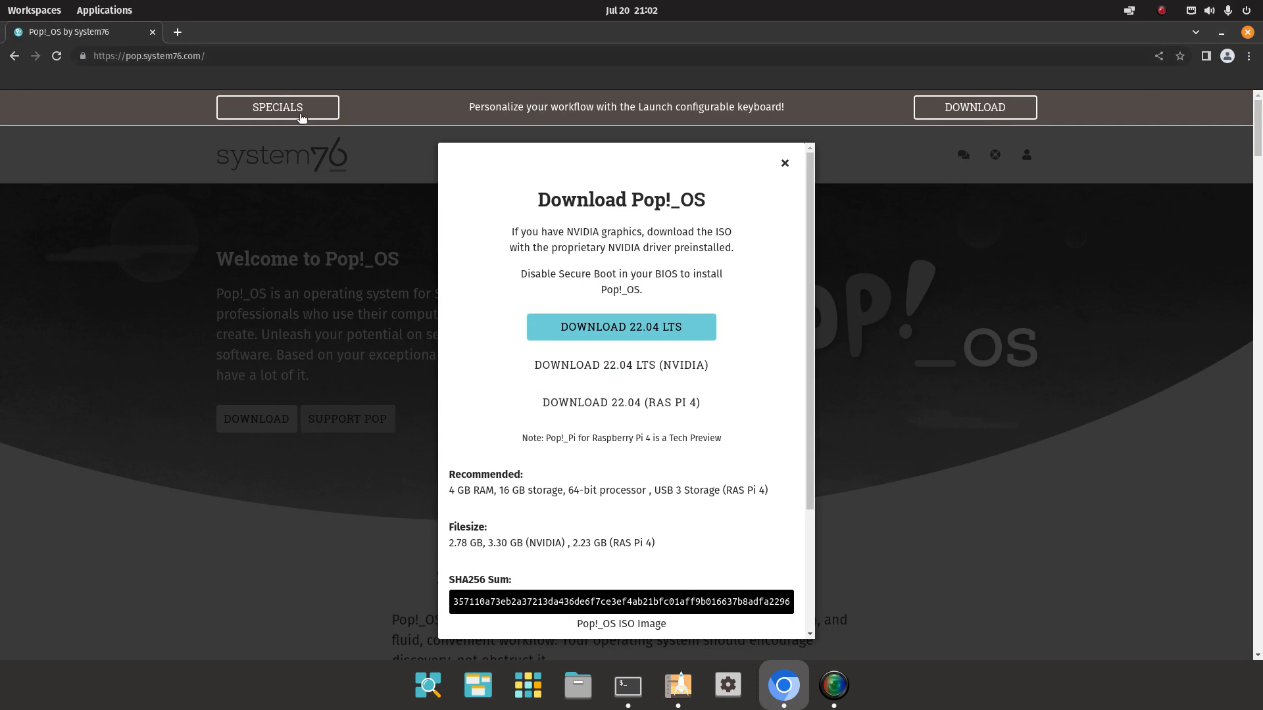
{"action": "mouse_move", "coordinate": [252, 424]}
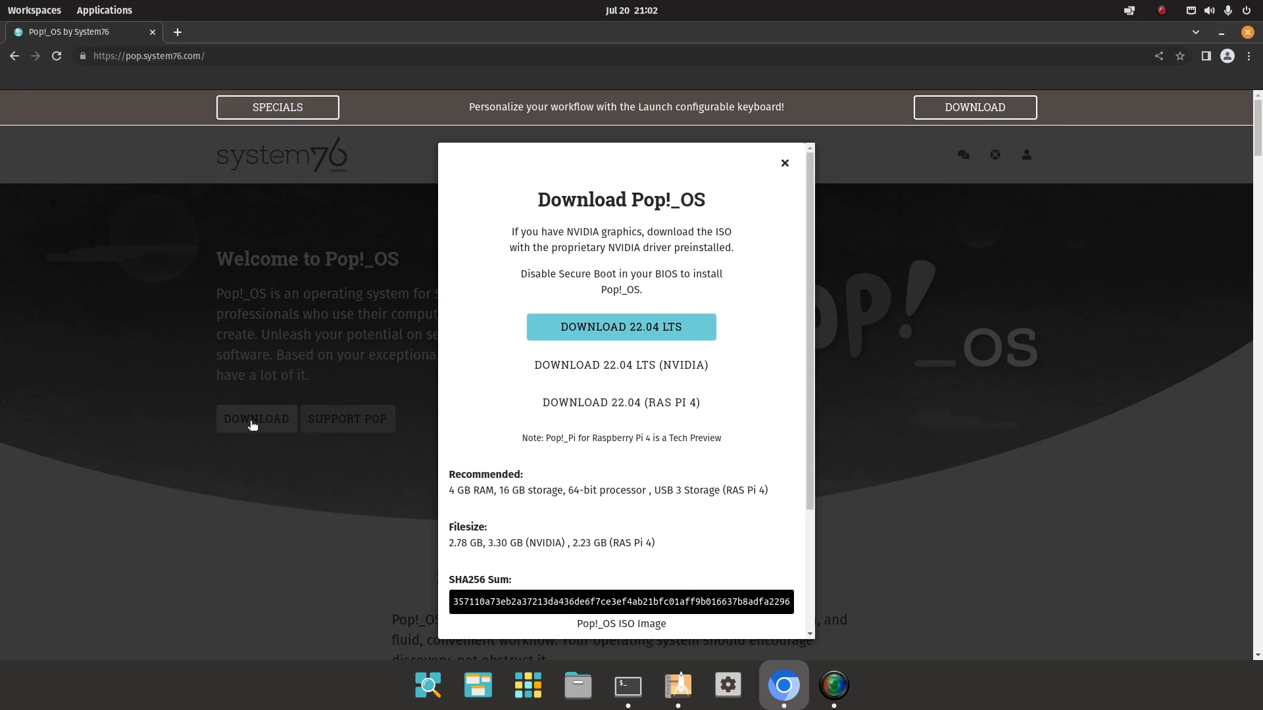
{"action": "mouse_move", "coordinate": [620, 402]}
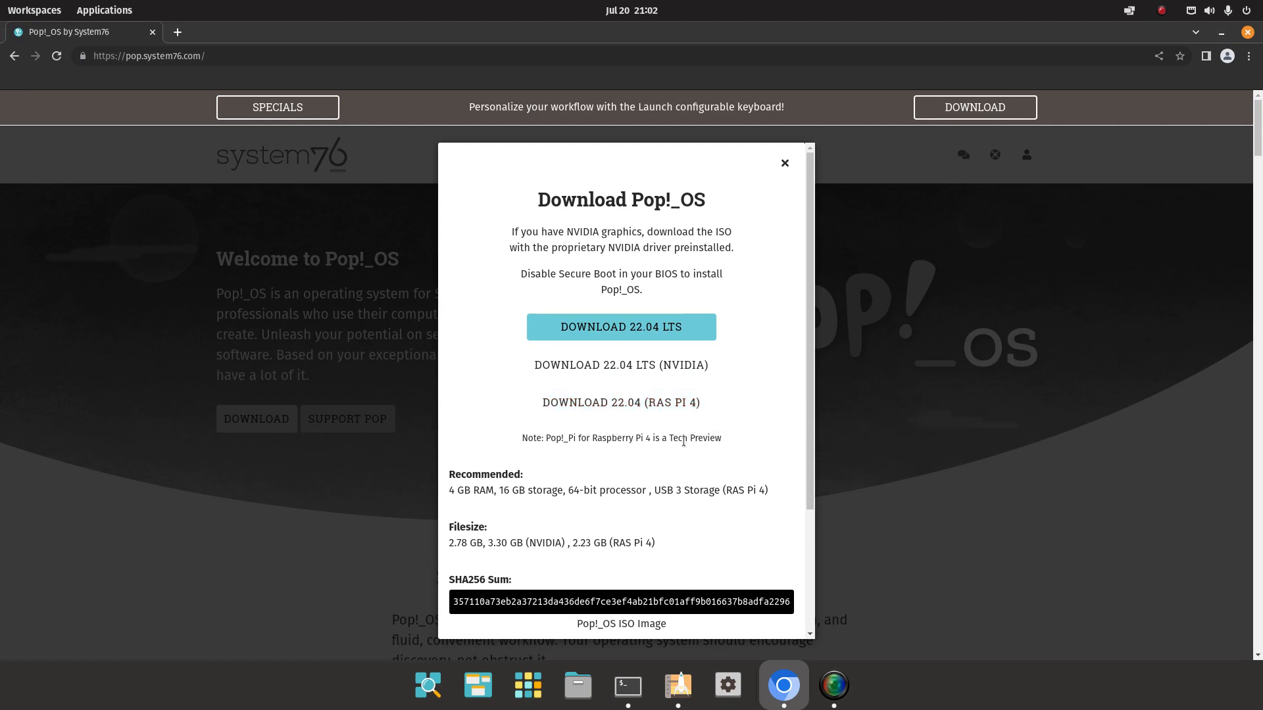
{"action": "double_click", "coordinate": [695, 438]}
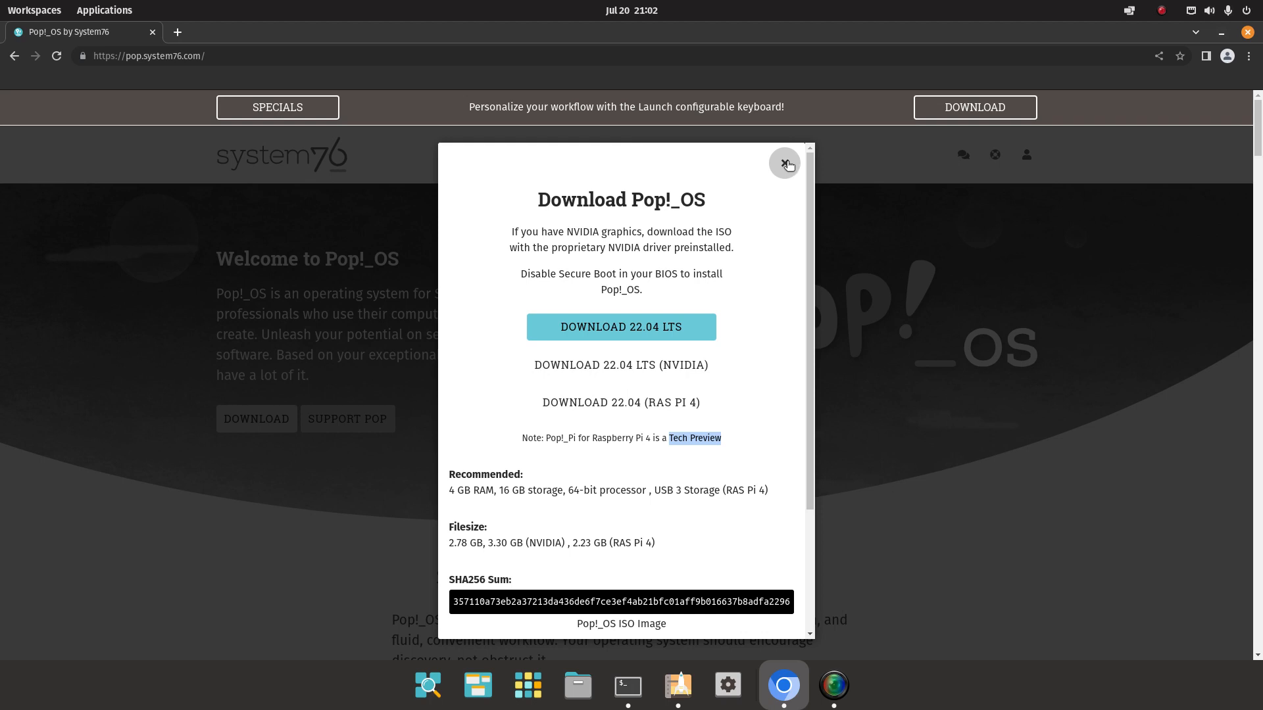
{"action": "left_click", "coordinate": [785, 165]}
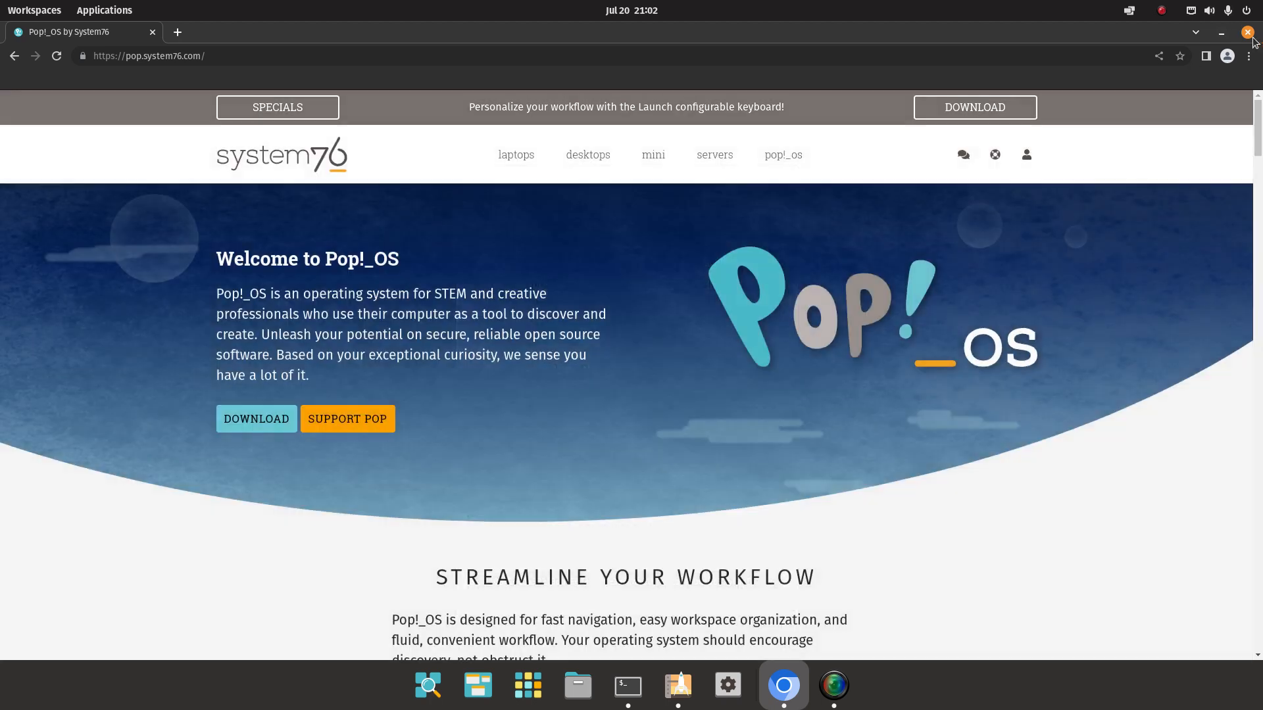
Close the browser window to leave the empty desktop
{"action": "left_click", "coordinate": [1247, 33]}
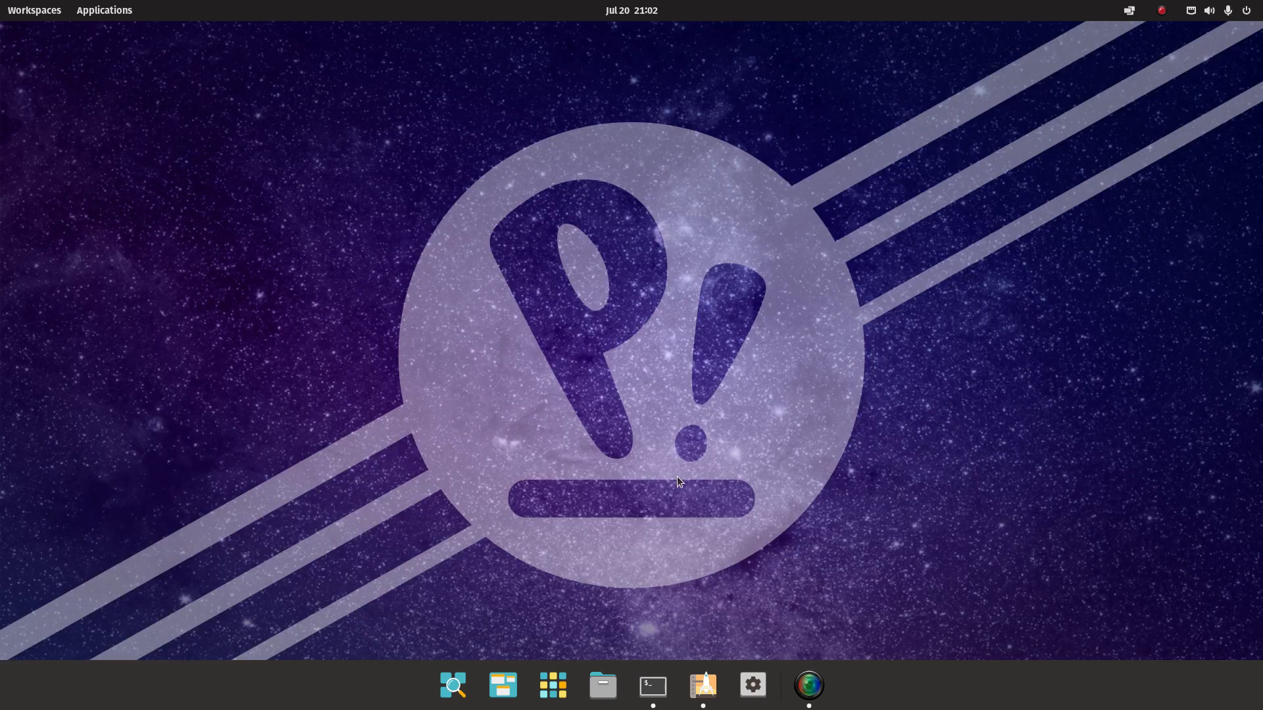
{"action": "mouse_move", "coordinate": [603, 685]}
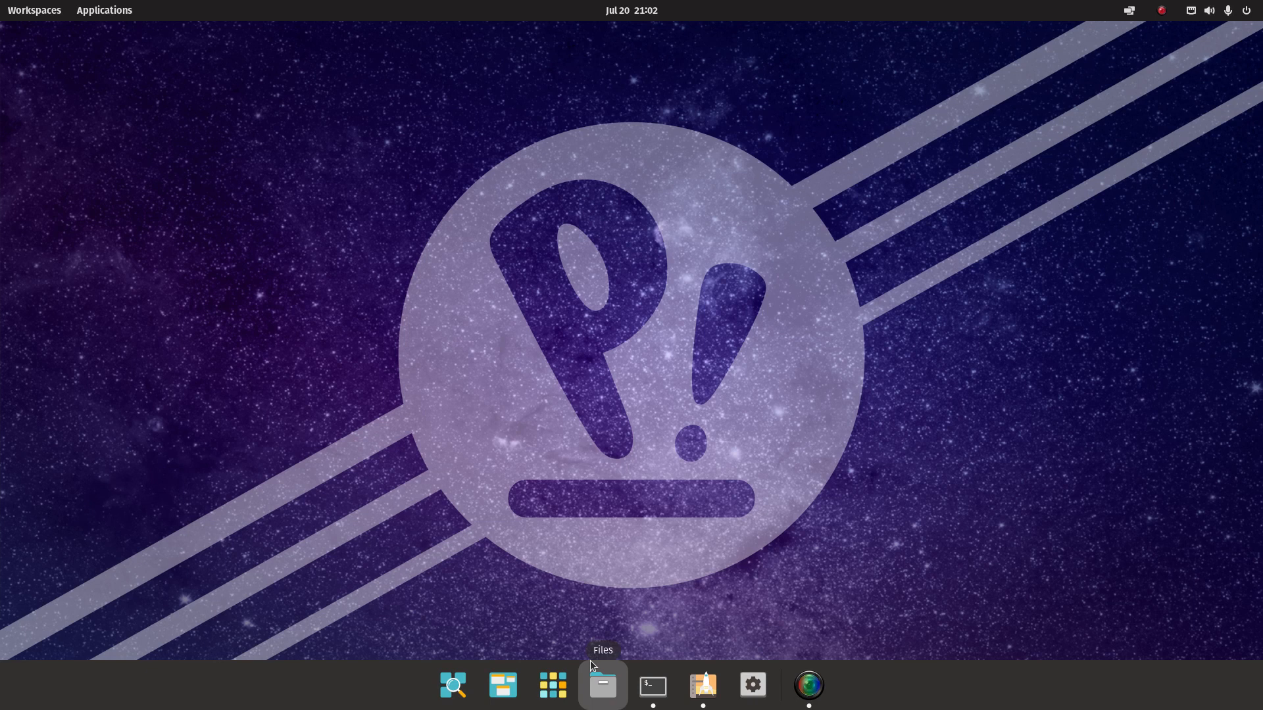
{"action": "mouse_move", "coordinate": [654, 566]}
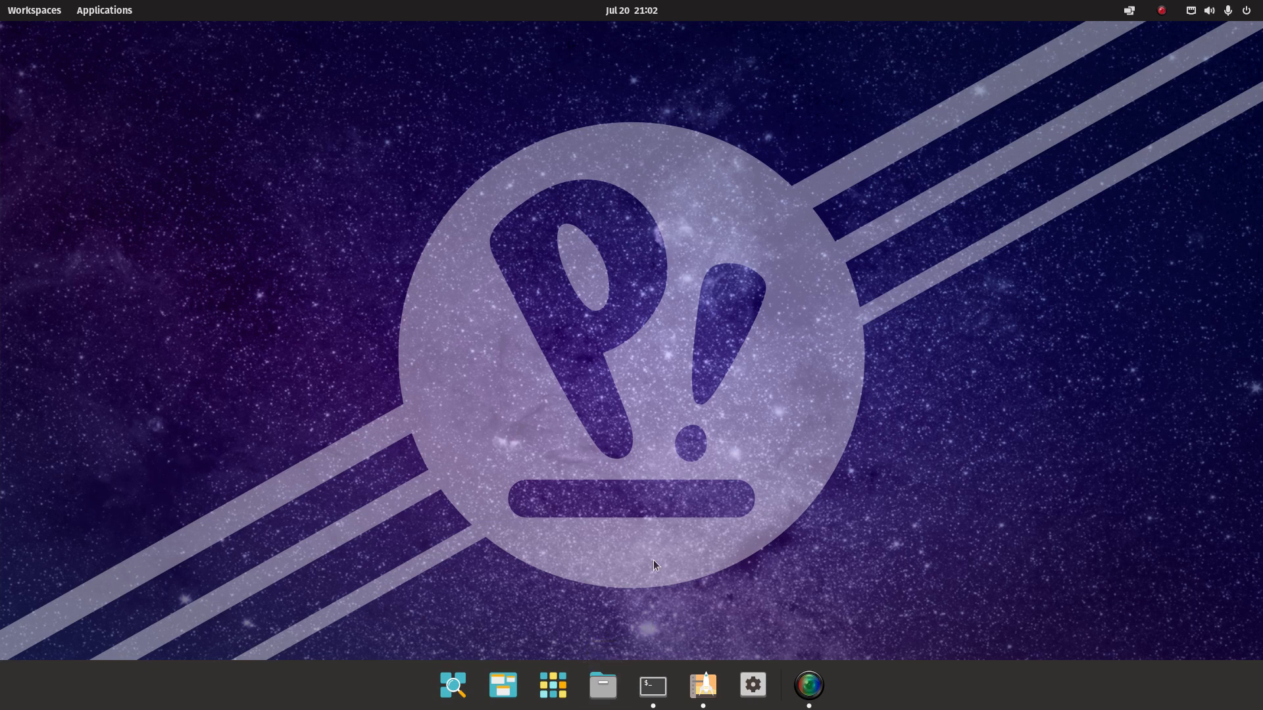
{"action": "mouse_move", "coordinate": [614, 620]}
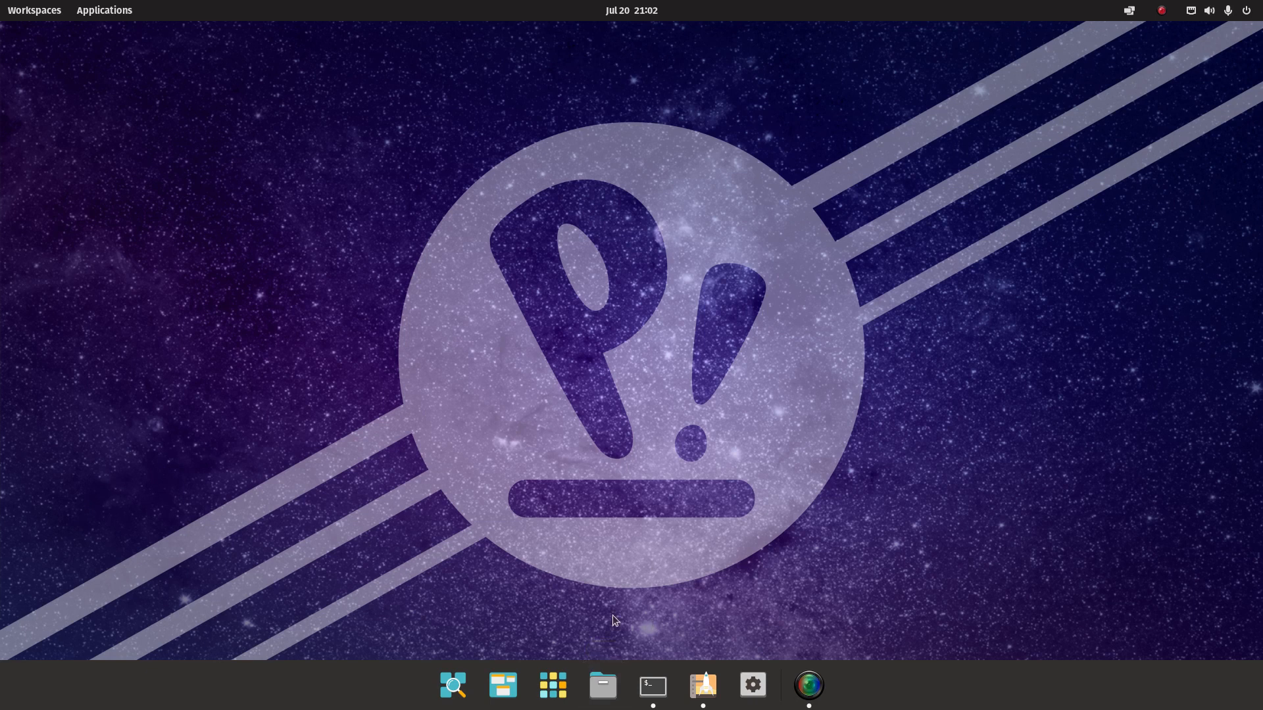
Run uname -a in a new Terminal, showing a 5.15 raspi kernel on aarch64
{"action": "left_click", "coordinate": [653, 686]}
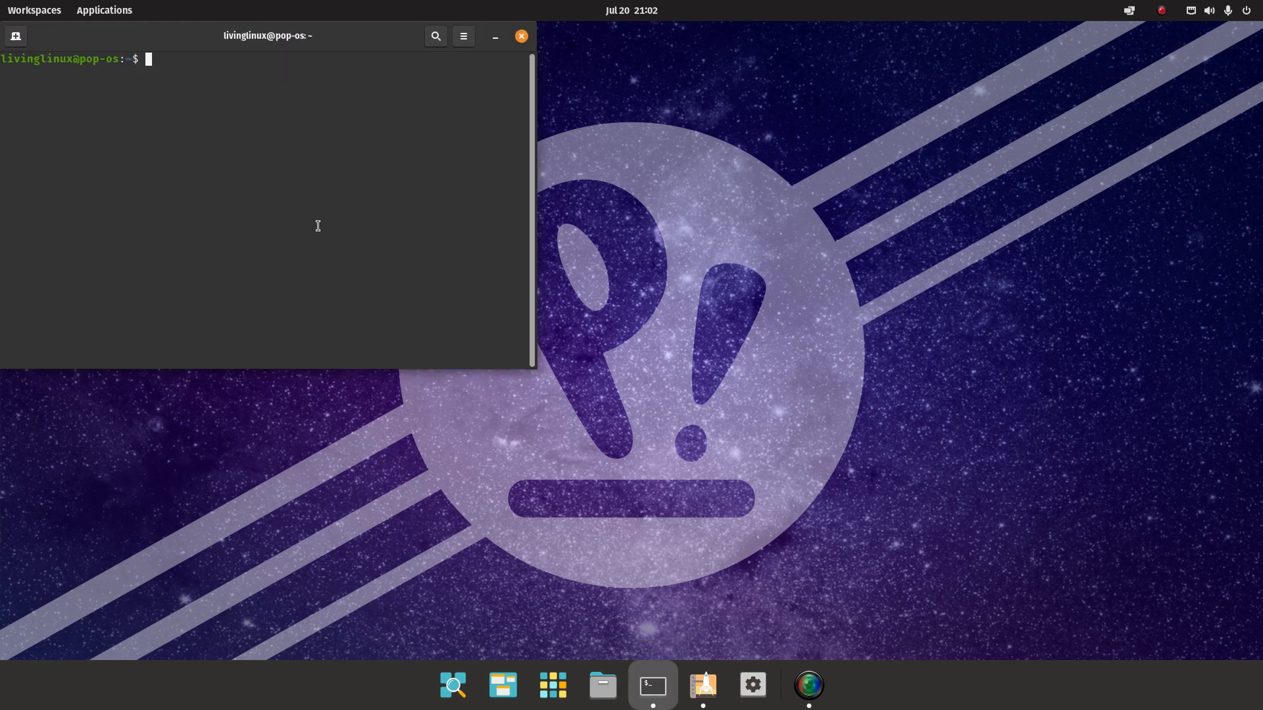
{"action": "mouse_move", "coordinate": [317, 220]}
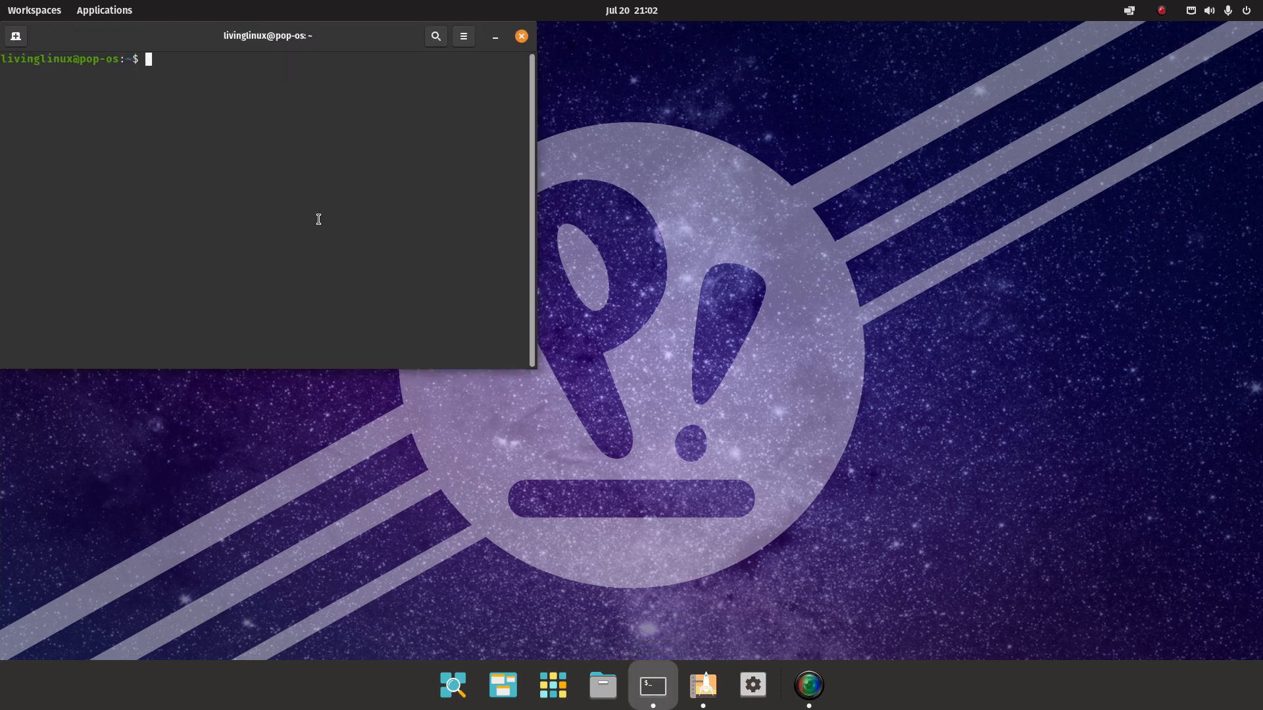
{"action": "type", "text": "uname -a"}
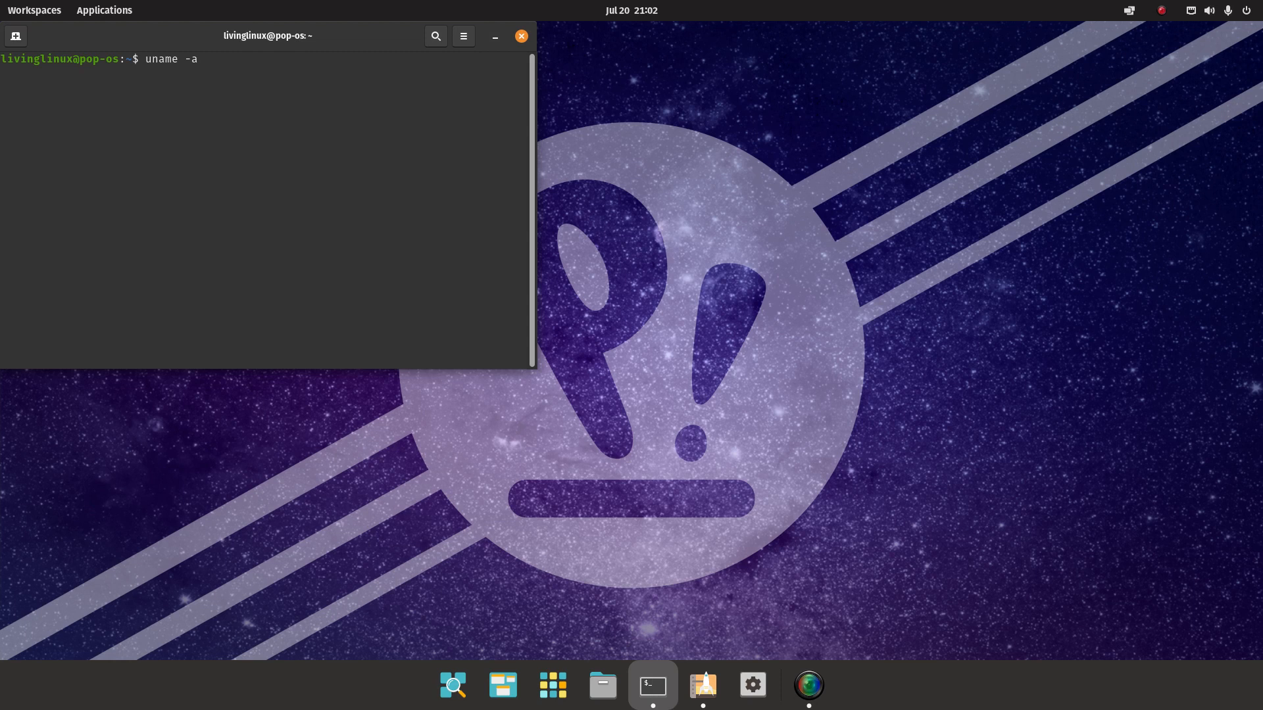
{"action": "key", "text": "Return"}
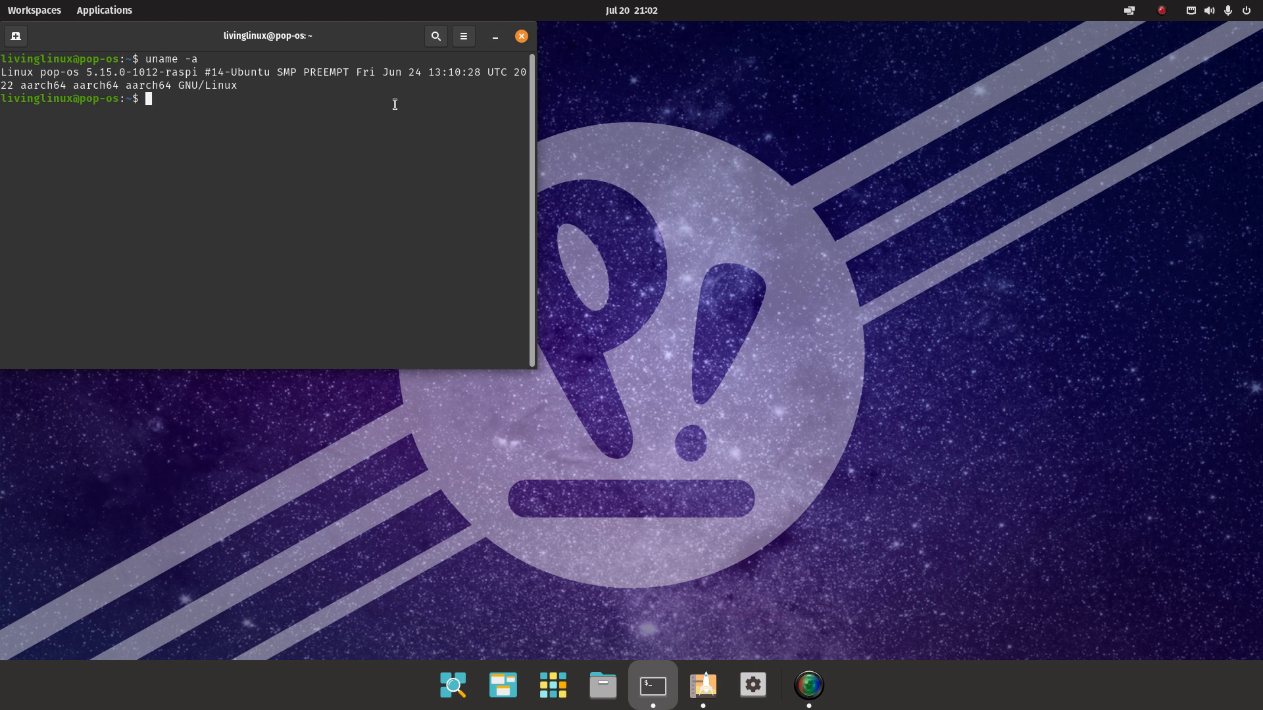
{"action": "mouse_move", "coordinate": [421, 88]}
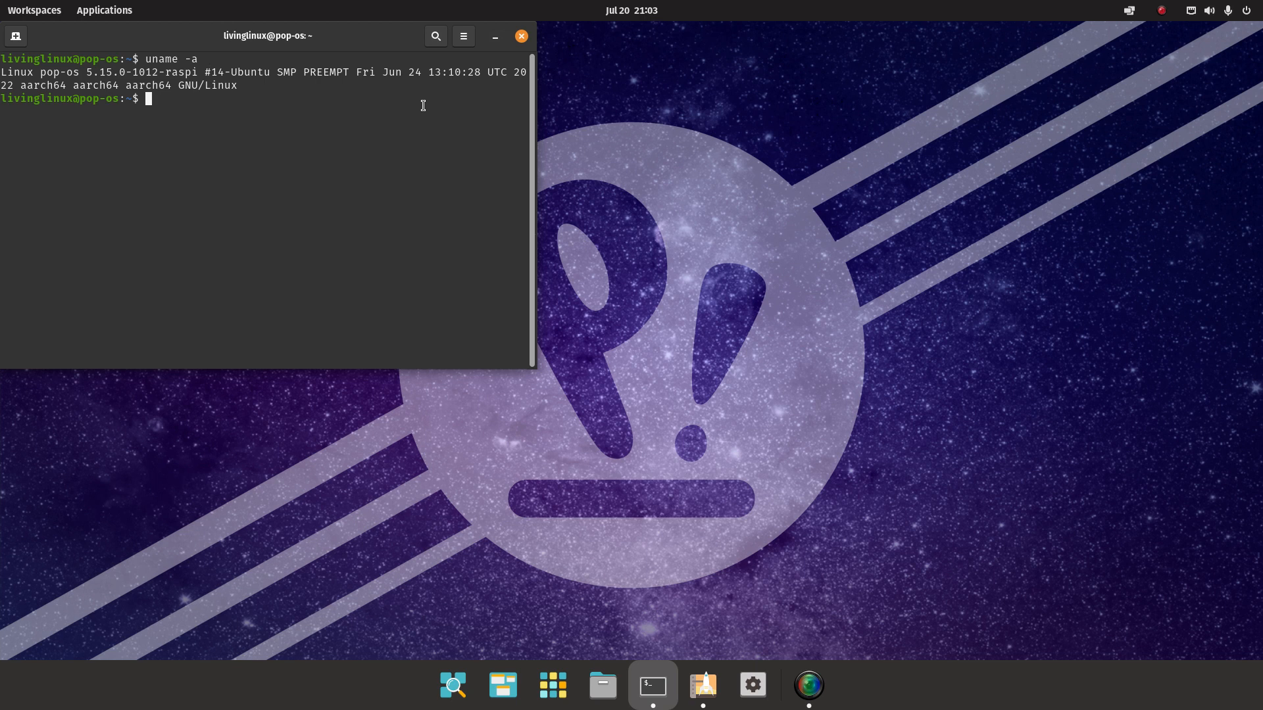
{"action": "mouse_move", "coordinate": [137, 91]}
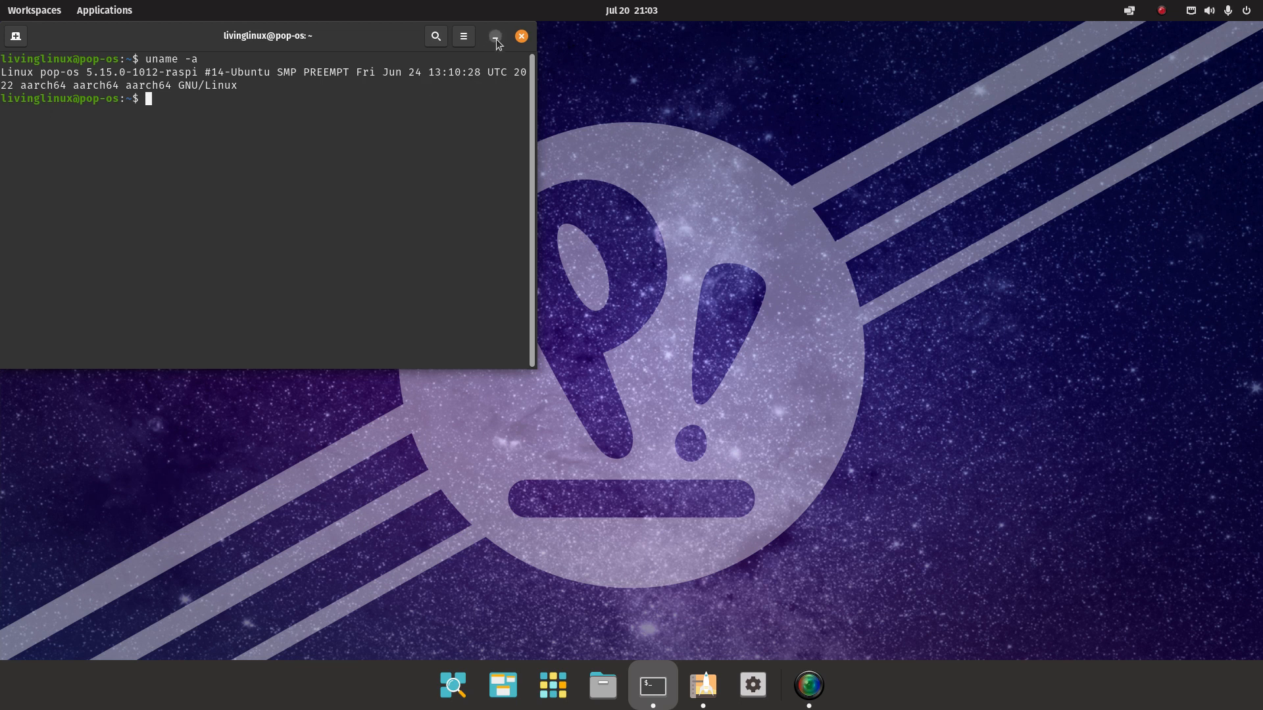
Minimize the Terminal and open the System folder in the application library
{"action": "left_click", "coordinate": [496, 36]}
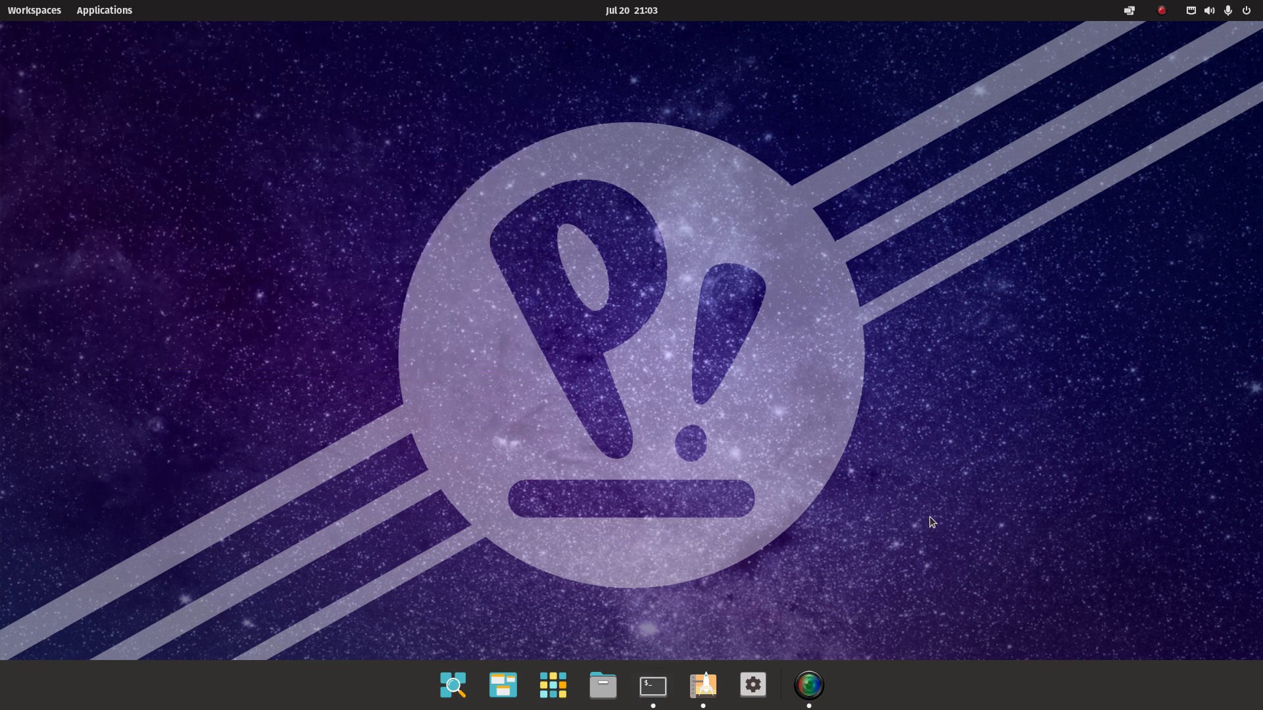
{"action": "mouse_move", "coordinate": [868, 655]}
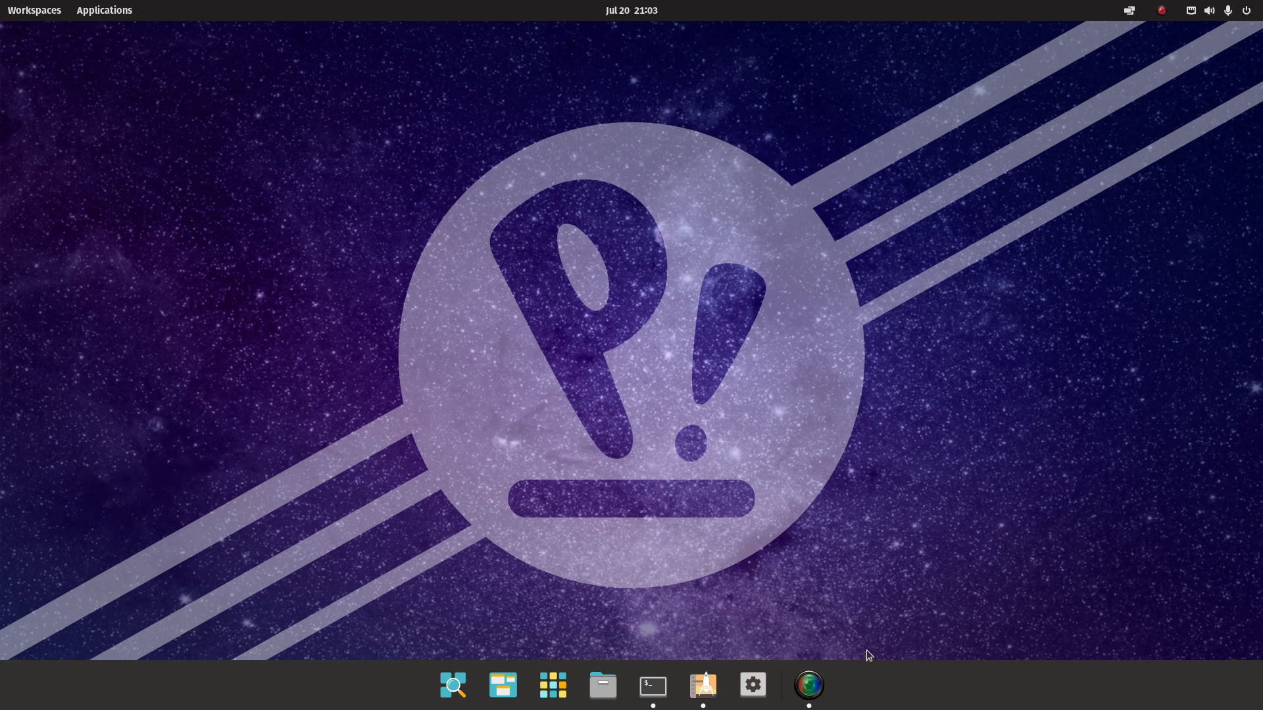
{"action": "mouse_move", "coordinate": [553, 685]}
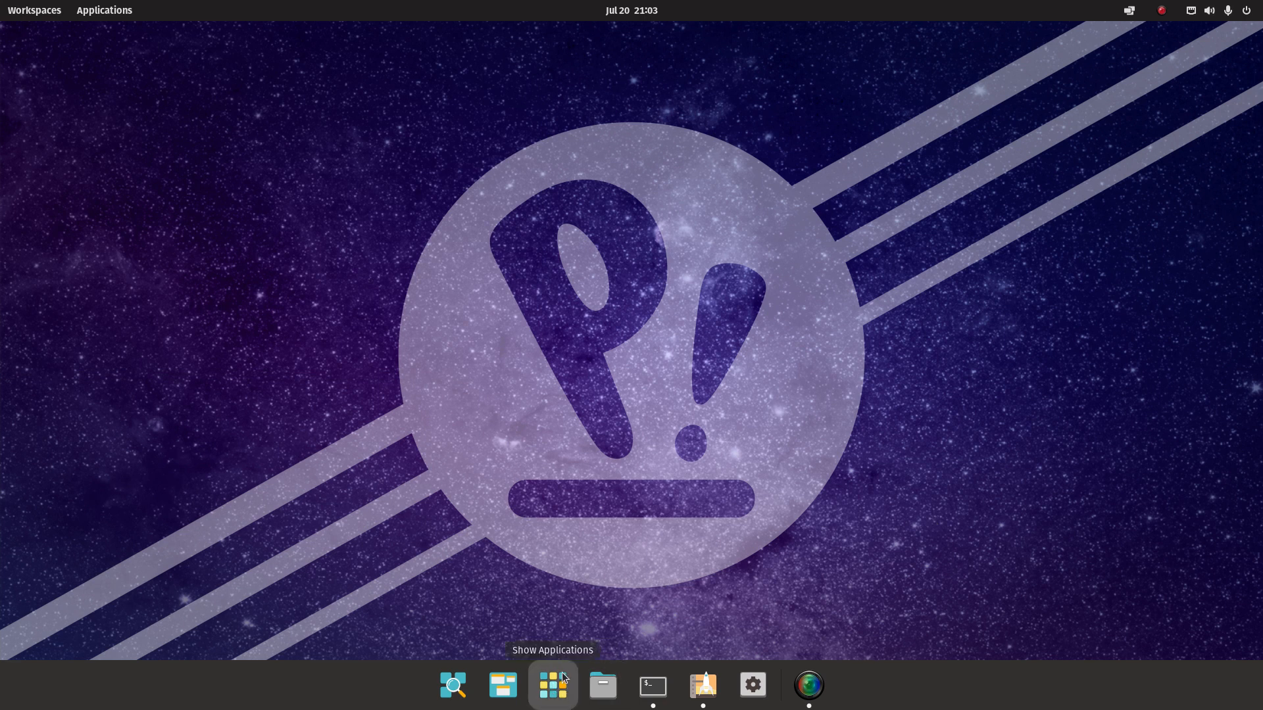
{"action": "left_click", "coordinate": [552, 685]}
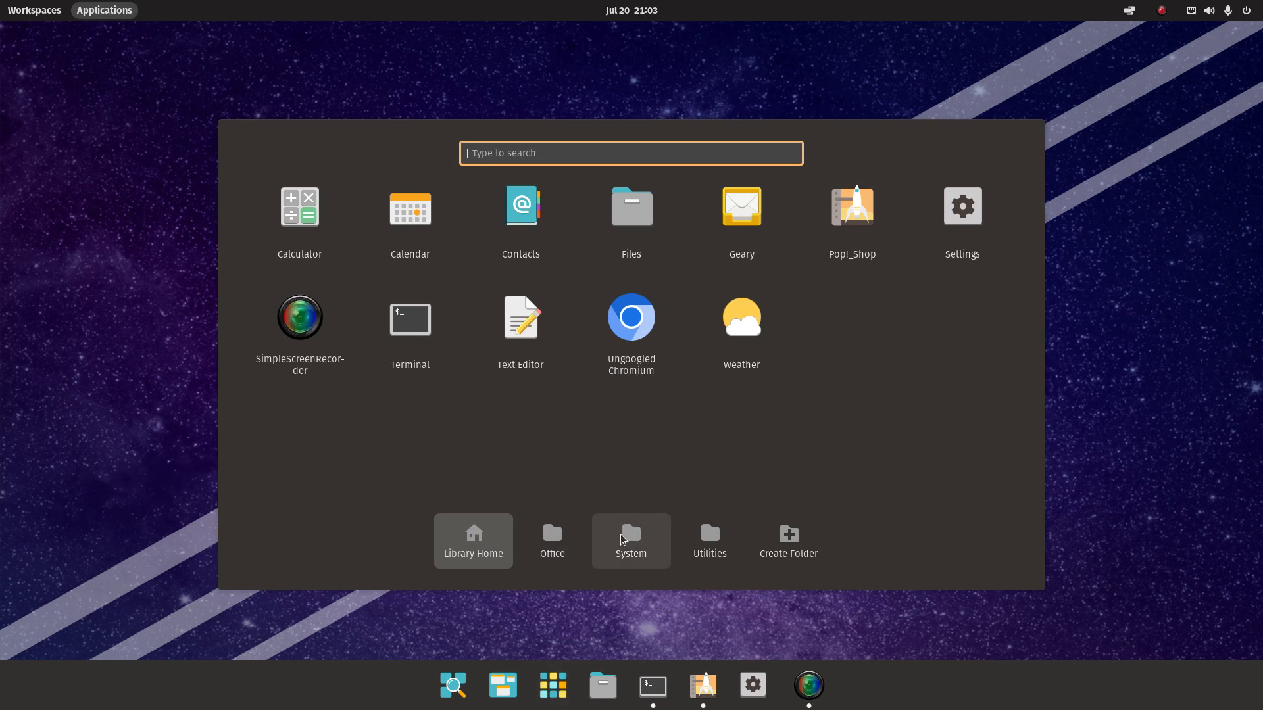
{"action": "left_click", "coordinate": [631, 541]}
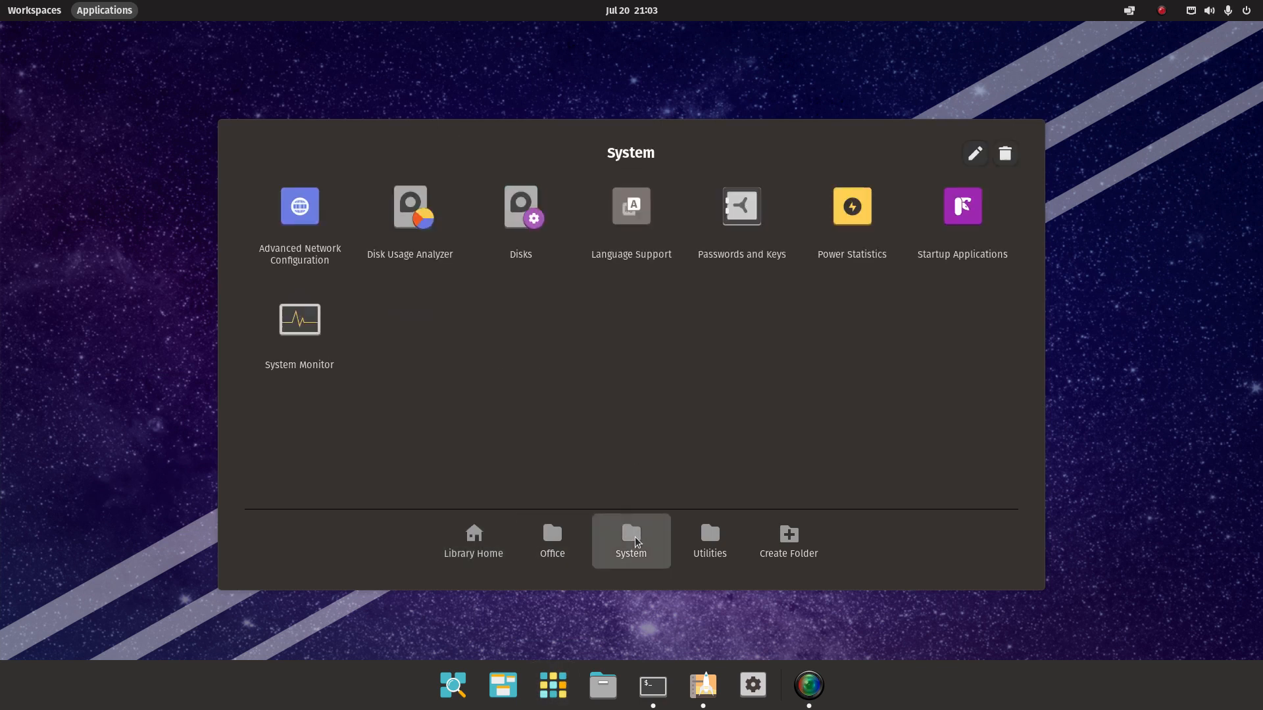
{"action": "mouse_move", "coordinate": [520, 205]}
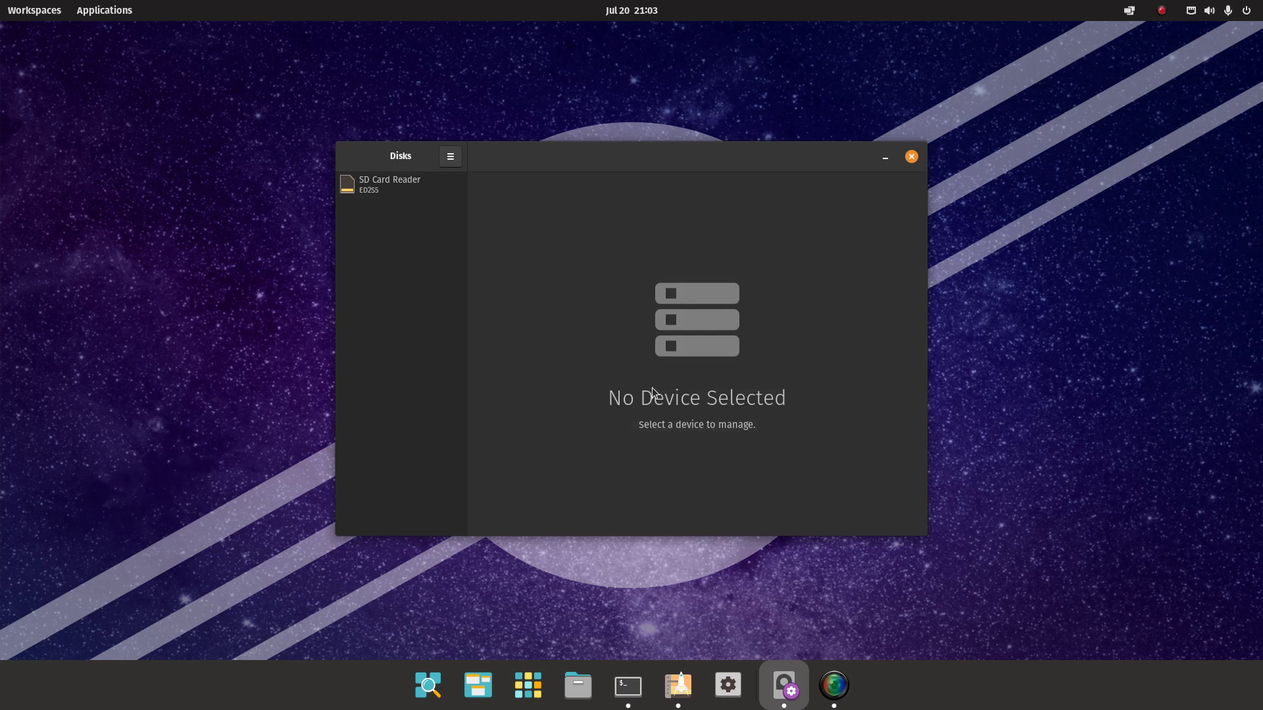
Select the SD Card Reader in Disks to show the 128 GB card's partitions
{"action": "left_click", "coordinate": [388, 184]}
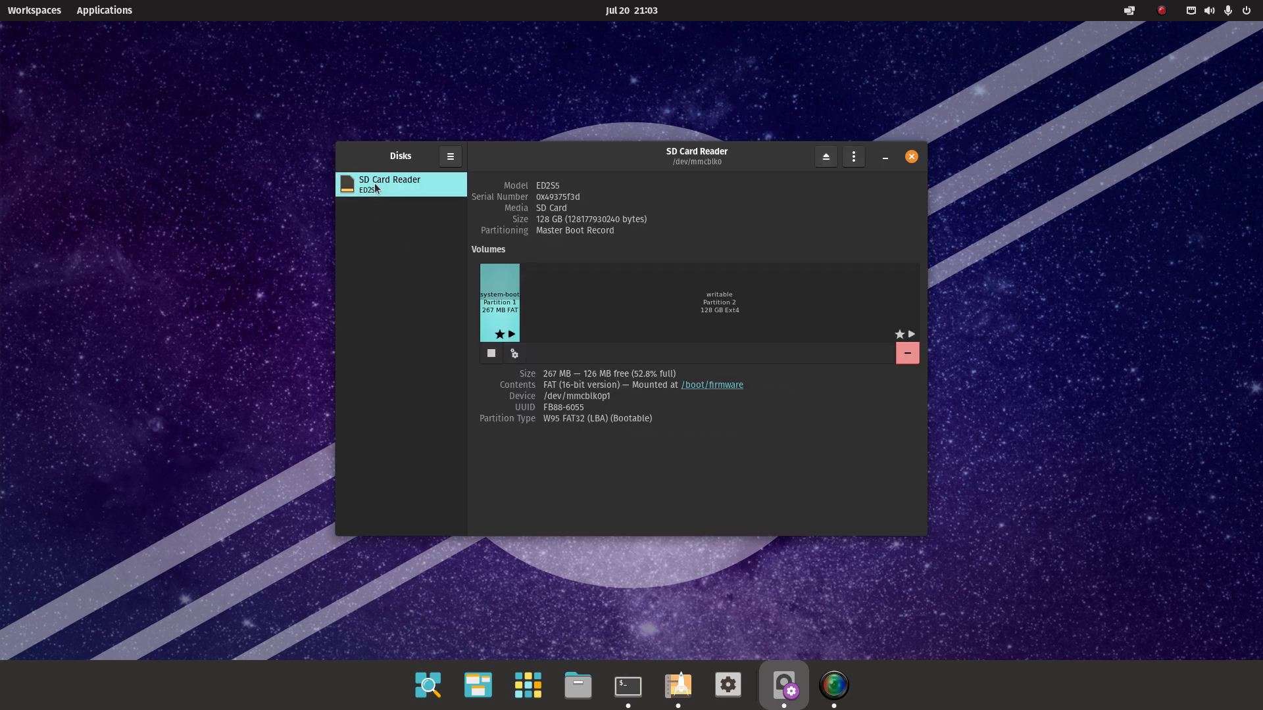
{"action": "mouse_move", "coordinate": [552, 294]}
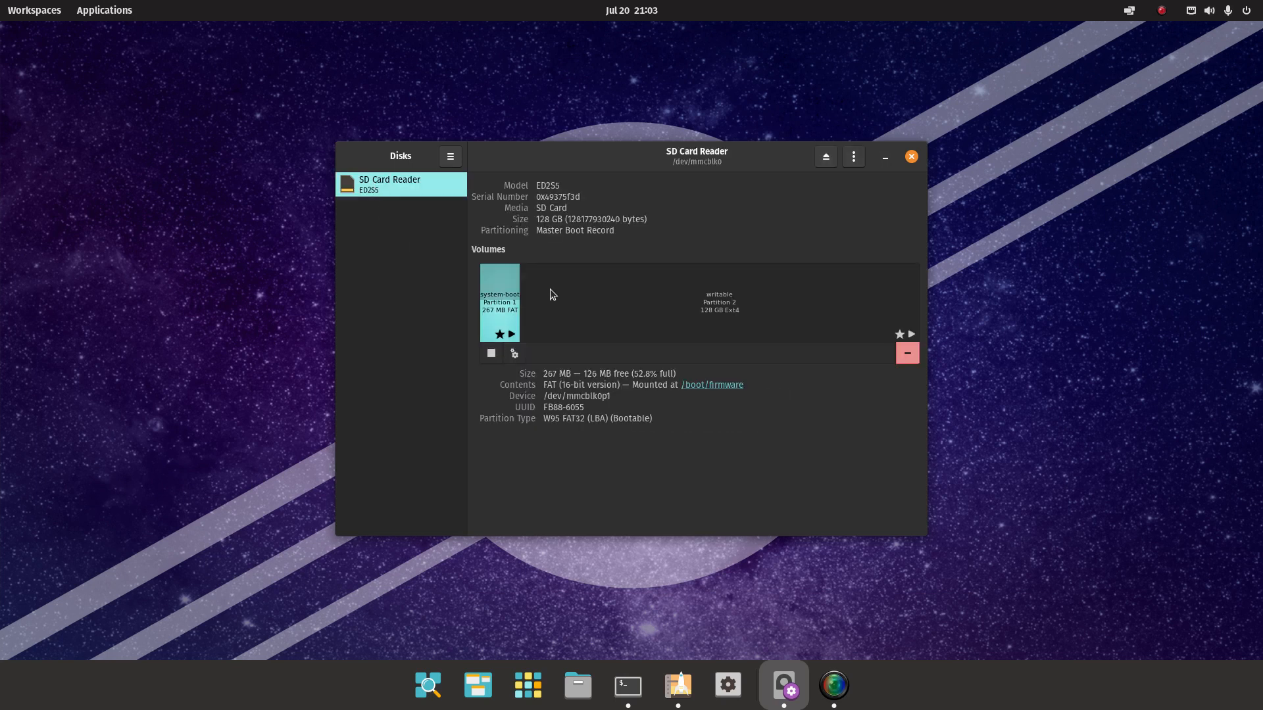
{"action": "mouse_move", "coordinate": [547, 308]}
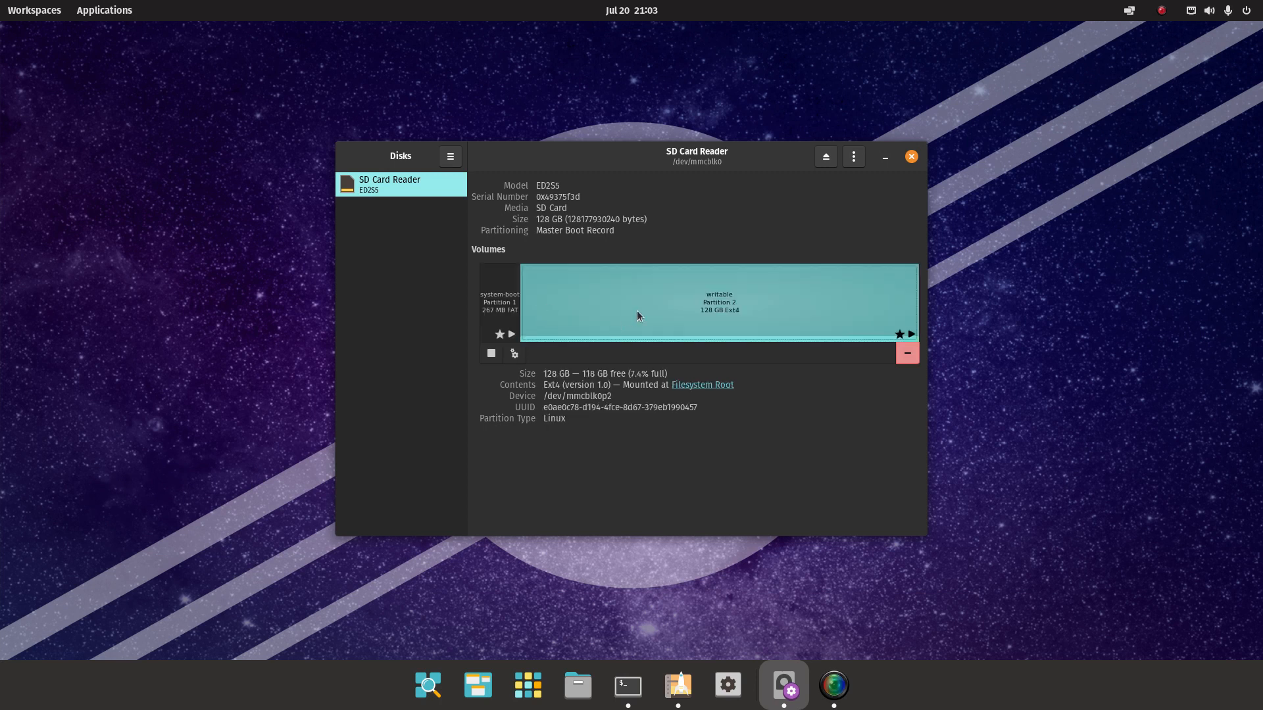
{"action": "mouse_move", "coordinate": [617, 315]}
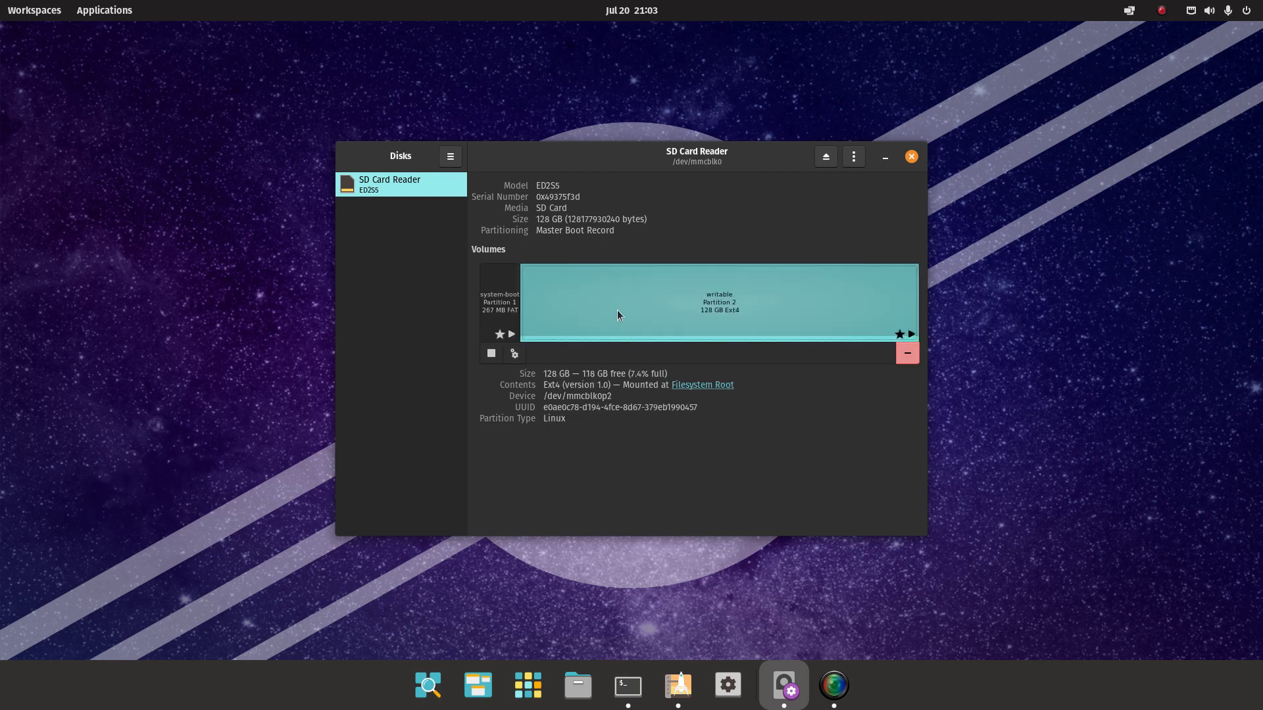
{"action": "mouse_move", "coordinate": [560, 307]}
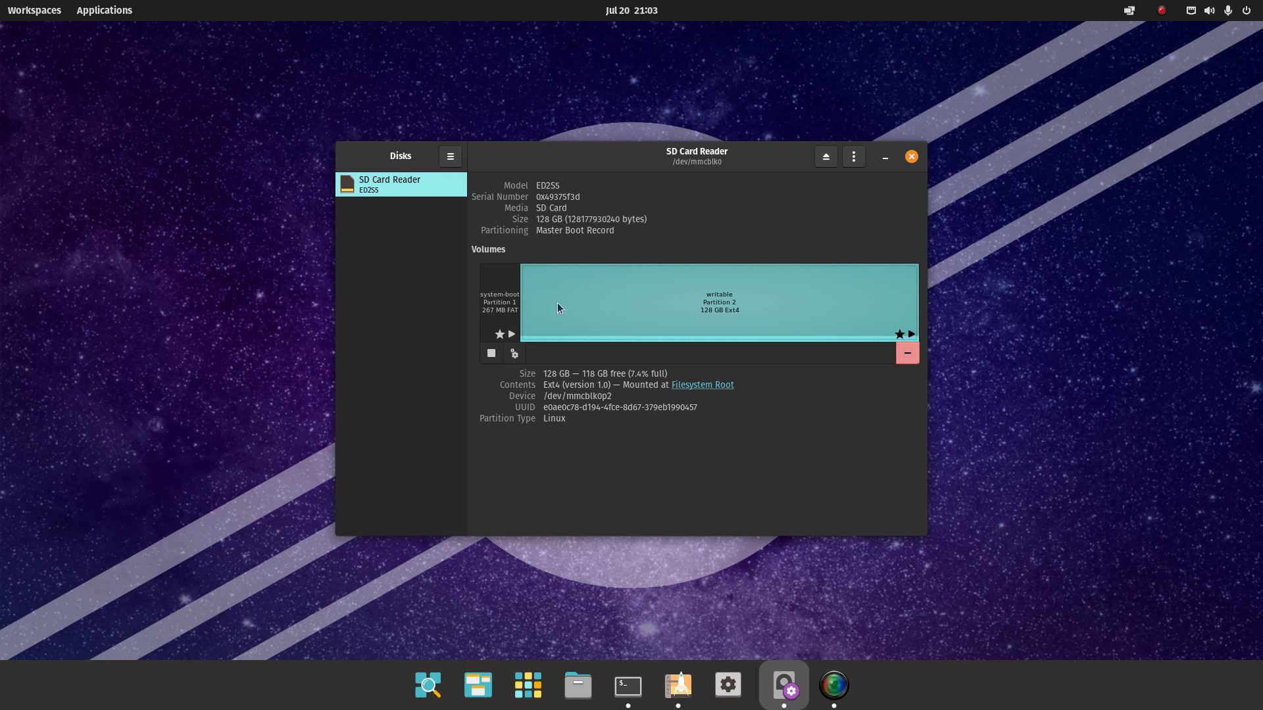
{"action": "mouse_move", "coordinate": [921, 305]}
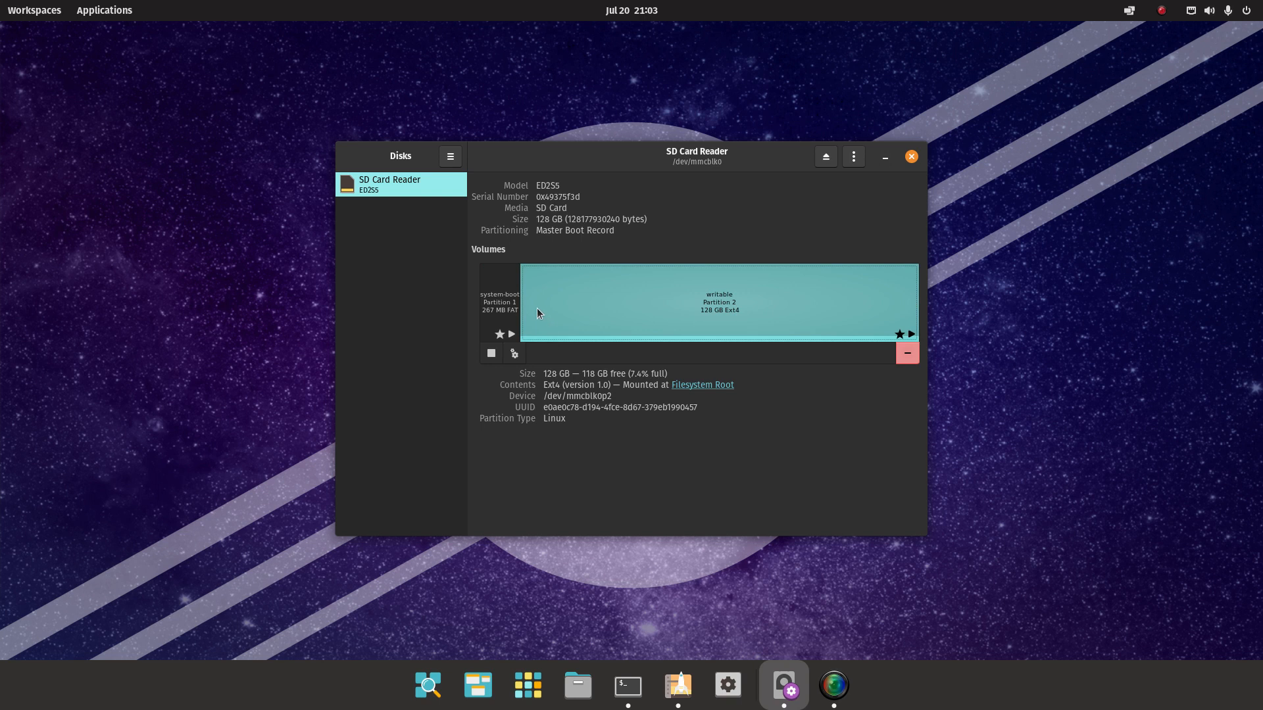
{"action": "mouse_move", "coordinate": [538, 313]}
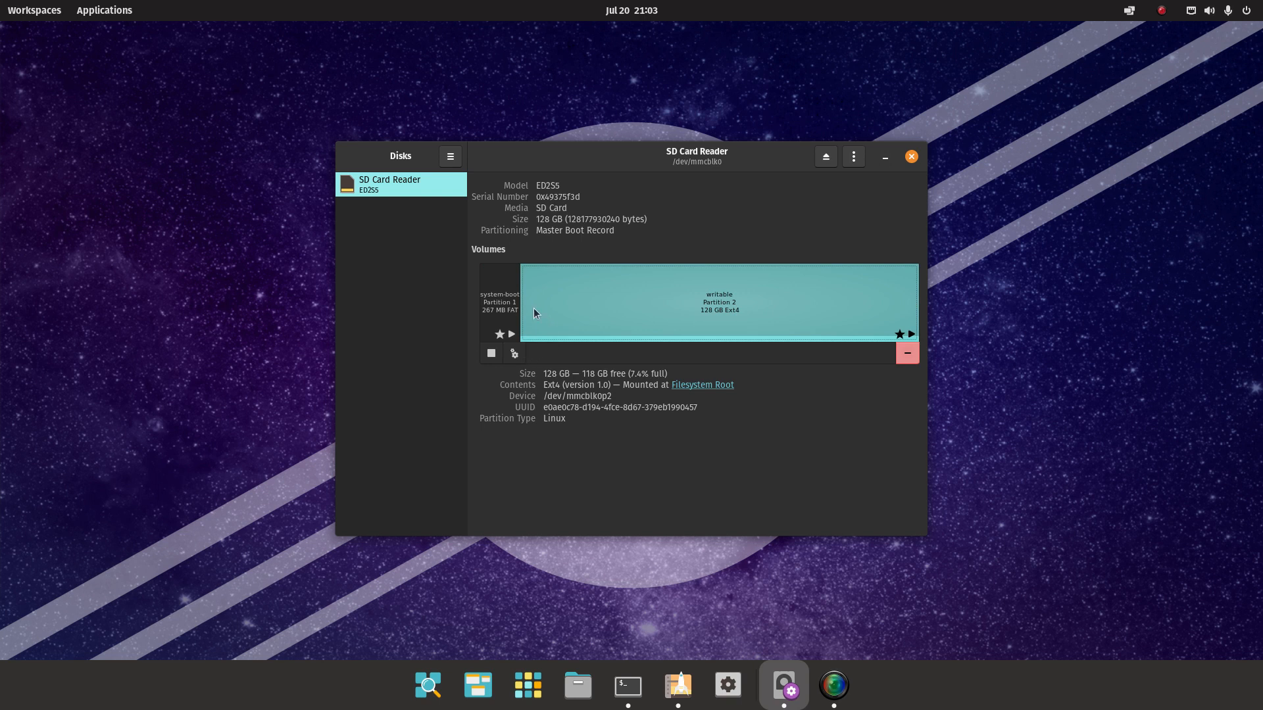
{"action": "mouse_move", "coordinate": [575, 338]}
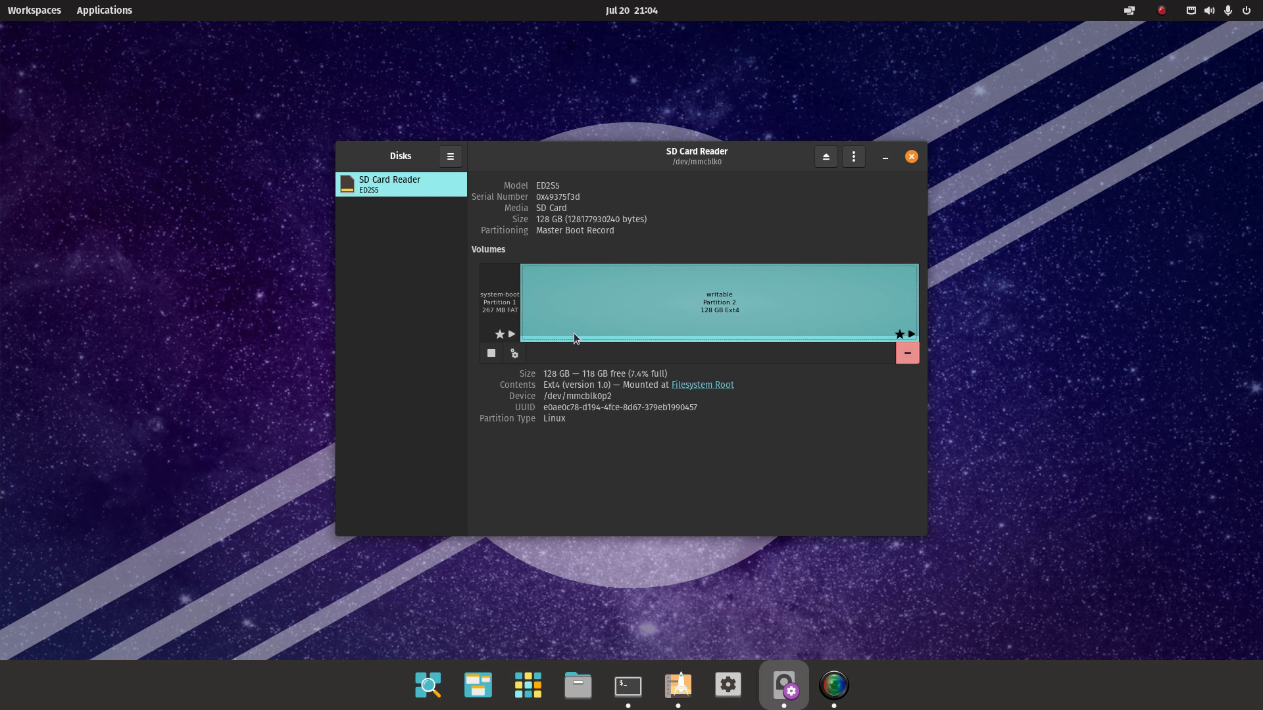
{"action": "mouse_move", "coordinate": [571, 304]}
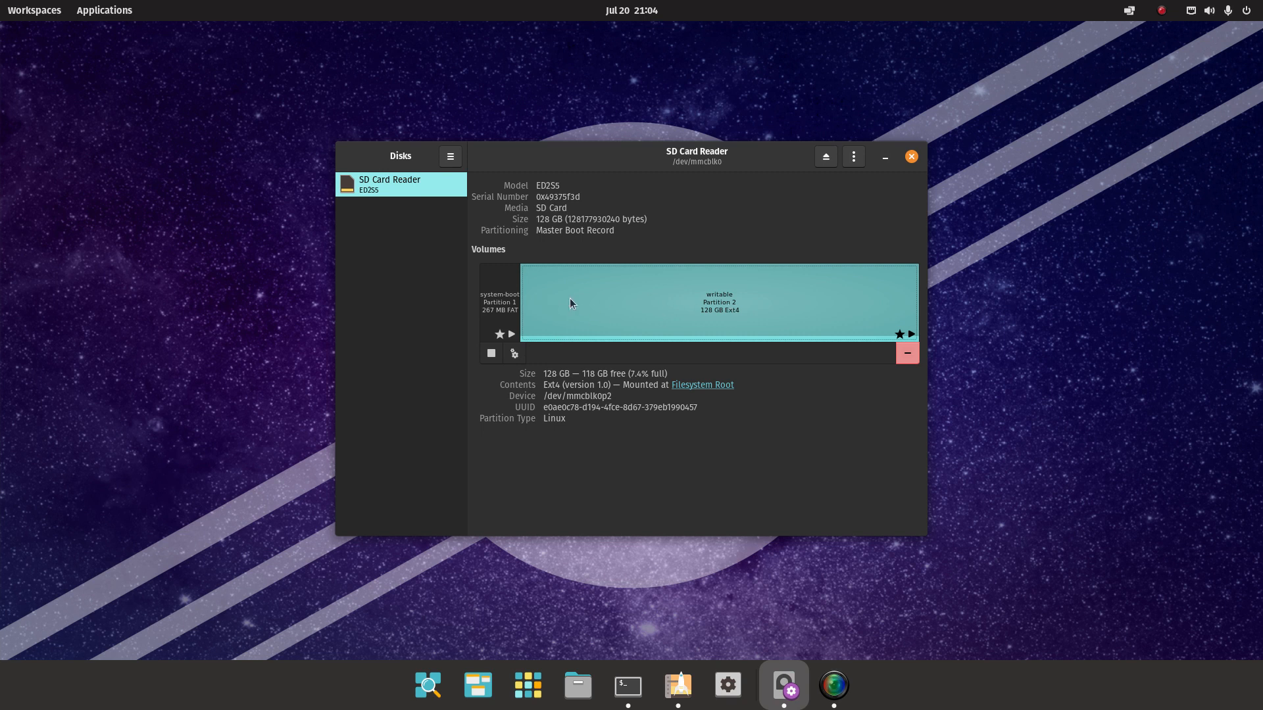
{"action": "mouse_move", "coordinate": [538, 347]}
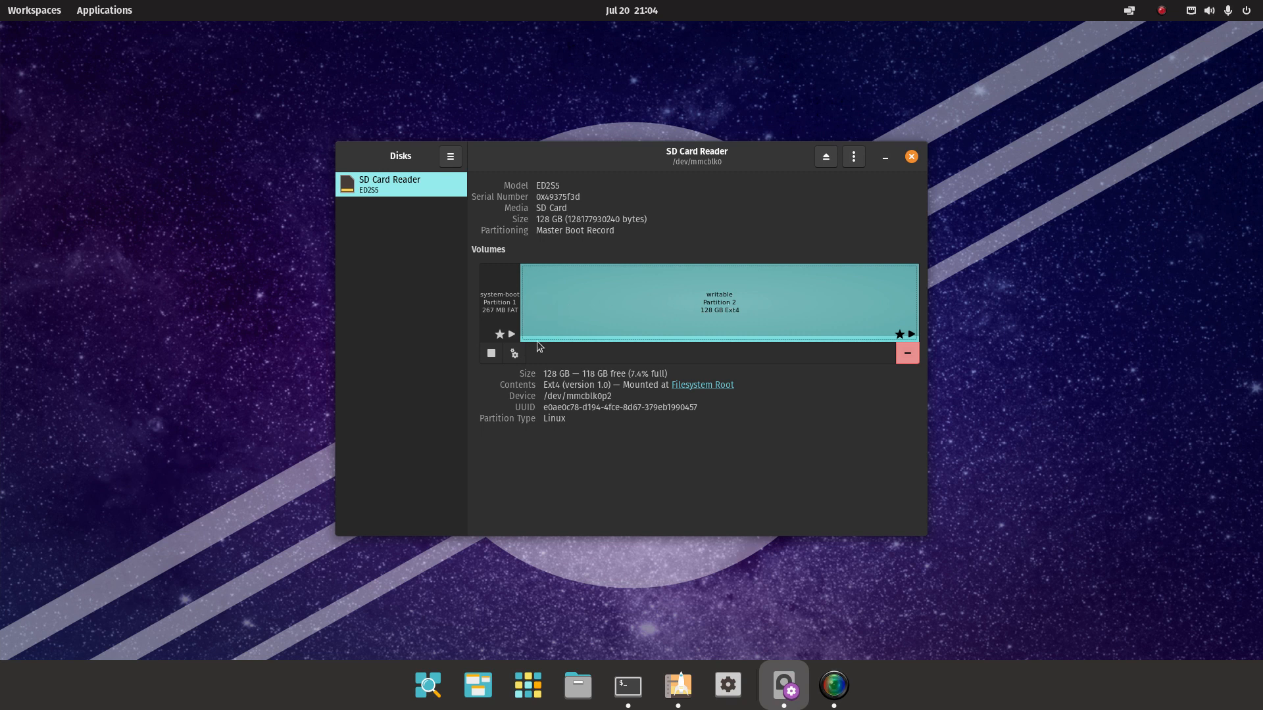
{"action": "mouse_move", "coordinate": [514, 354]}
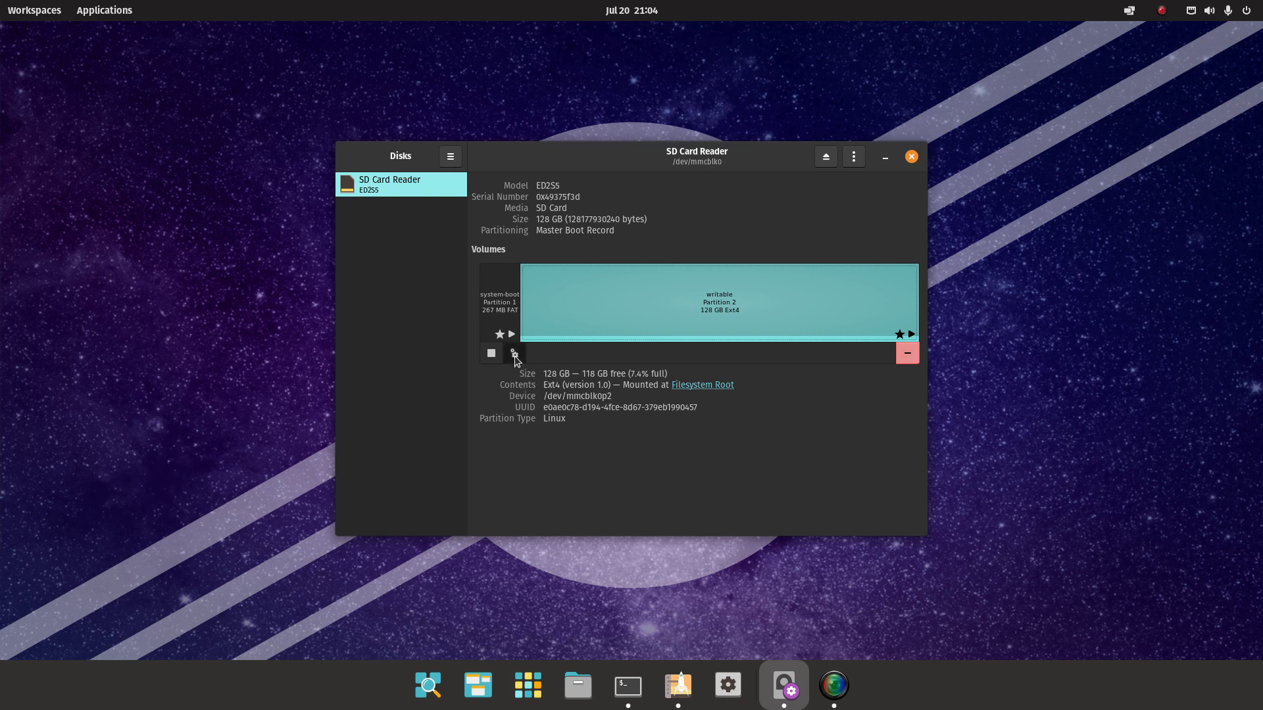
{"action": "left_click", "coordinate": [513, 354]}
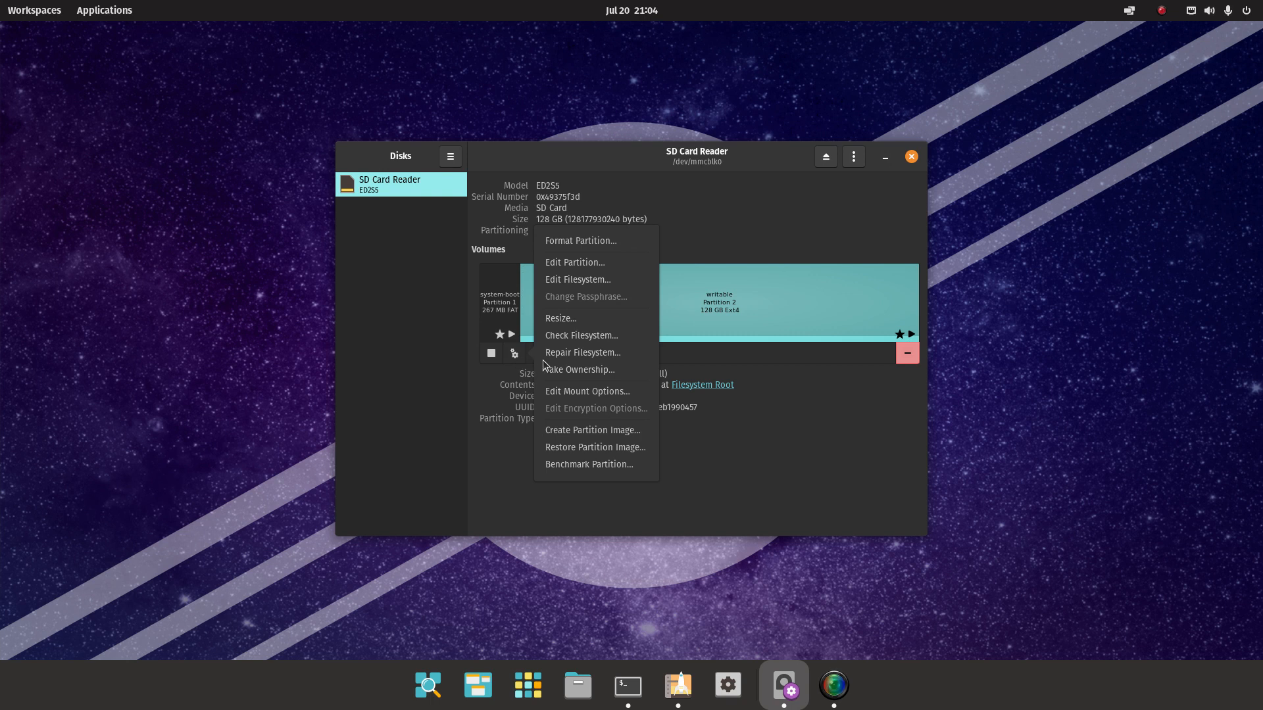
{"action": "mouse_move", "coordinate": [594, 319]}
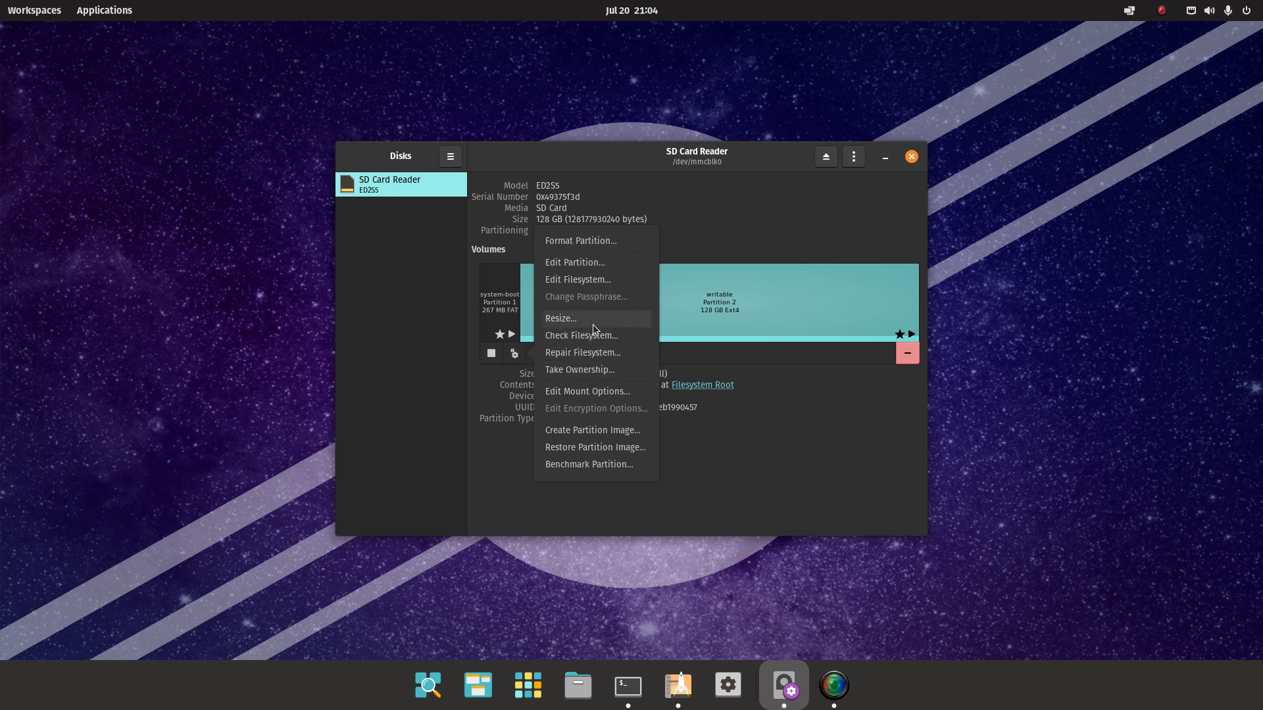
{"action": "left_click", "coordinate": [560, 318]}
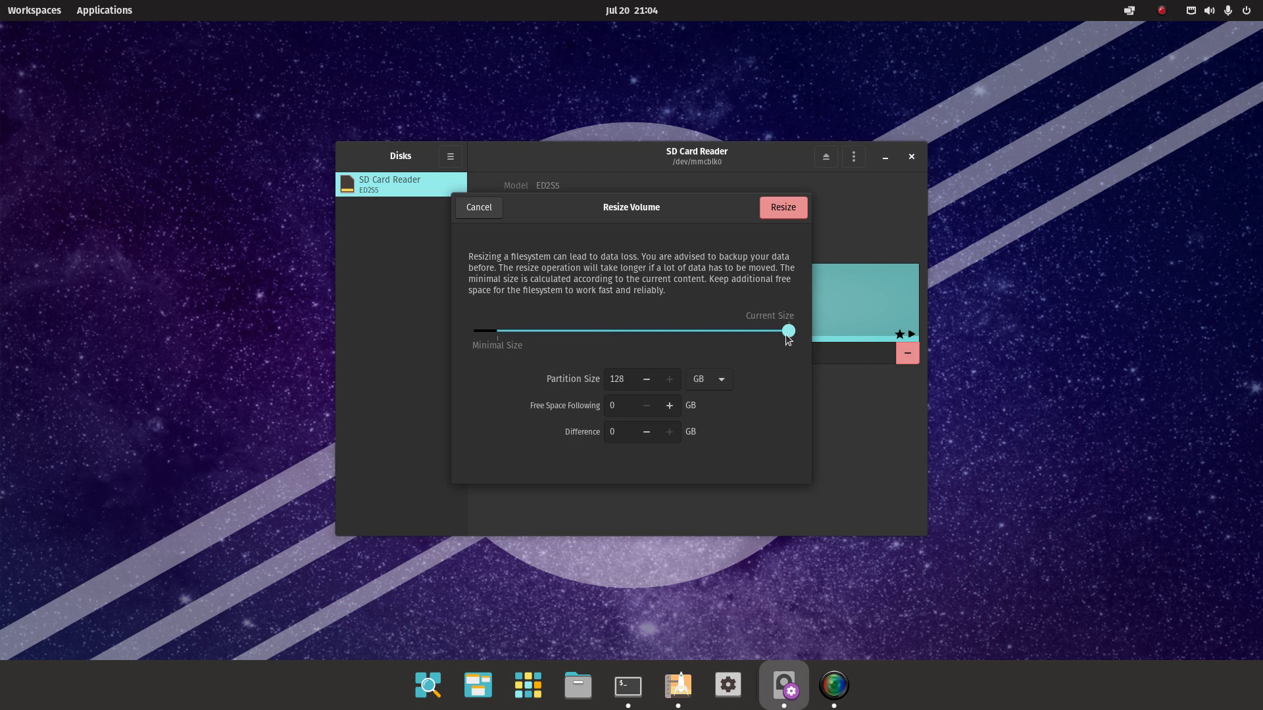
{"action": "mouse_move", "coordinate": [807, 329]}
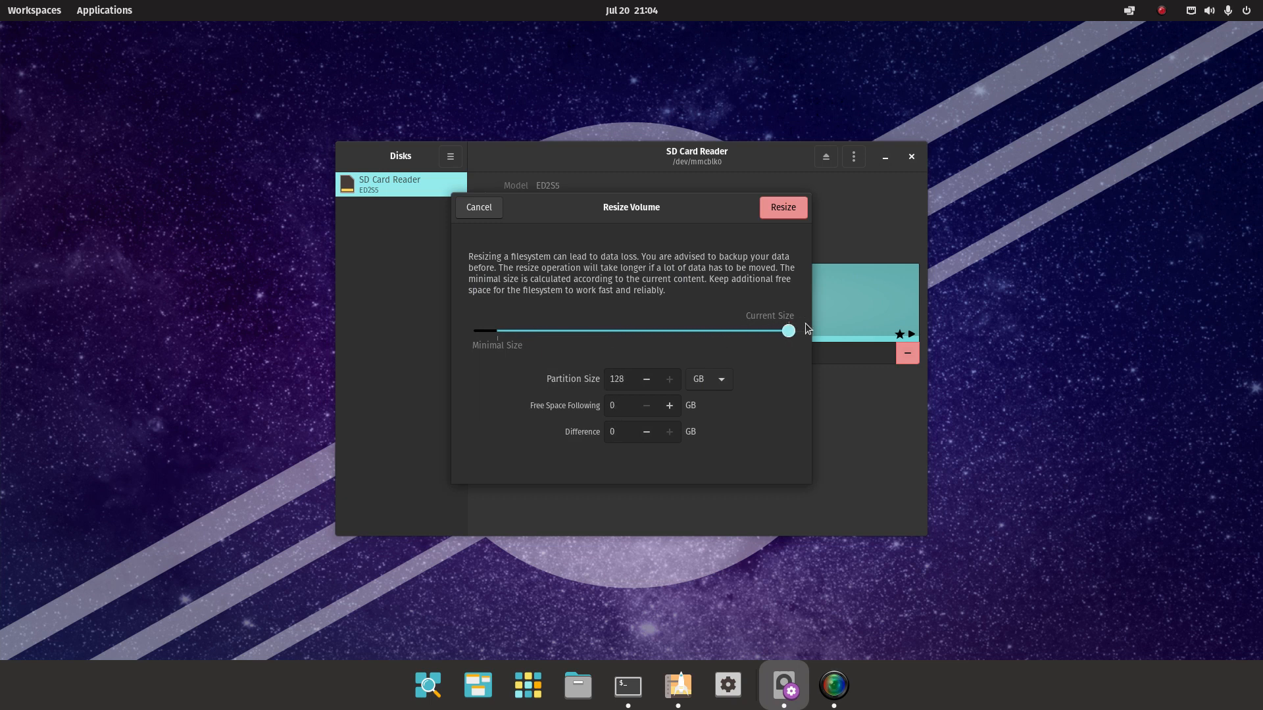
{"action": "mouse_move", "coordinate": [788, 341]}
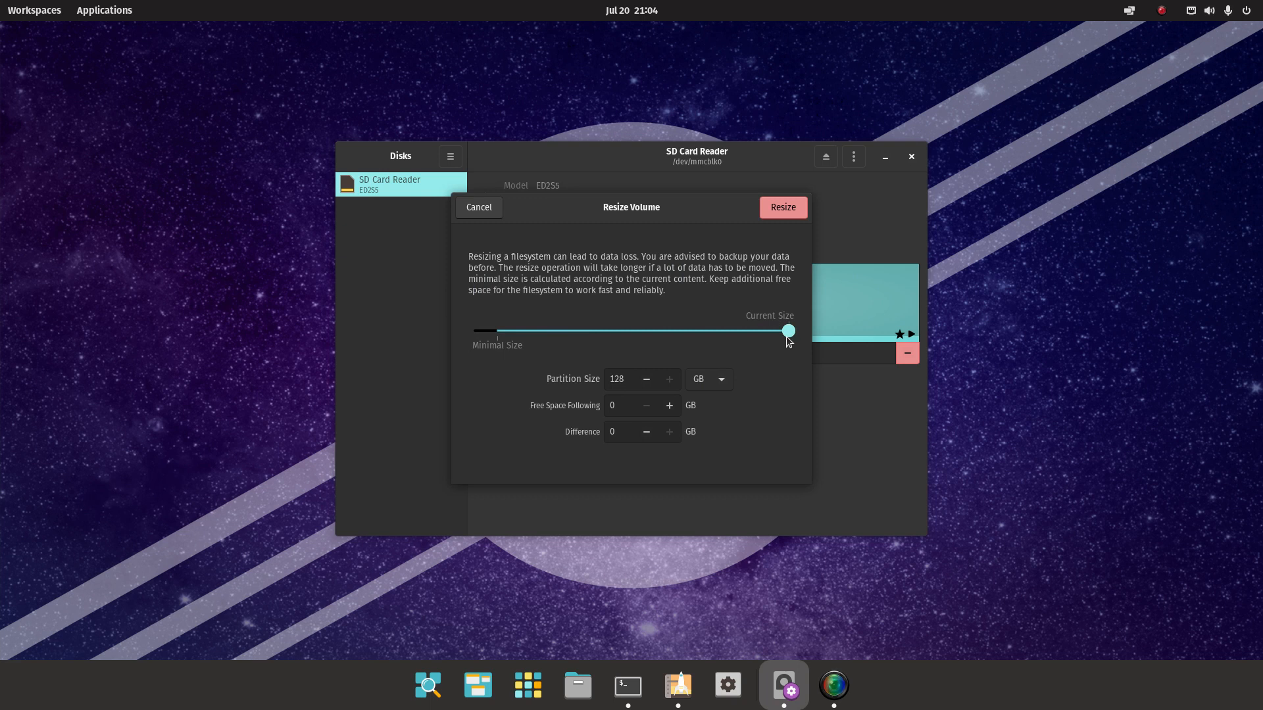
{"action": "mouse_move", "coordinate": [593, 266]}
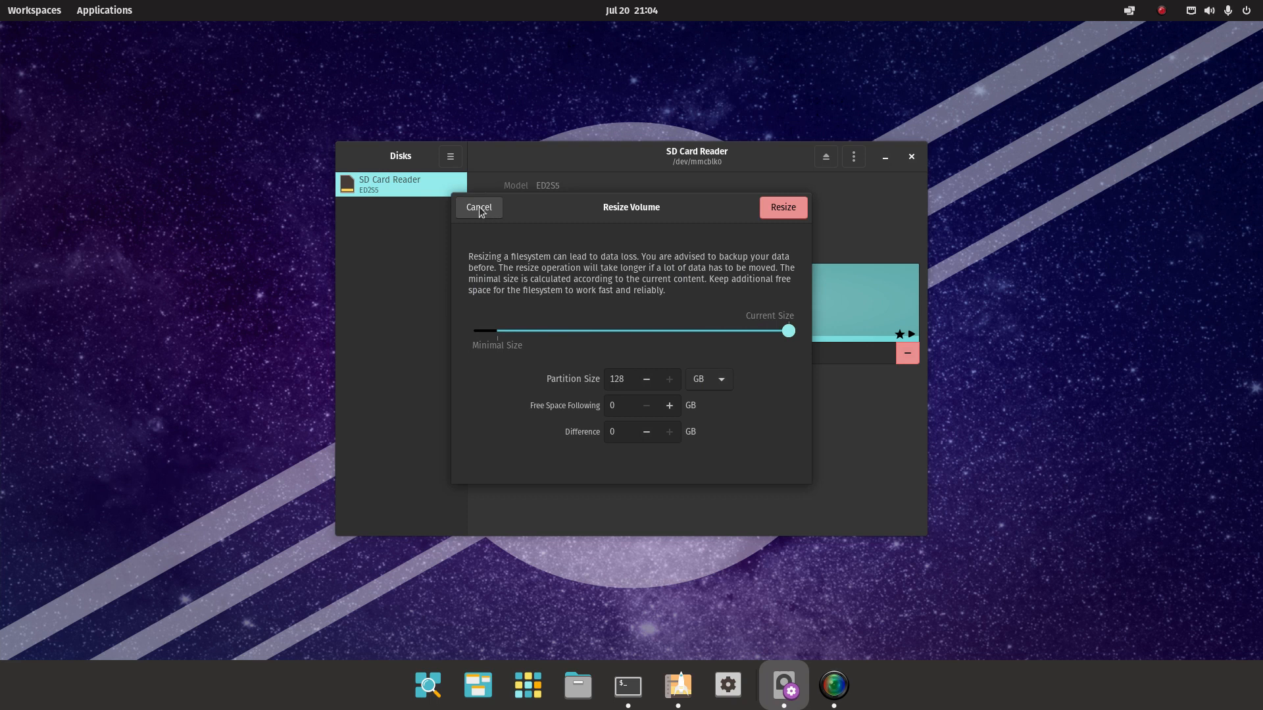
{"action": "left_click", "coordinate": [478, 208]}
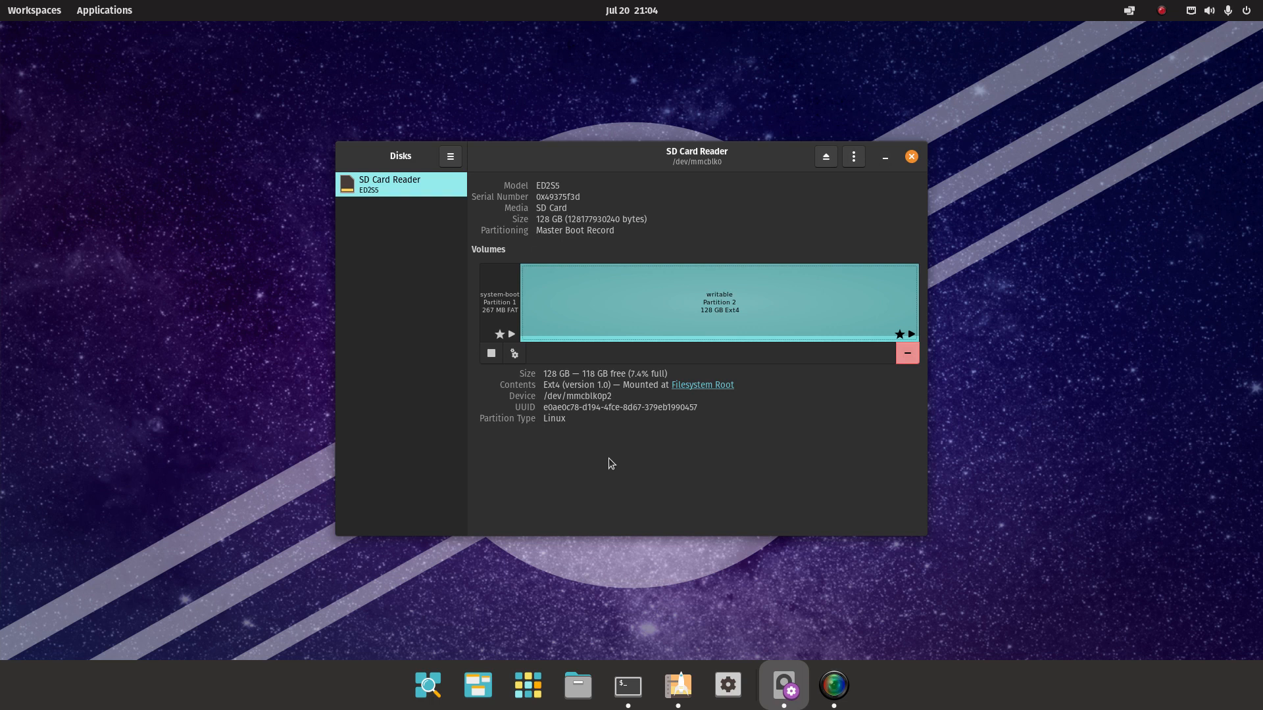
{"action": "mouse_move", "coordinate": [792, 339]}
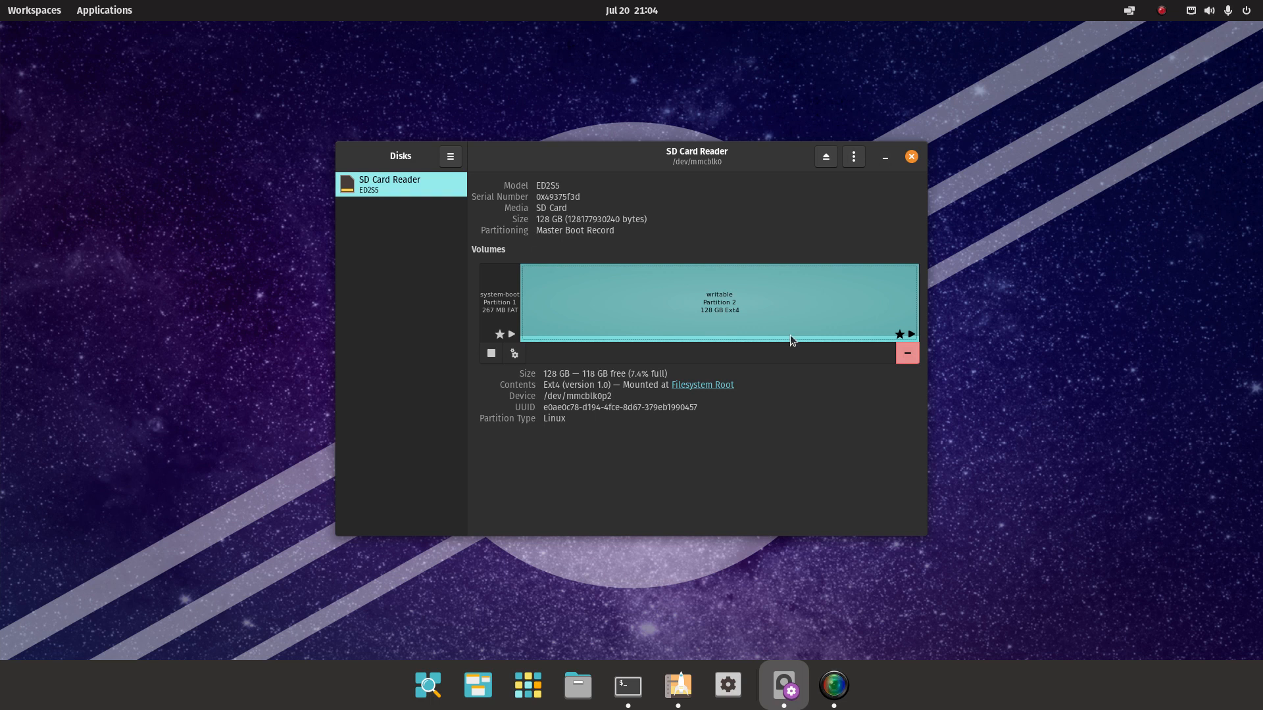
{"action": "mouse_move", "coordinate": [911, 156]}
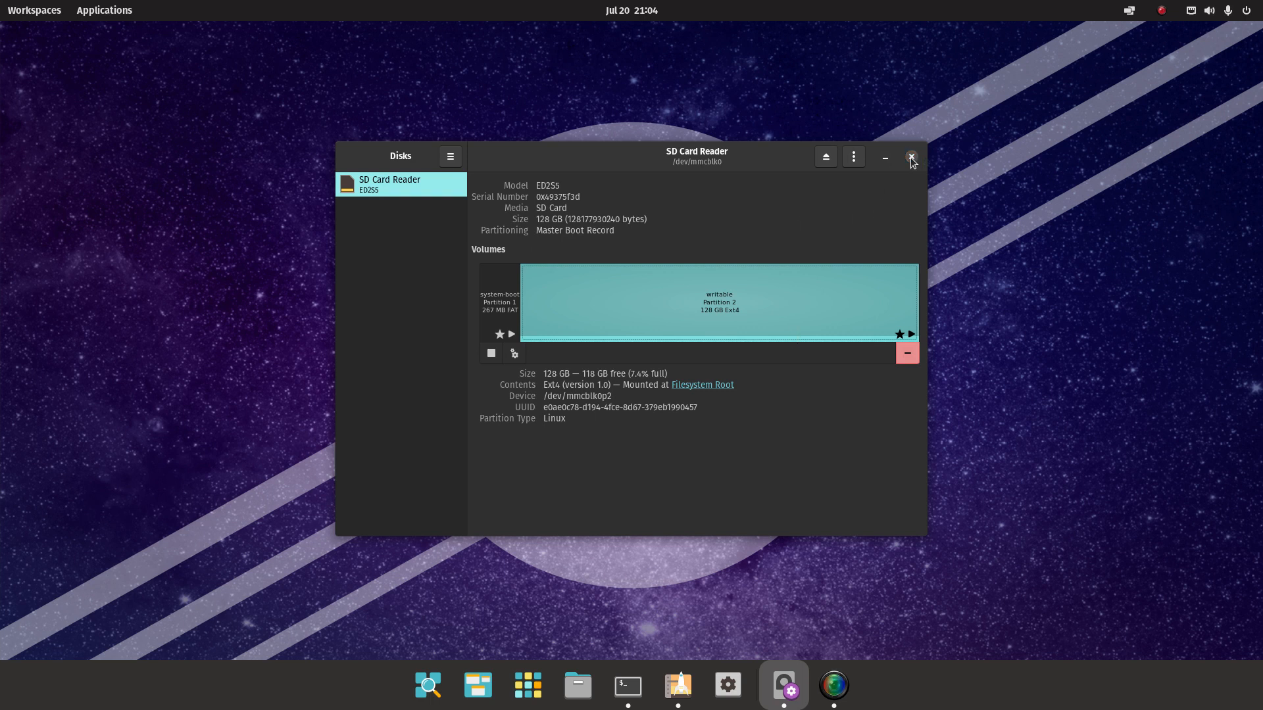
Close Disks, launch Pop!_Shop, and scroll the Installed list down to Firefox
{"action": "left_click", "coordinate": [911, 157]}
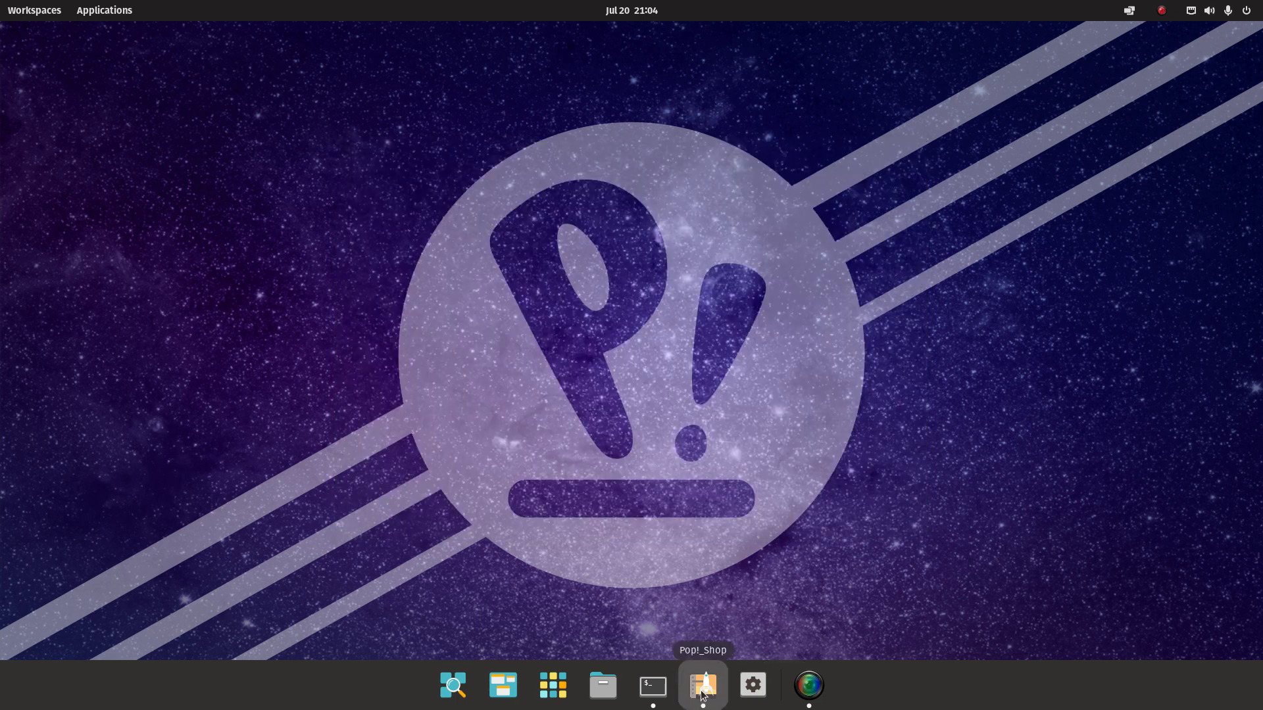
{"action": "left_click", "coordinate": [702, 686]}
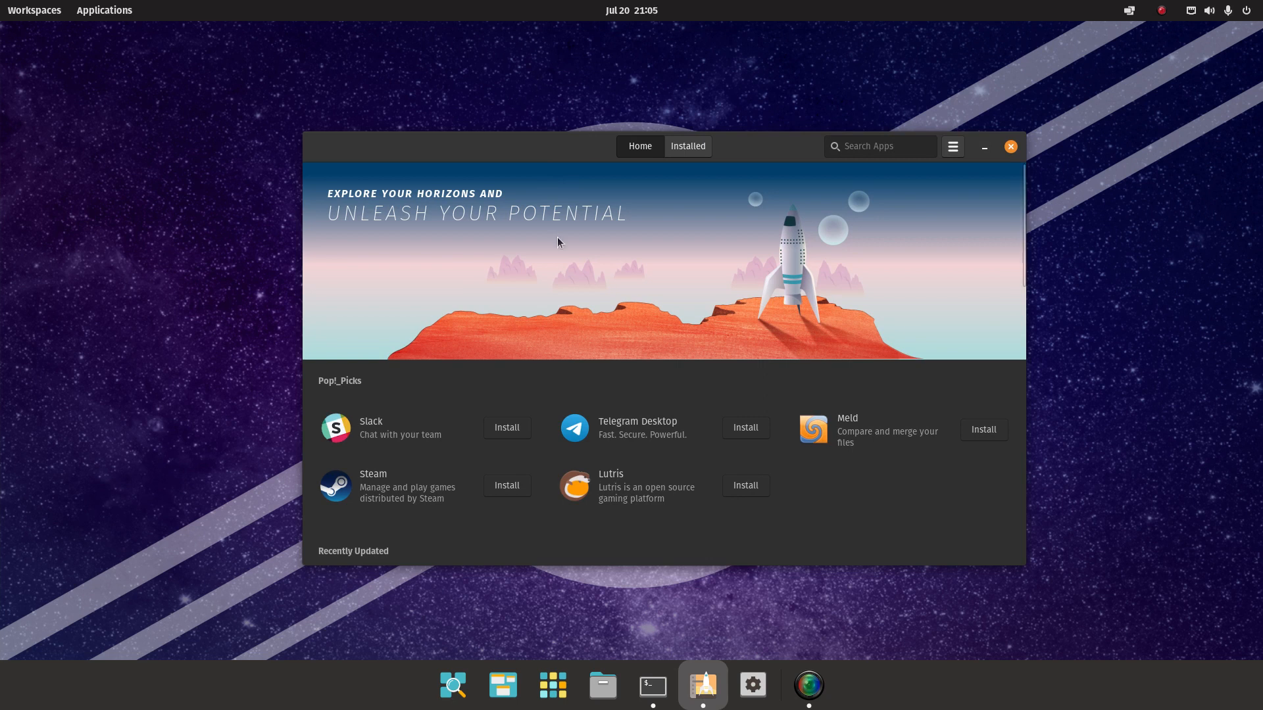
{"action": "mouse_move", "coordinate": [674, 184]}
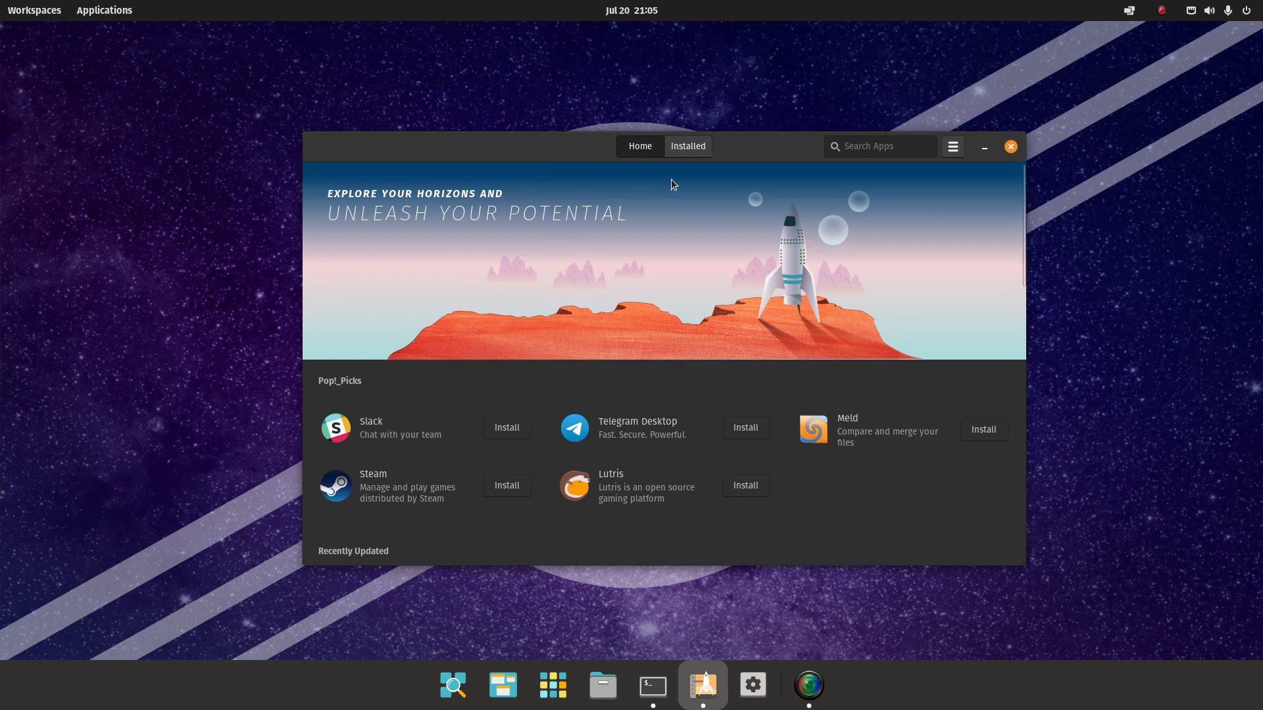
{"action": "left_click", "coordinate": [687, 146]}
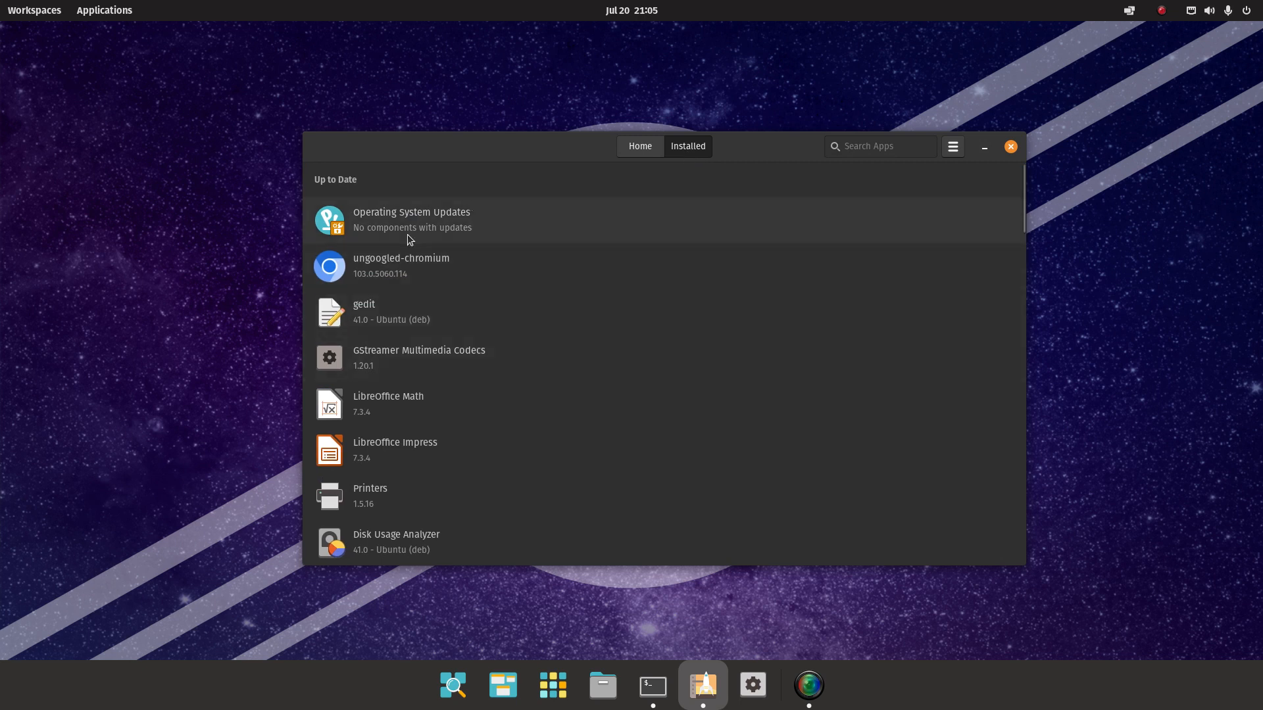
{"action": "mouse_move", "coordinate": [544, 231]}
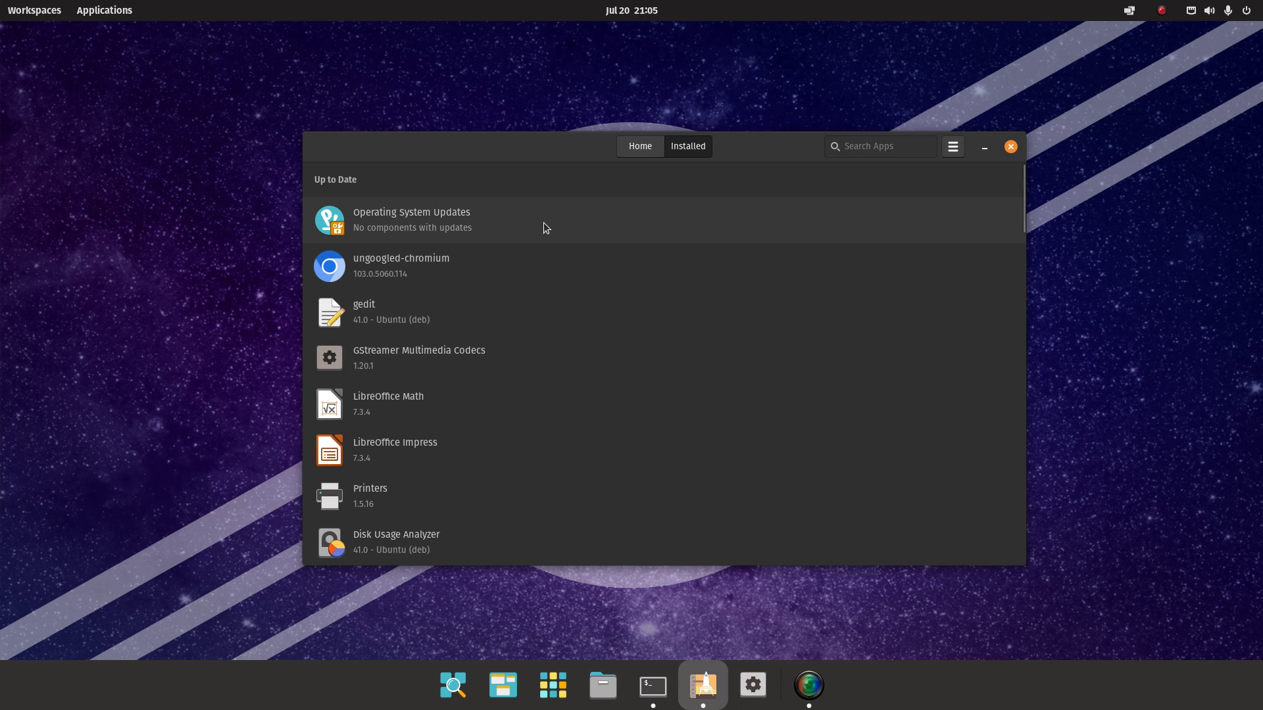
{"action": "scroll", "scroll_direction": "down", "scroll_amount": 3}
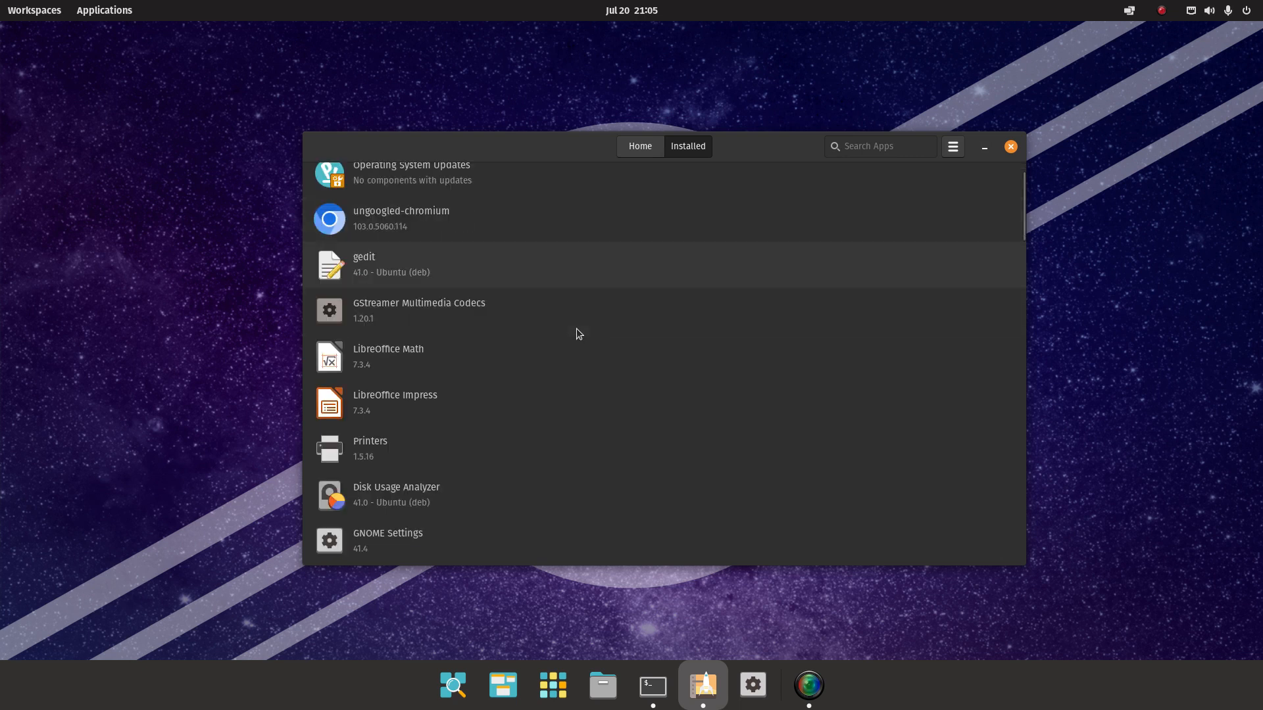
{"action": "scroll", "scroll_direction": "down", "scroll_amount": 3}
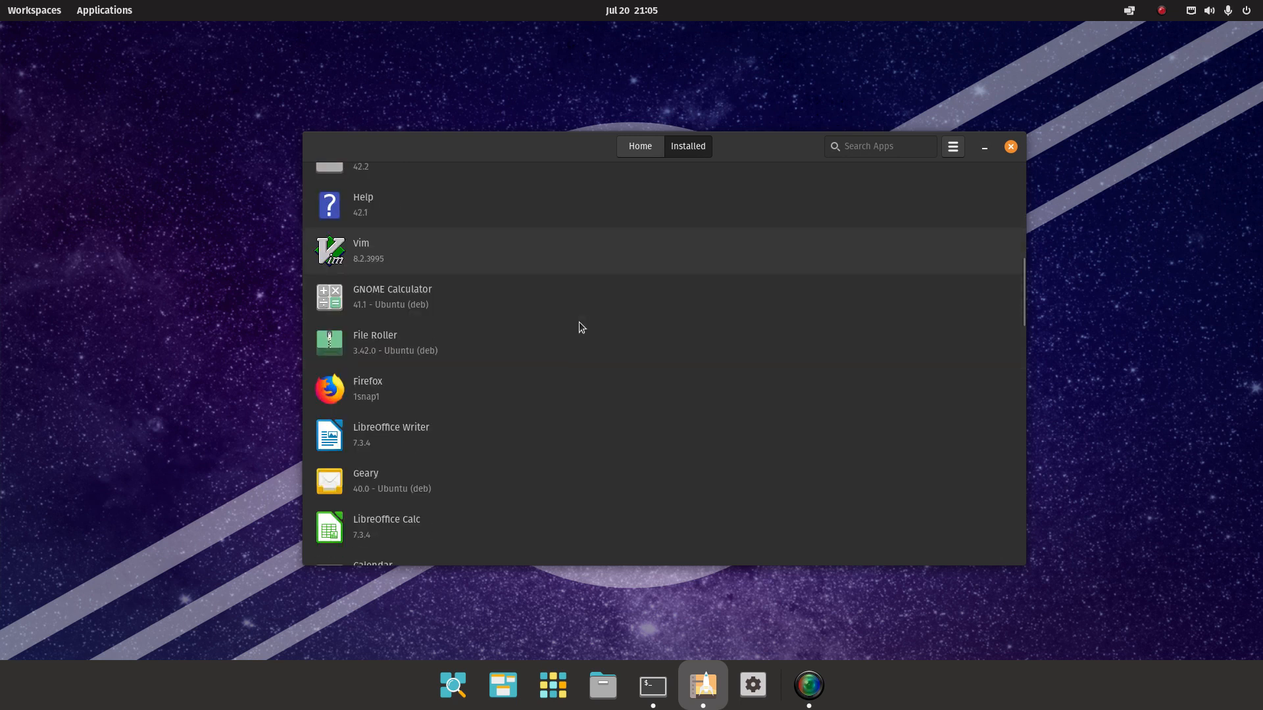
{"action": "mouse_move", "coordinate": [385, 391]}
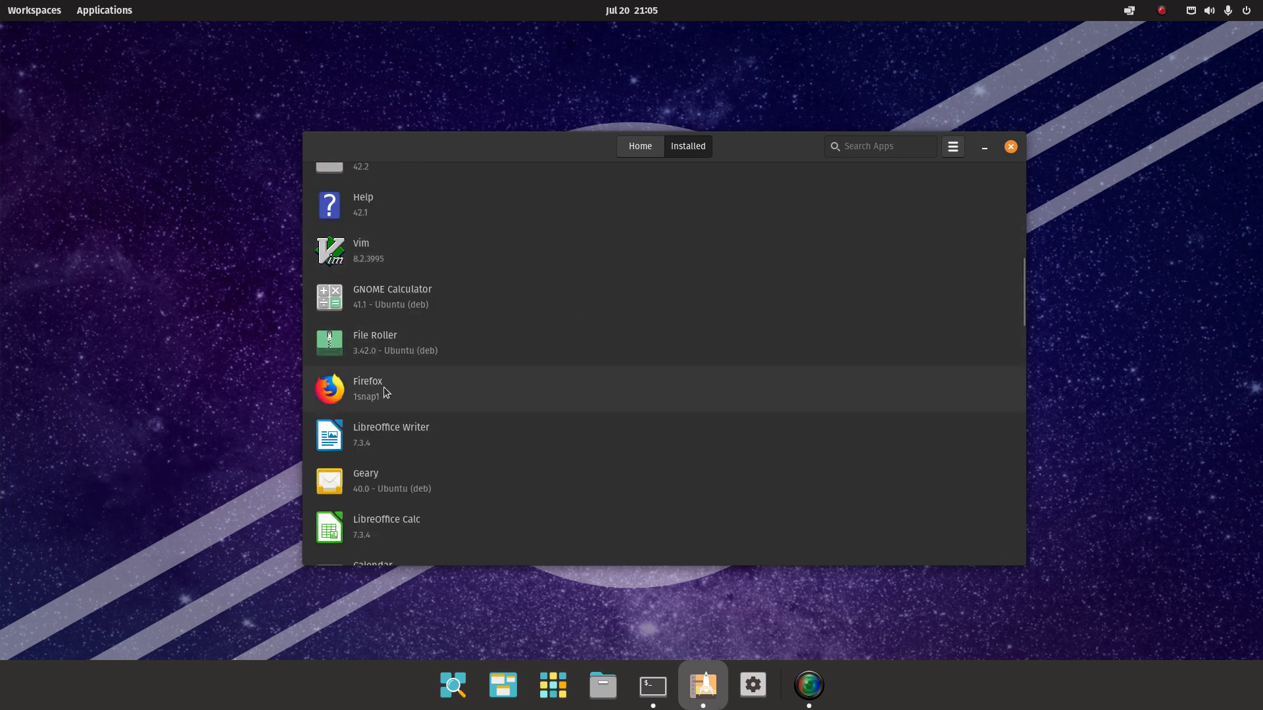
Open the installed Firefox's details page with its Uninstall and Open options
{"action": "left_click", "coordinate": [367, 388]}
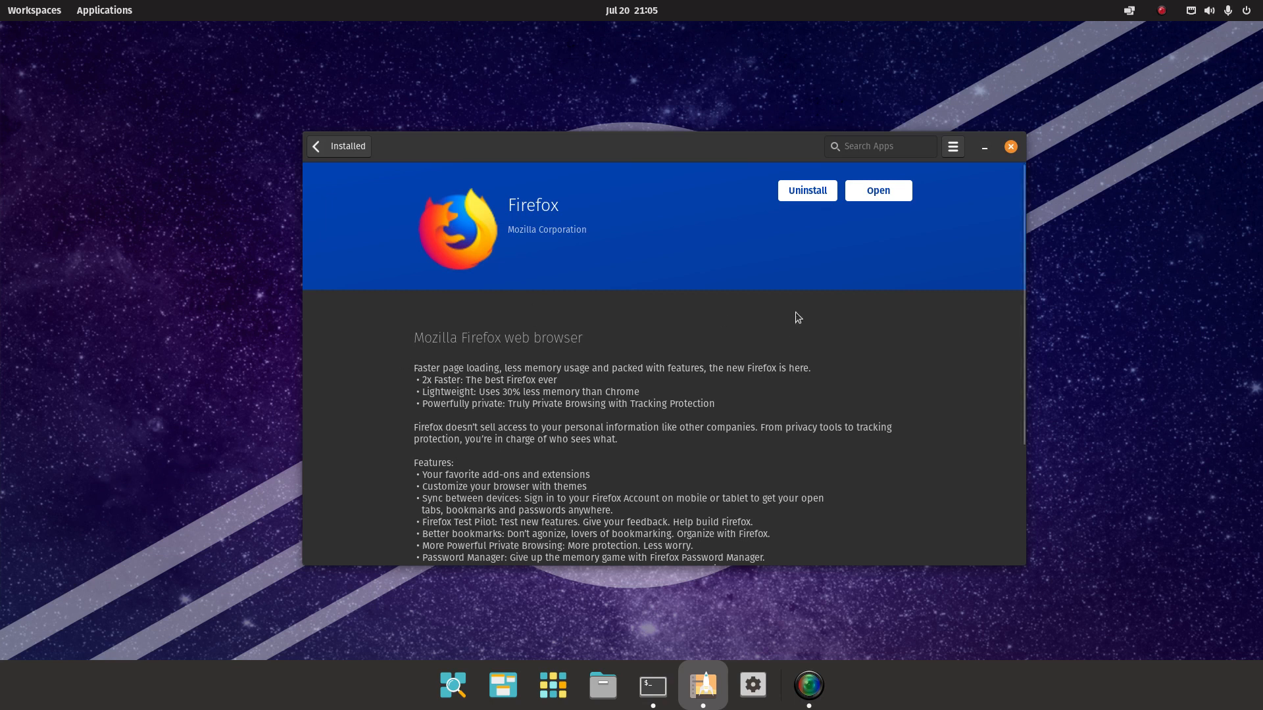
{"action": "mouse_move", "coordinate": [808, 291]}
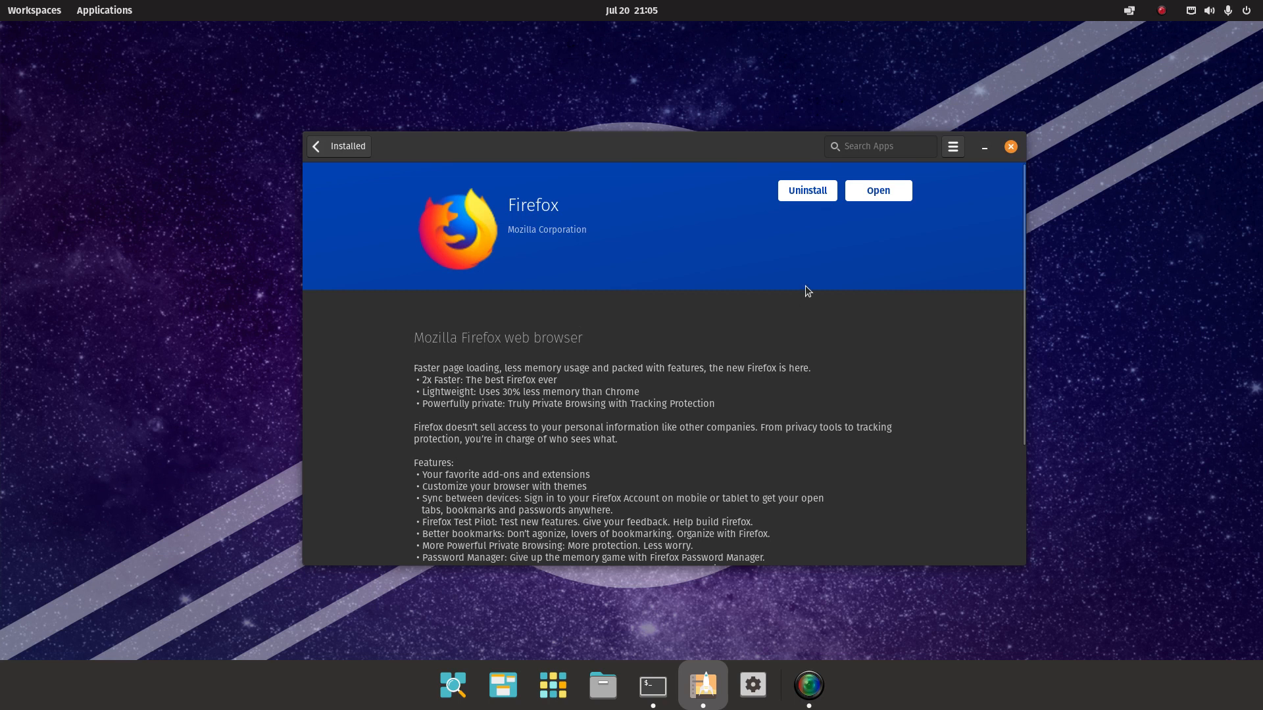
{"action": "mouse_move", "coordinate": [876, 194]}
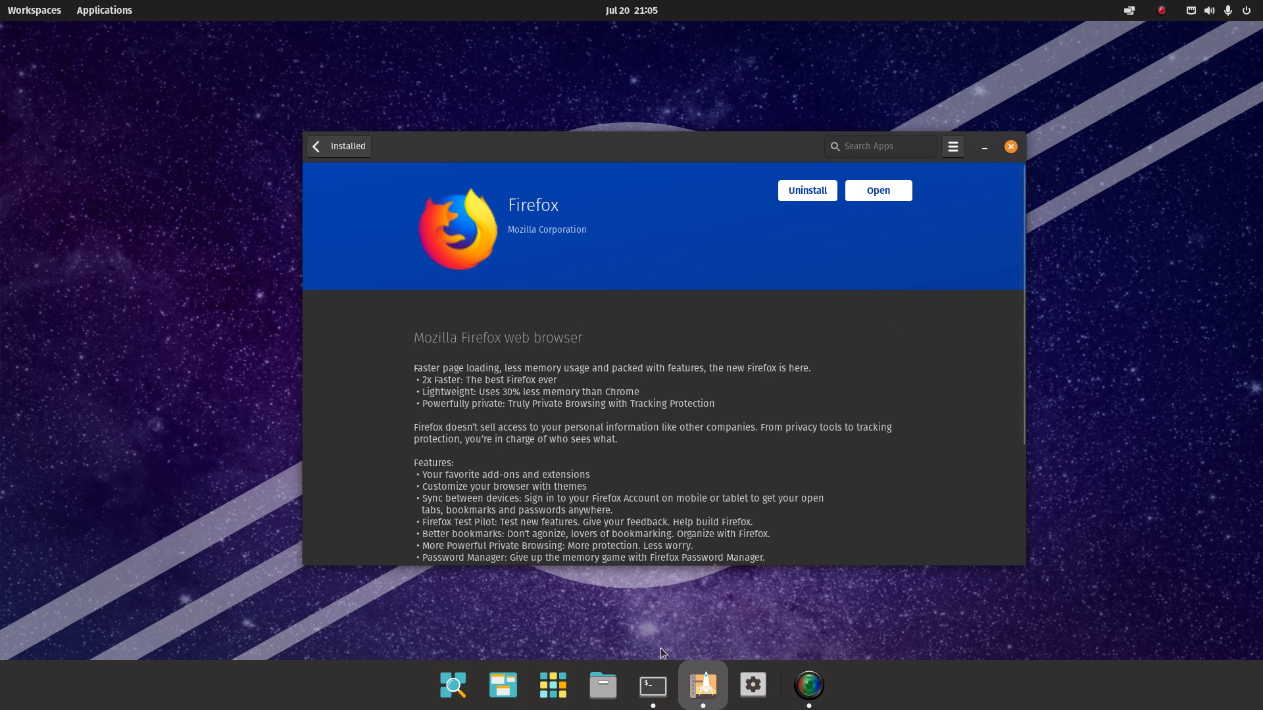
In Terminal, run firefox, then enter snap install firefox for the missing snap
{"action": "left_click", "coordinate": [653, 685]}
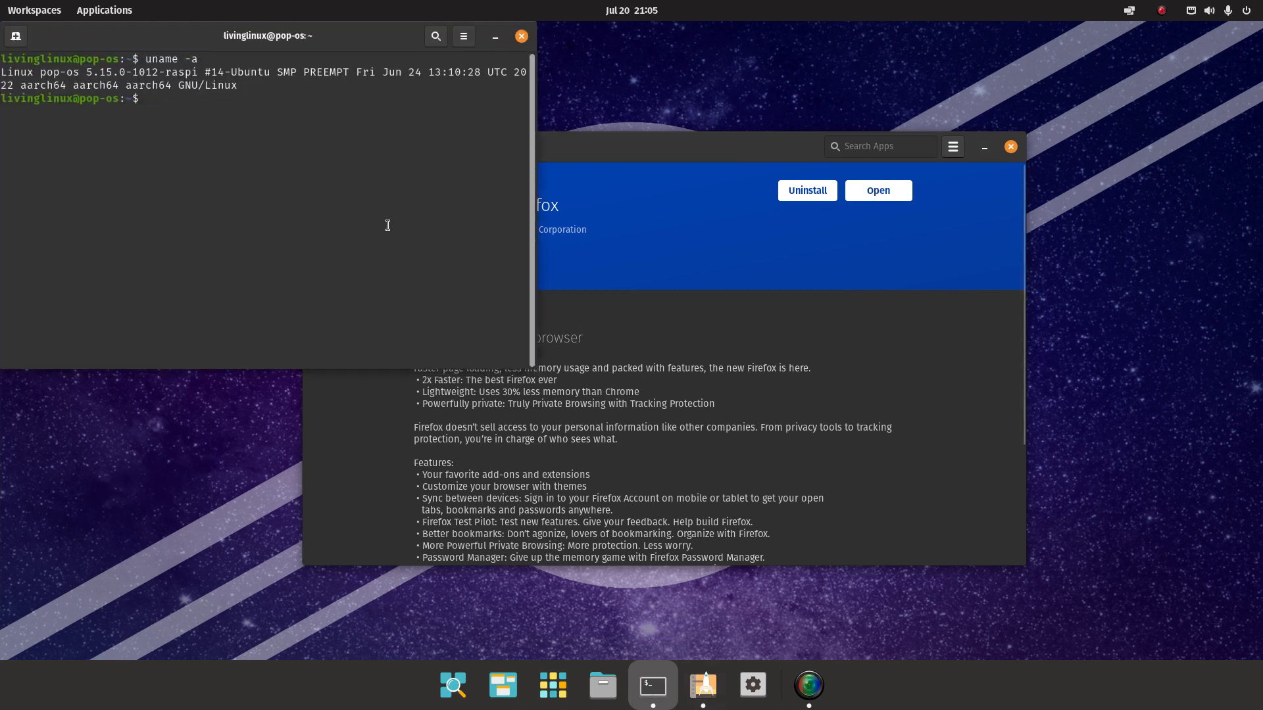
{"action": "type", "text": "firefox"}
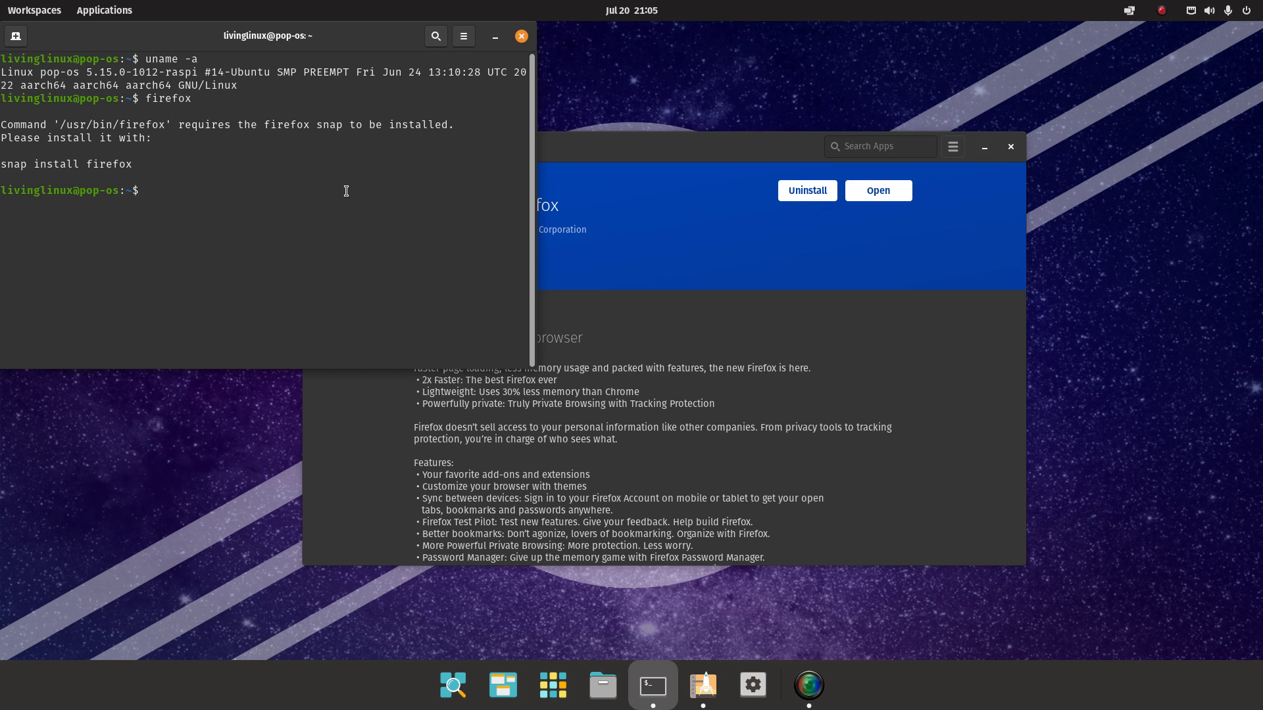
{"action": "mouse_move", "coordinate": [351, 166]}
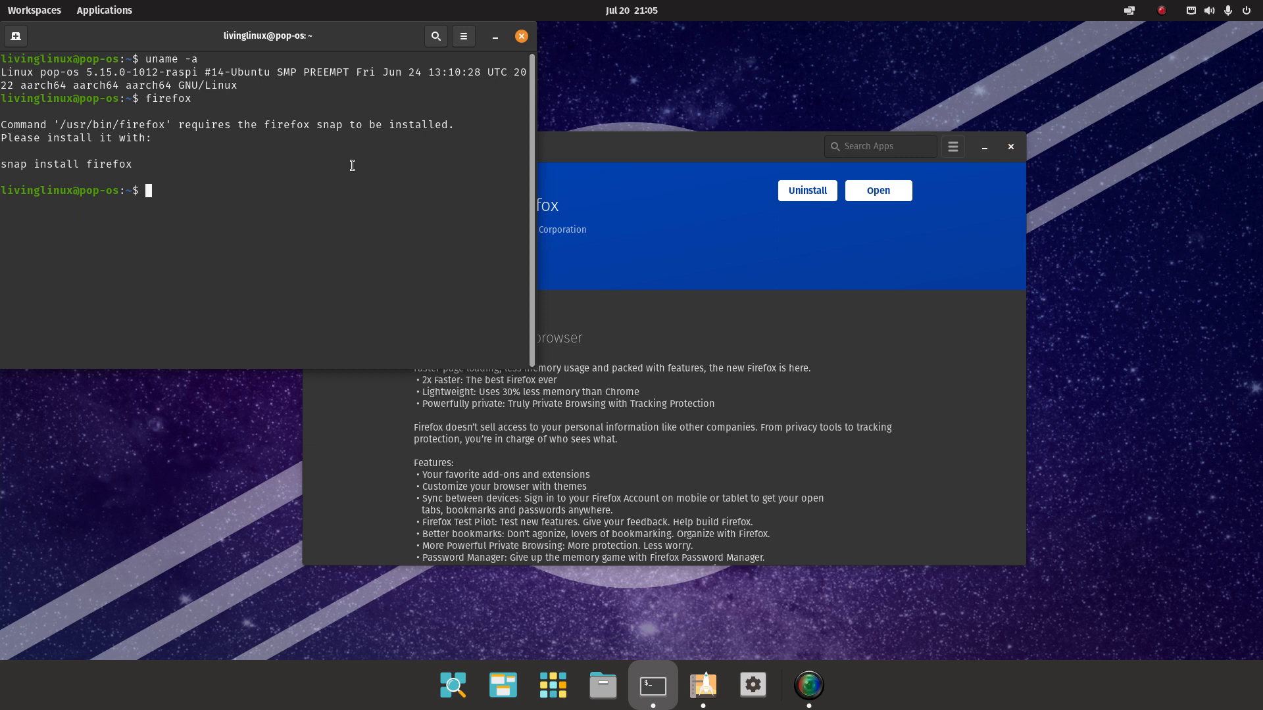
{"action": "type", "text": "snap i"}
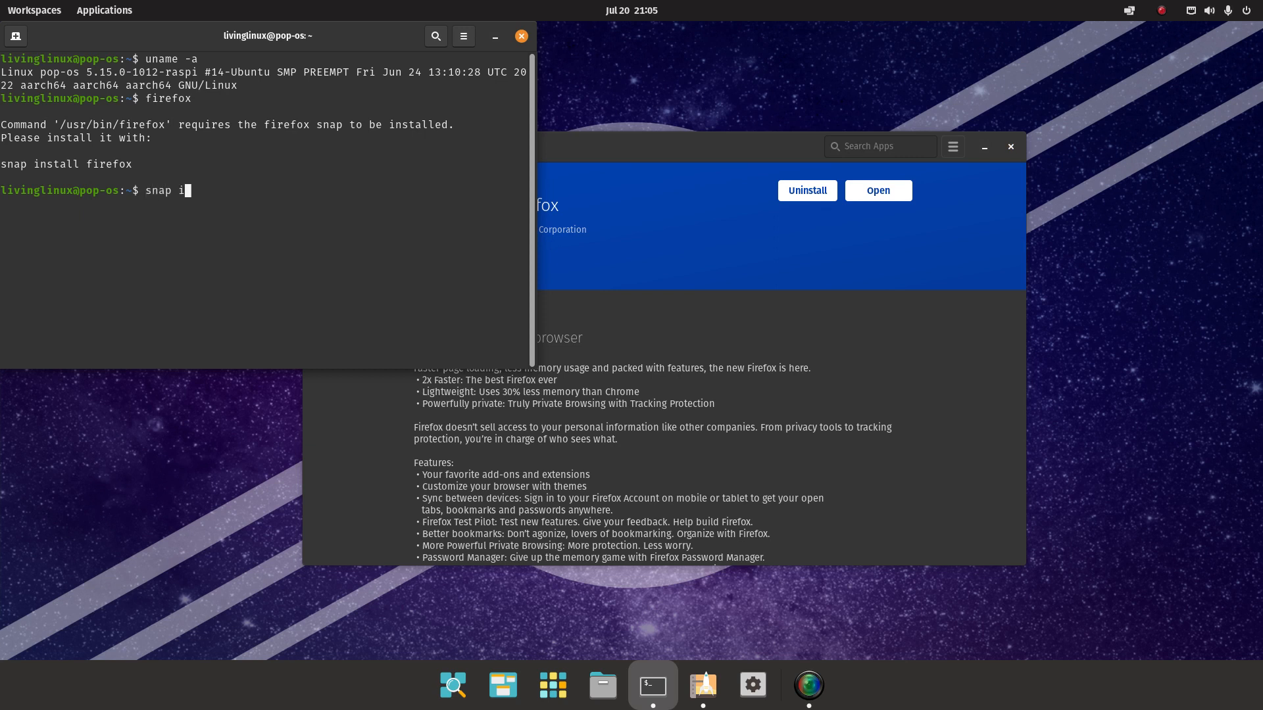
{"action": "type", "text": "nstall f"}
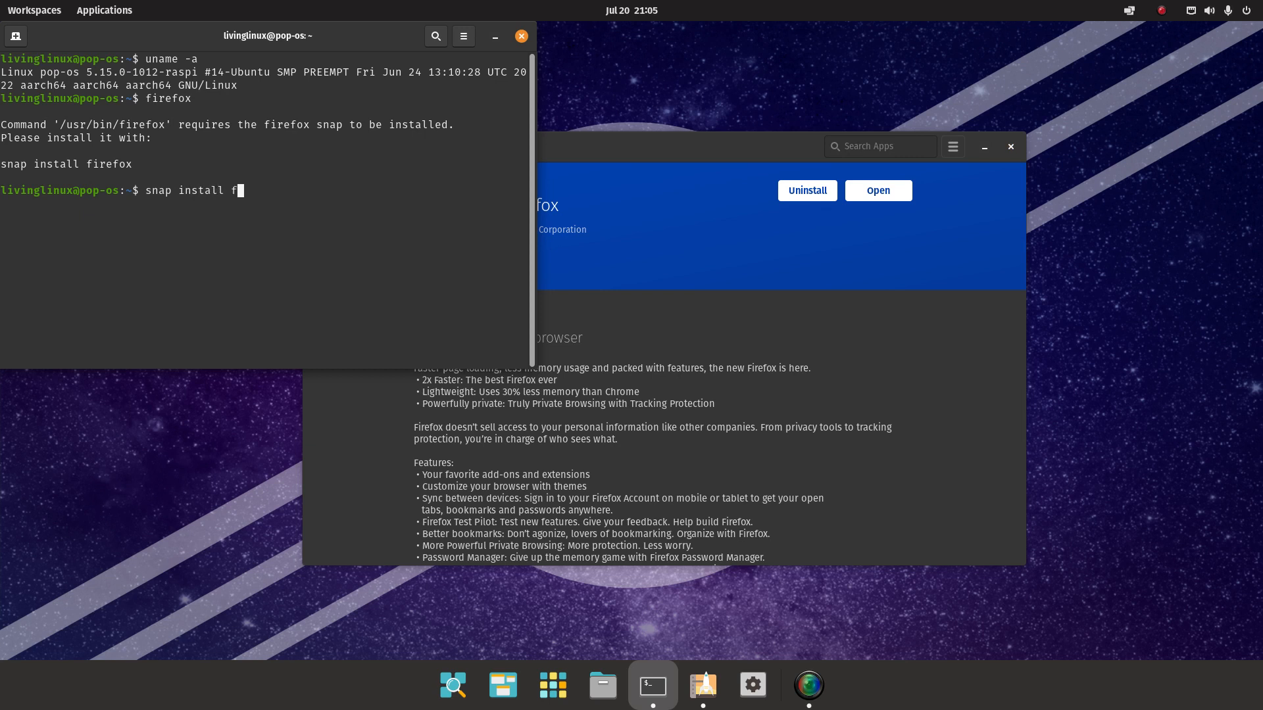
{"action": "type", "text": "irefox"}
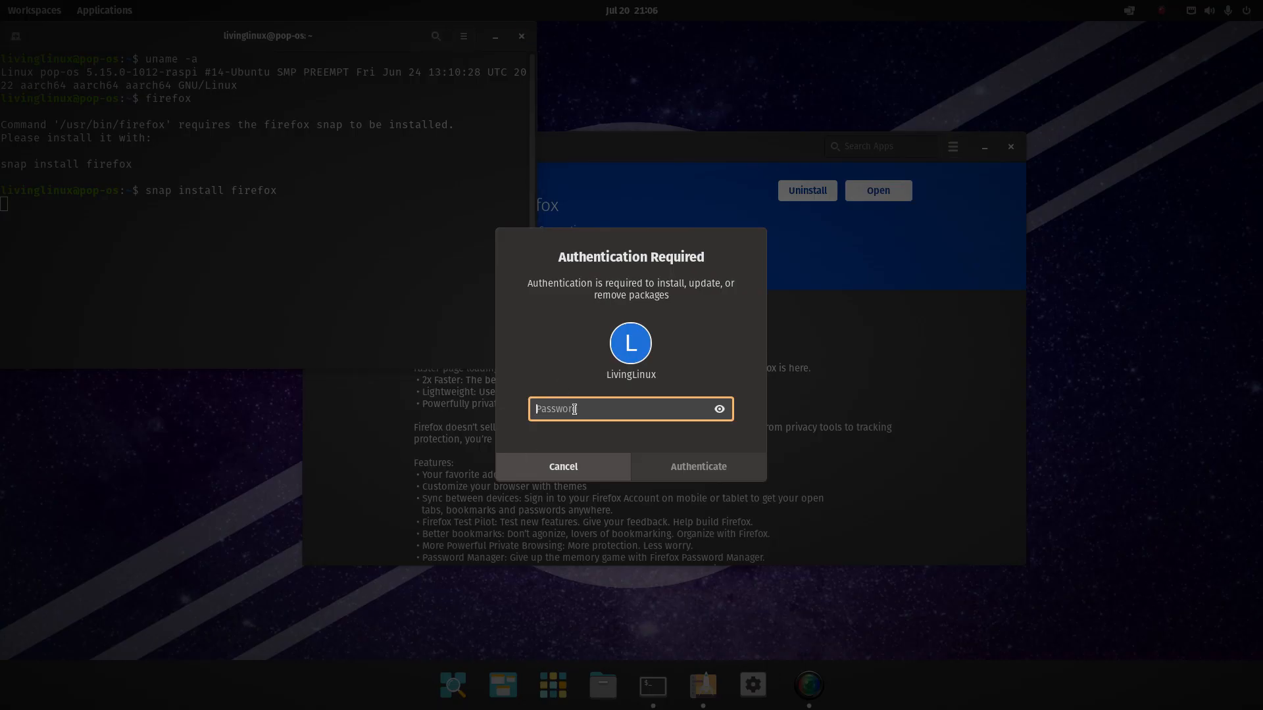
Authenticate with the password so the Firefox snap install starts running
{"action": "type", "text": "password"}
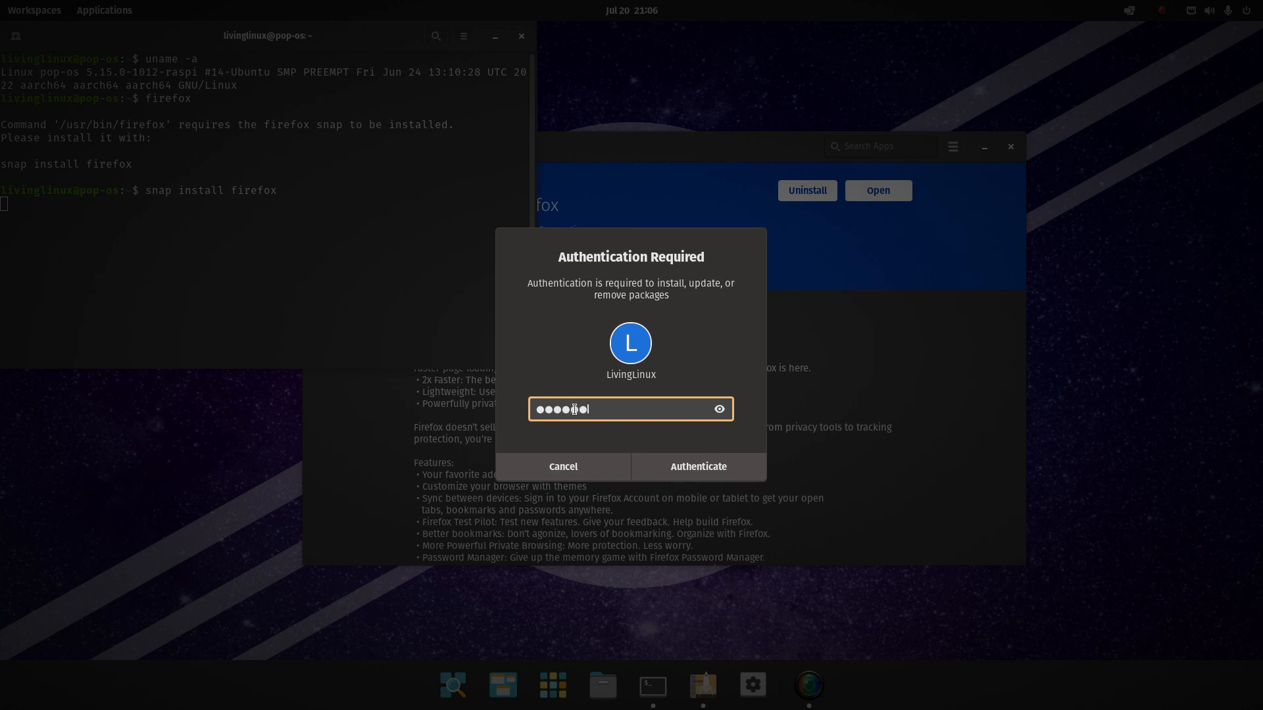
{"action": "left_click", "coordinate": [696, 466]}
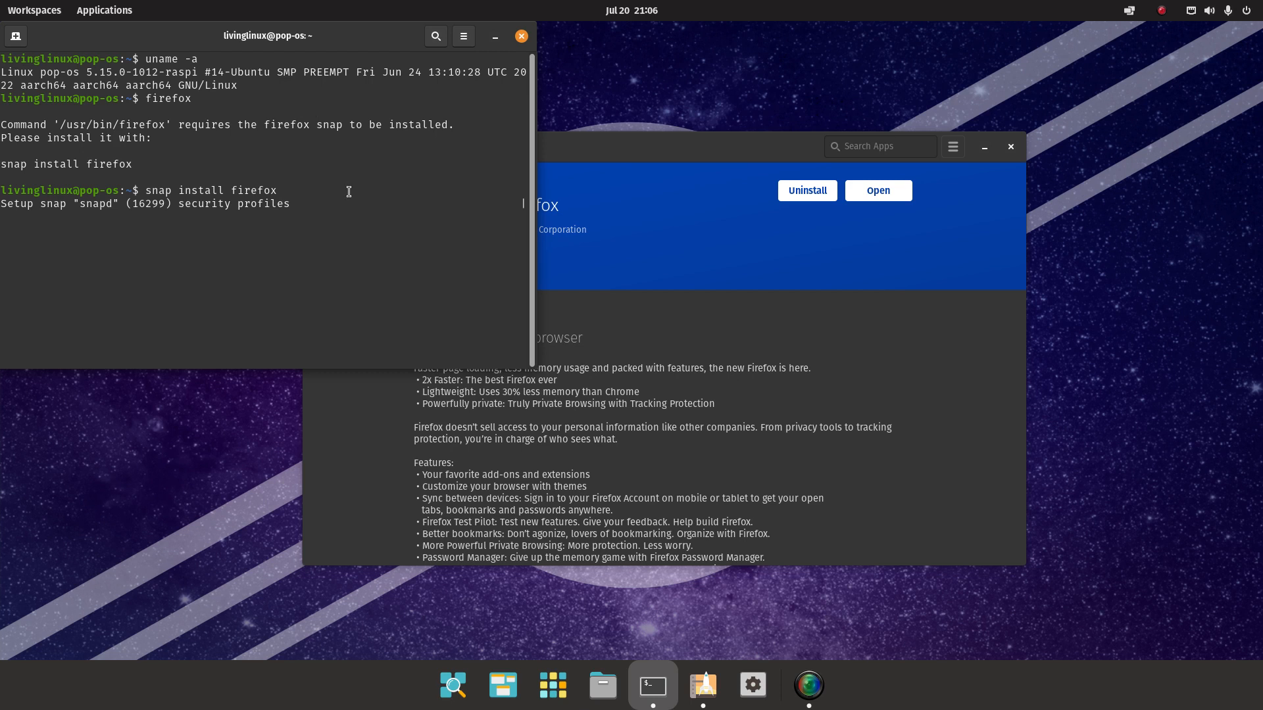
{"action": "mouse_move", "coordinate": [372, 158]}
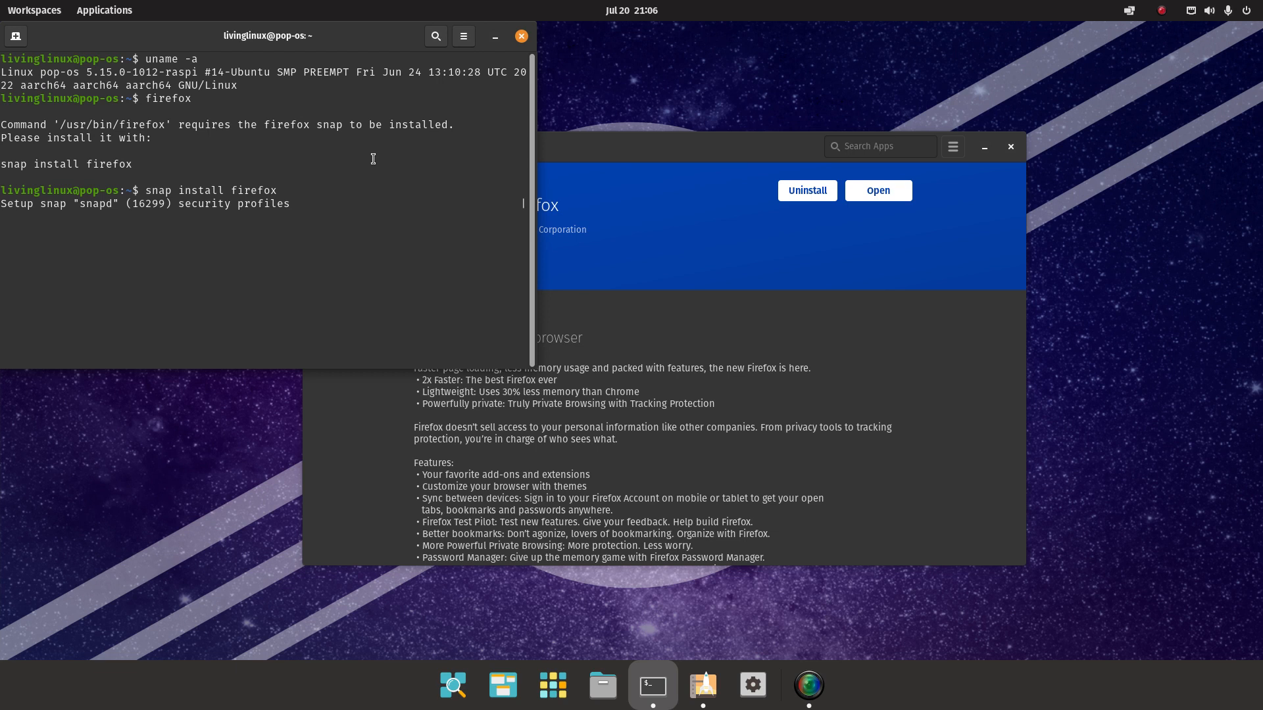
{"action": "mouse_move", "coordinate": [356, 60]}
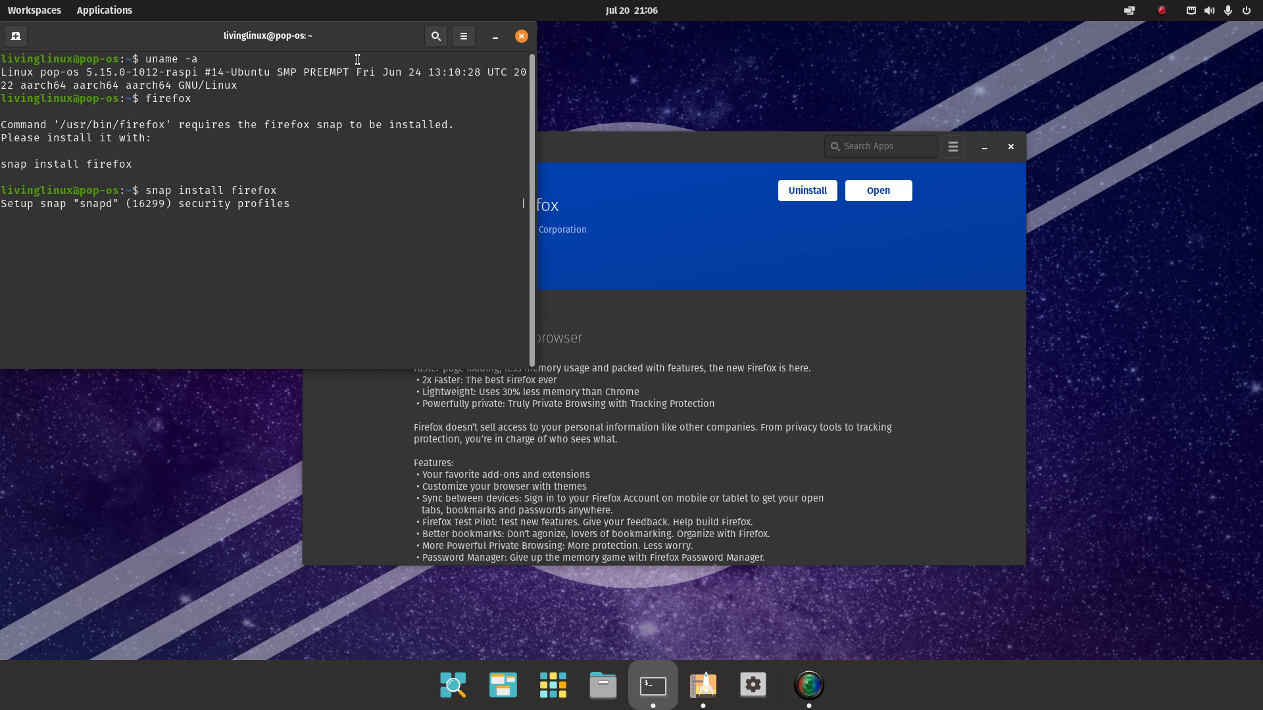
{"action": "mouse_move", "coordinate": [808, 686]}
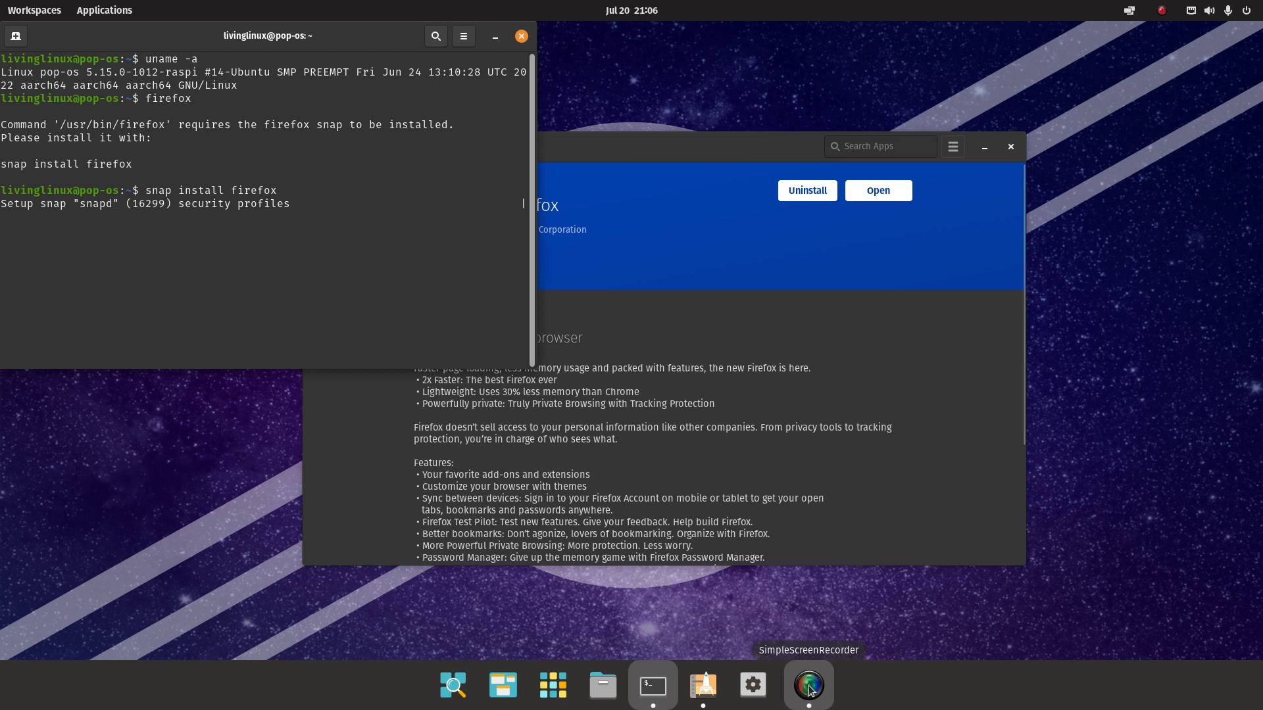
{"action": "mouse_move", "coordinate": [1102, 323]}
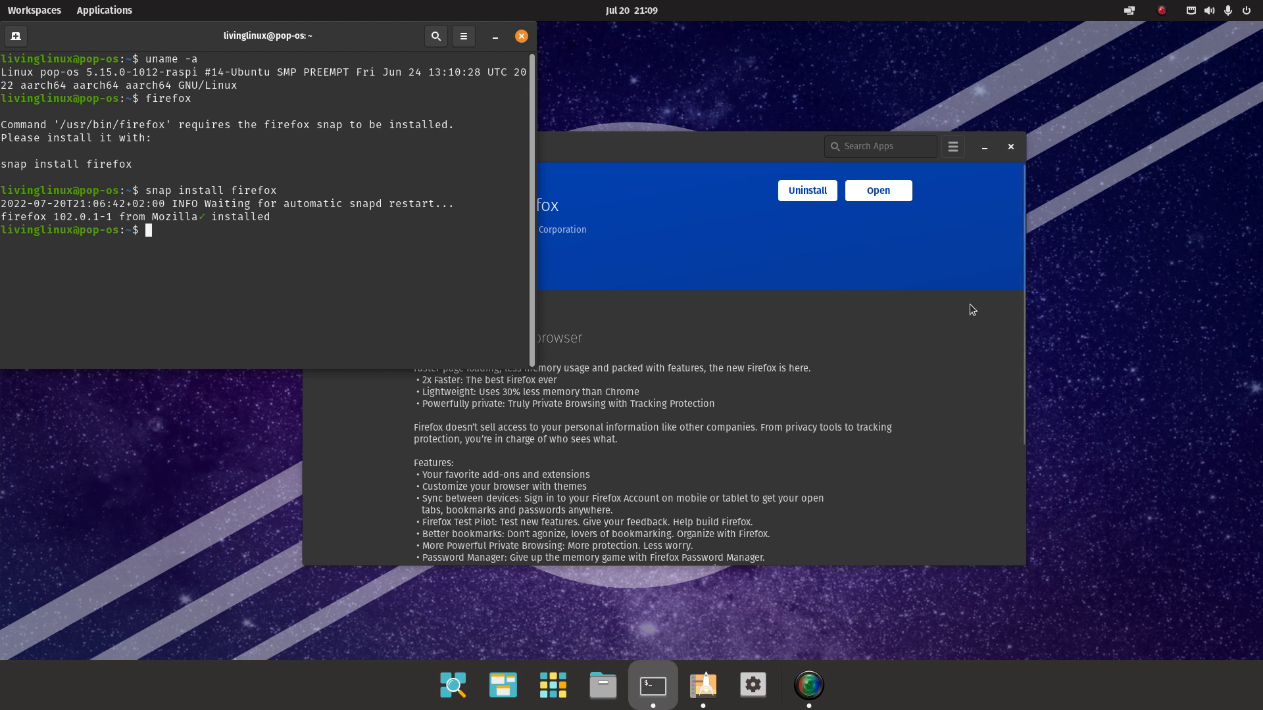
{"action": "mouse_move", "coordinate": [888, 193]}
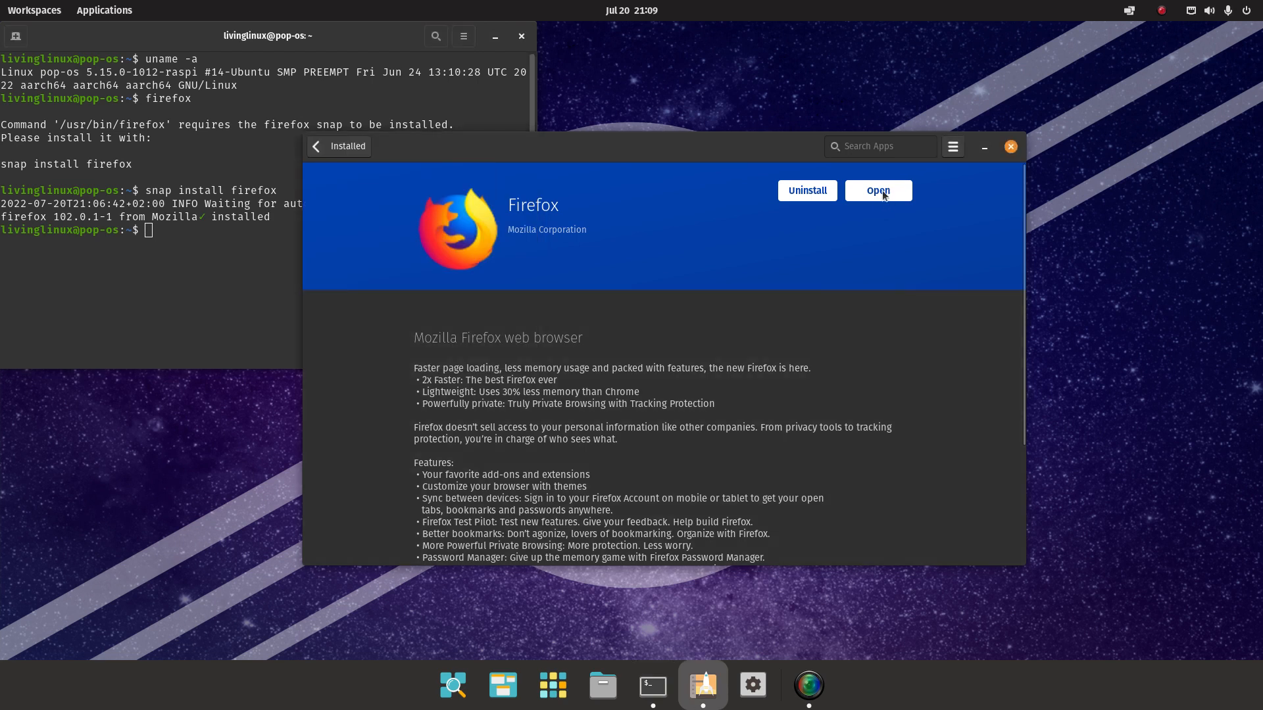
Start Firefox with the Open button on its Pop!_Shop page
{"action": "left_click", "coordinate": [877, 190]}
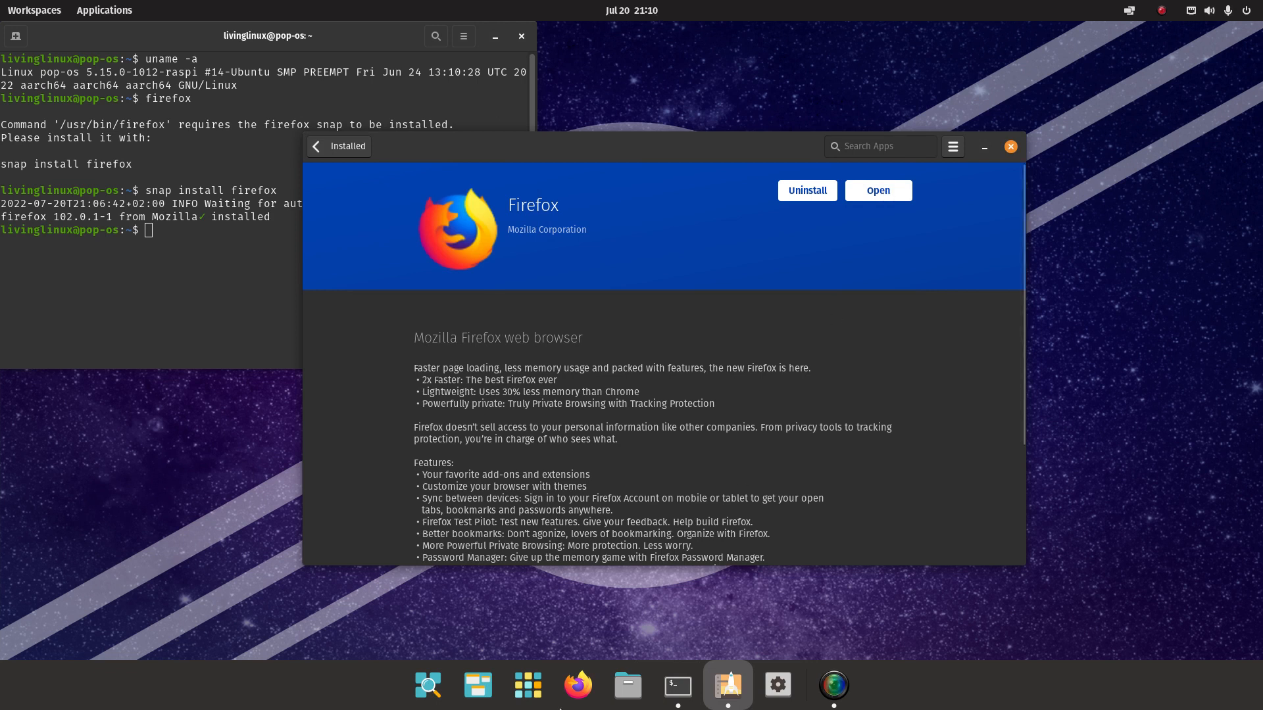
{"action": "mouse_move", "coordinate": [577, 686]}
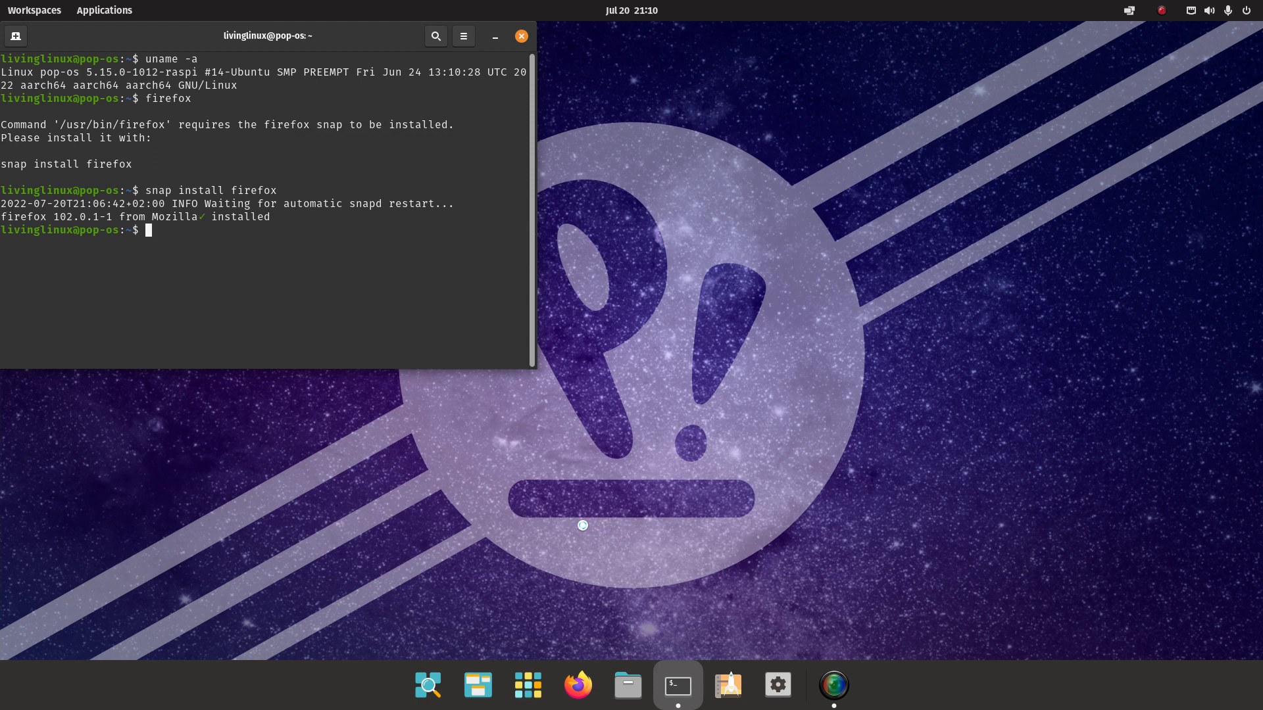
{"action": "mouse_move", "coordinate": [610, 367]}
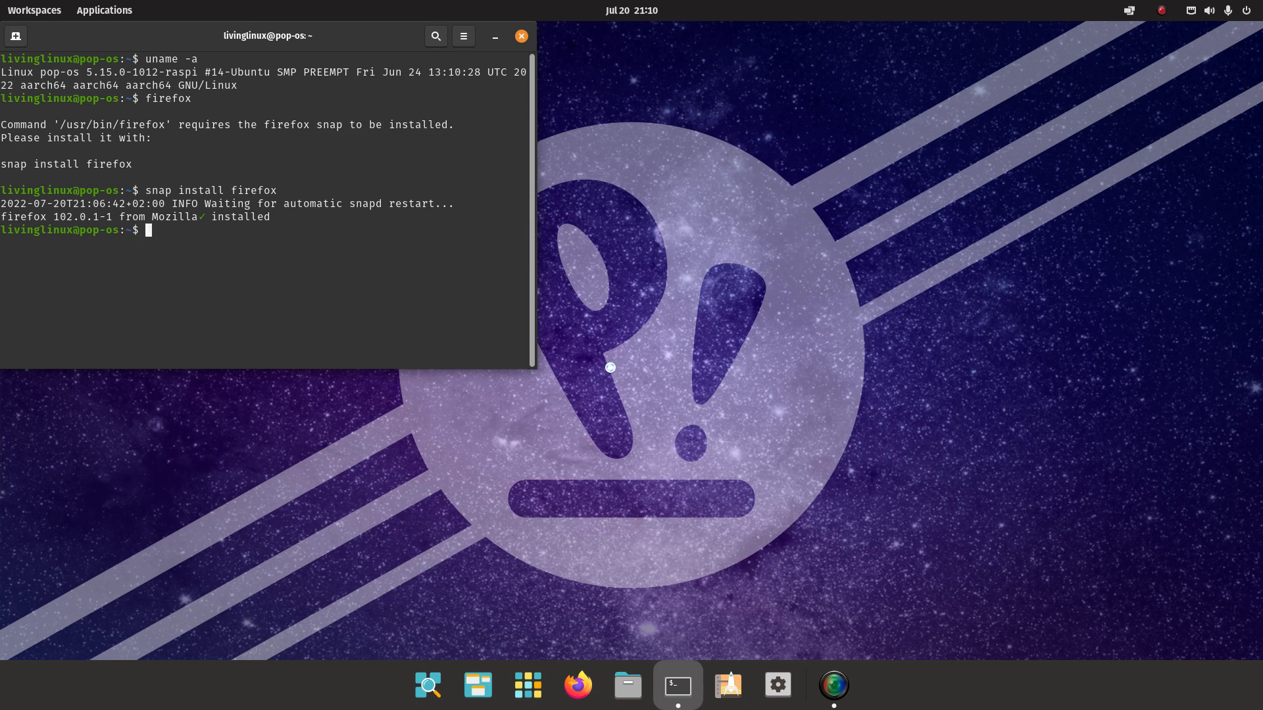
{"action": "mouse_move", "coordinate": [771, 443]}
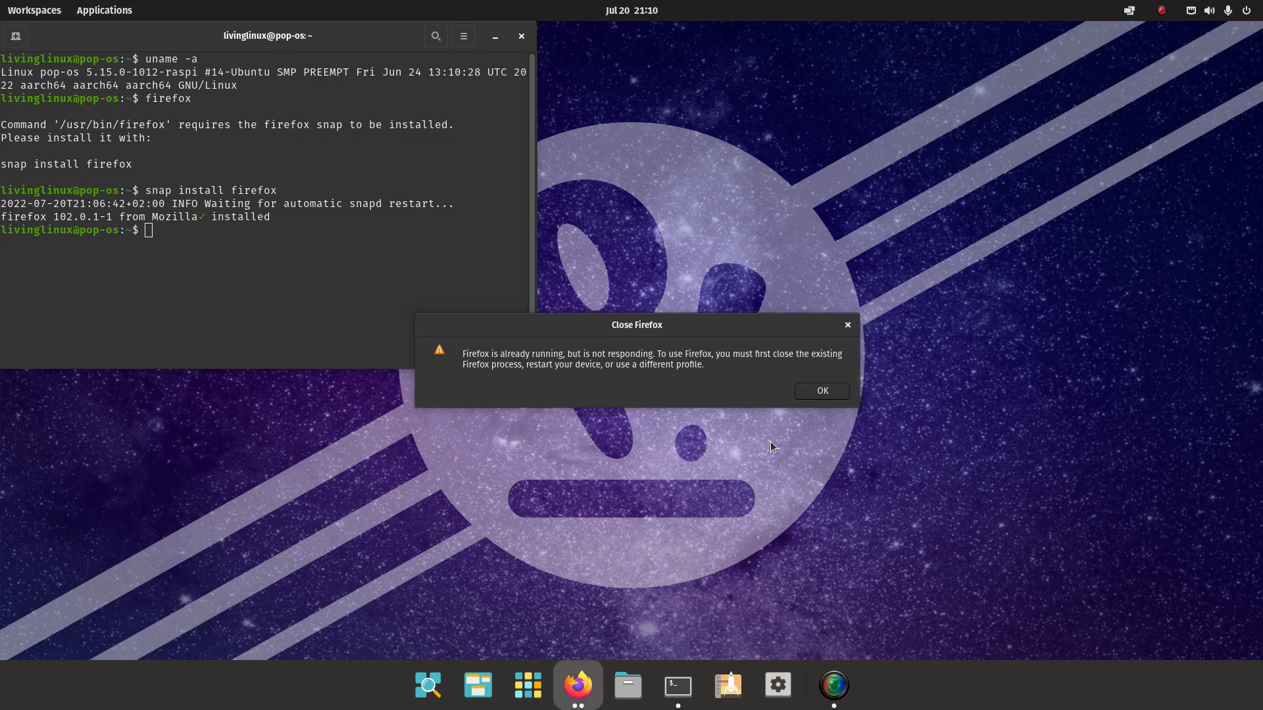
Dismiss the 'Close Firefox' not-responding warning so the Welcome to Firefox page opens
{"action": "left_click", "coordinate": [821, 391]}
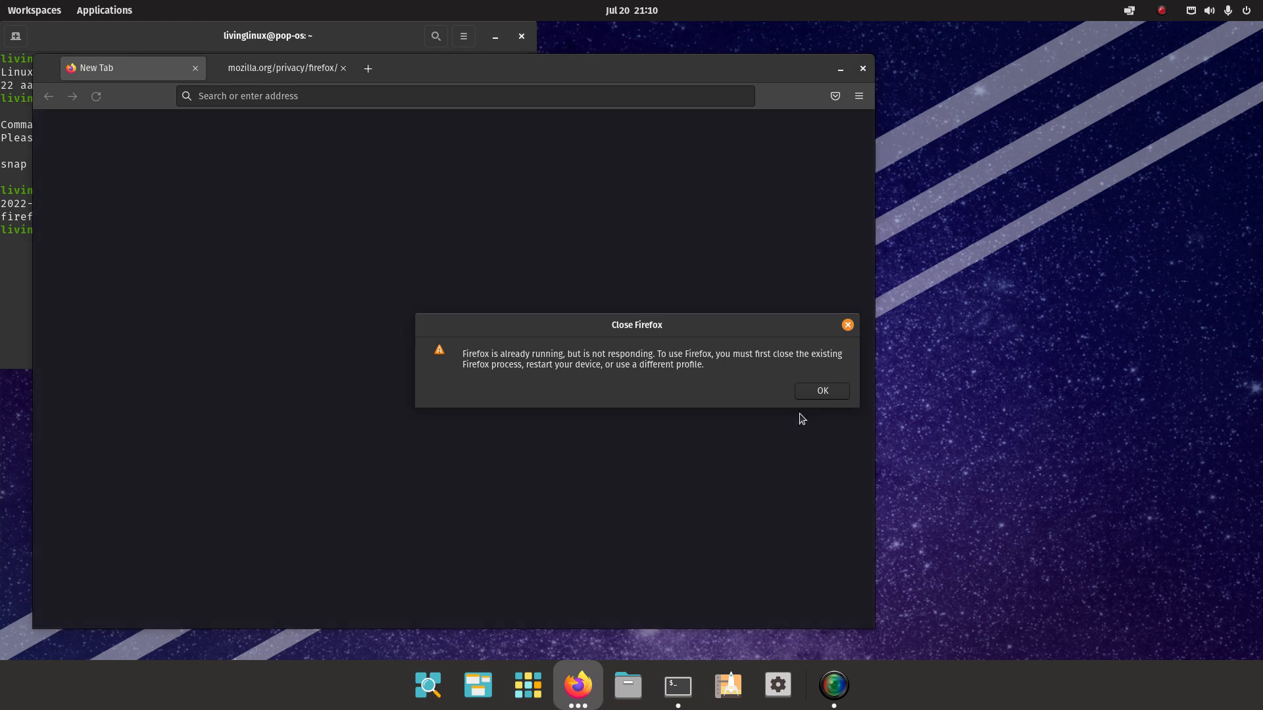
{"action": "left_click", "coordinate": [820, 390]}
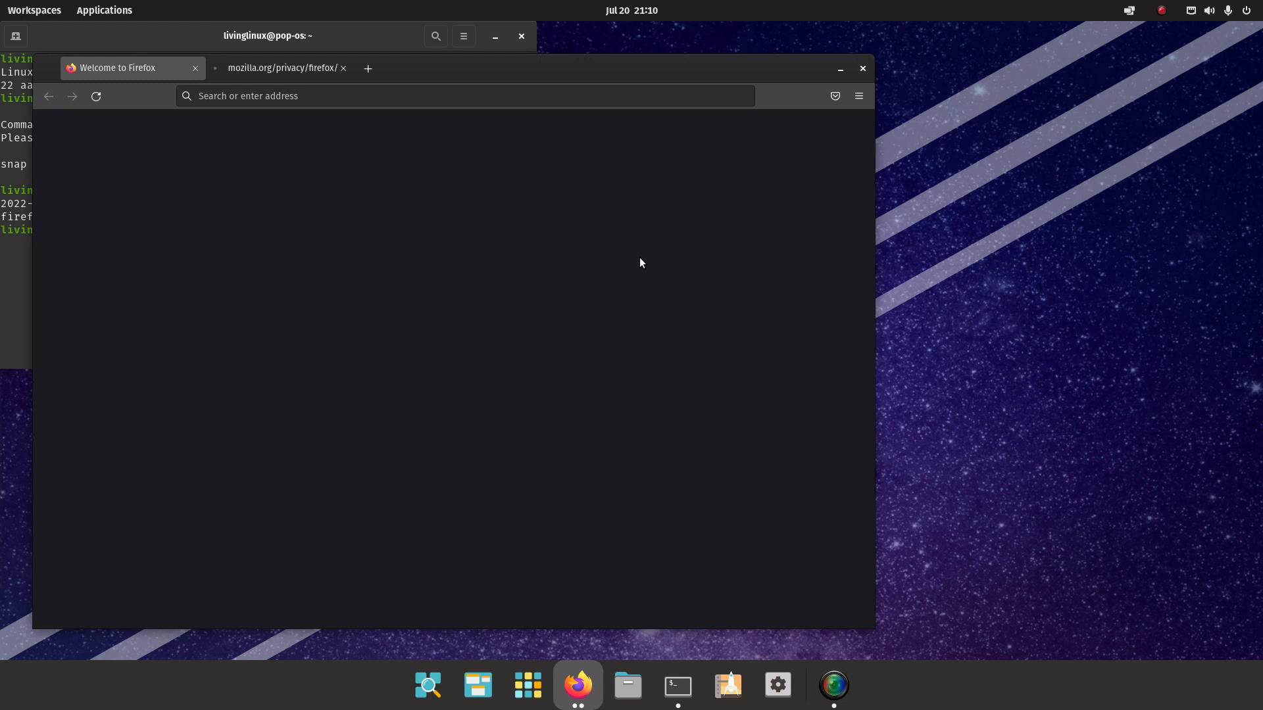
{"action": "mouse_move", "coordinate": [342, 182]}
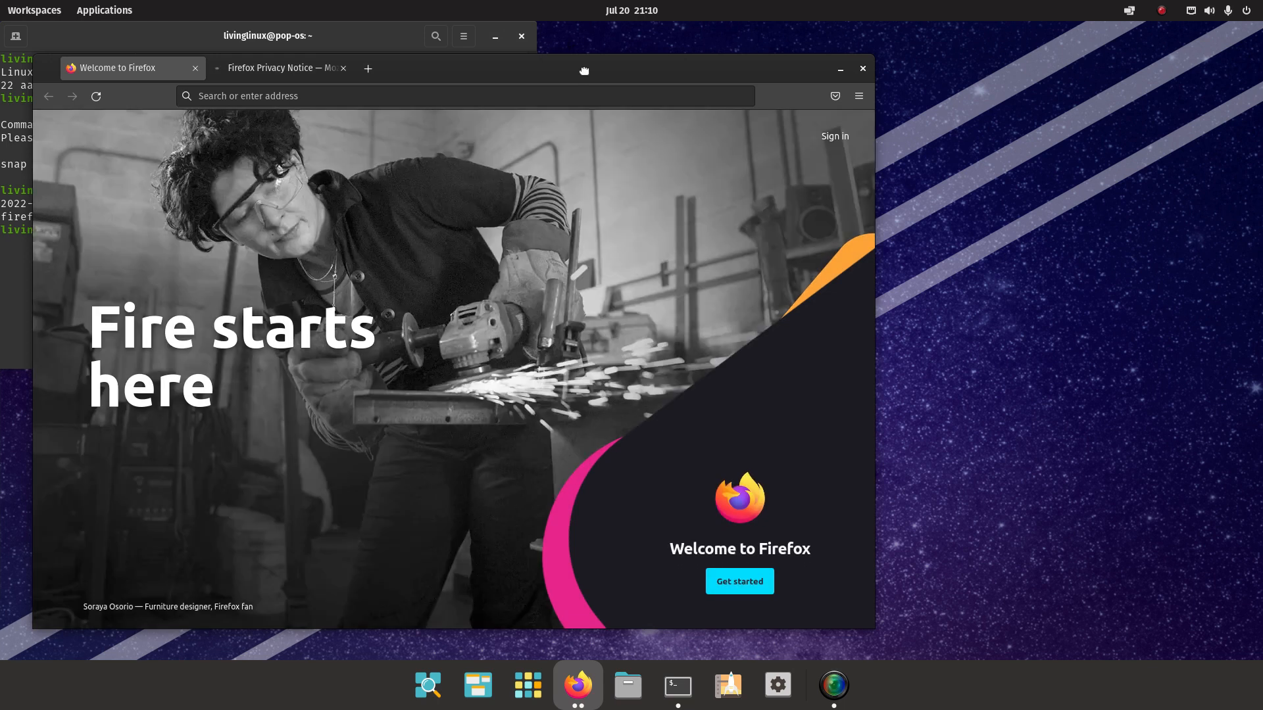
Reposition the browser, switch to the Firefox Privacy Notice tab, and tile Terminal left
{"action": "left_click_drag", "start_coordinate": [584, 71], "coordinate": [653, 98]}
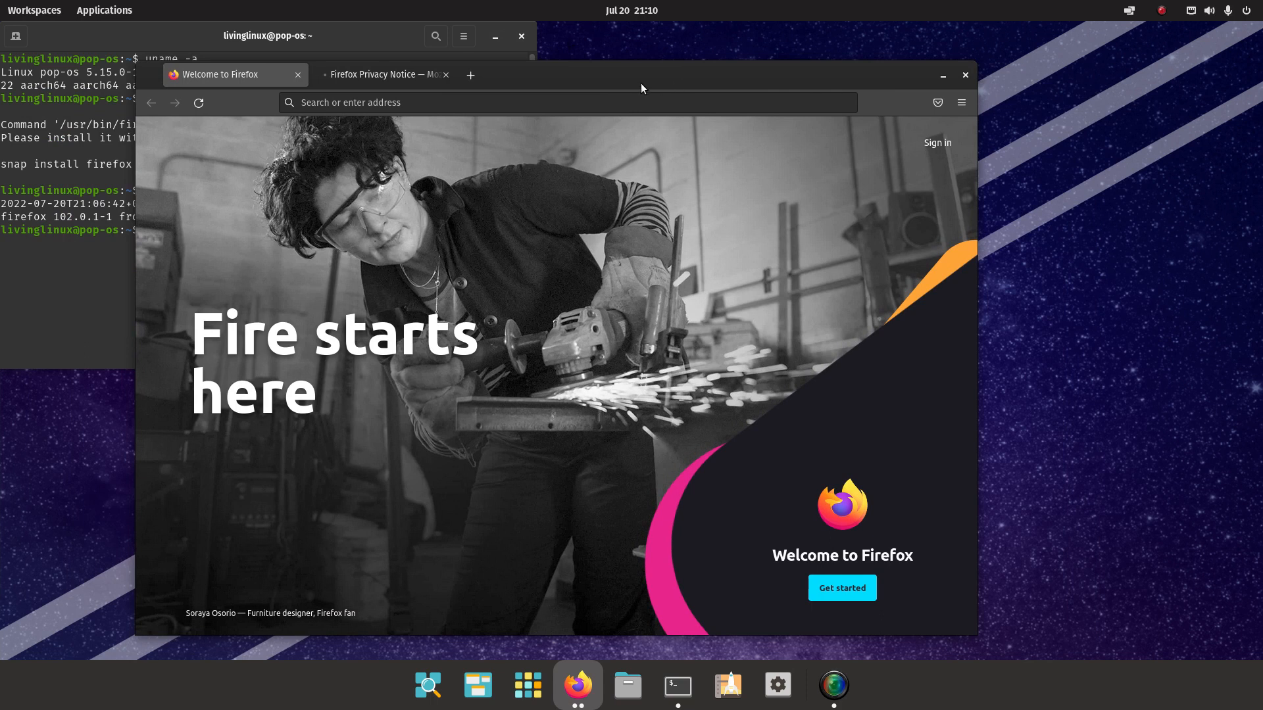
{"action": "mouse_move", "coordinate": [640, 83]}
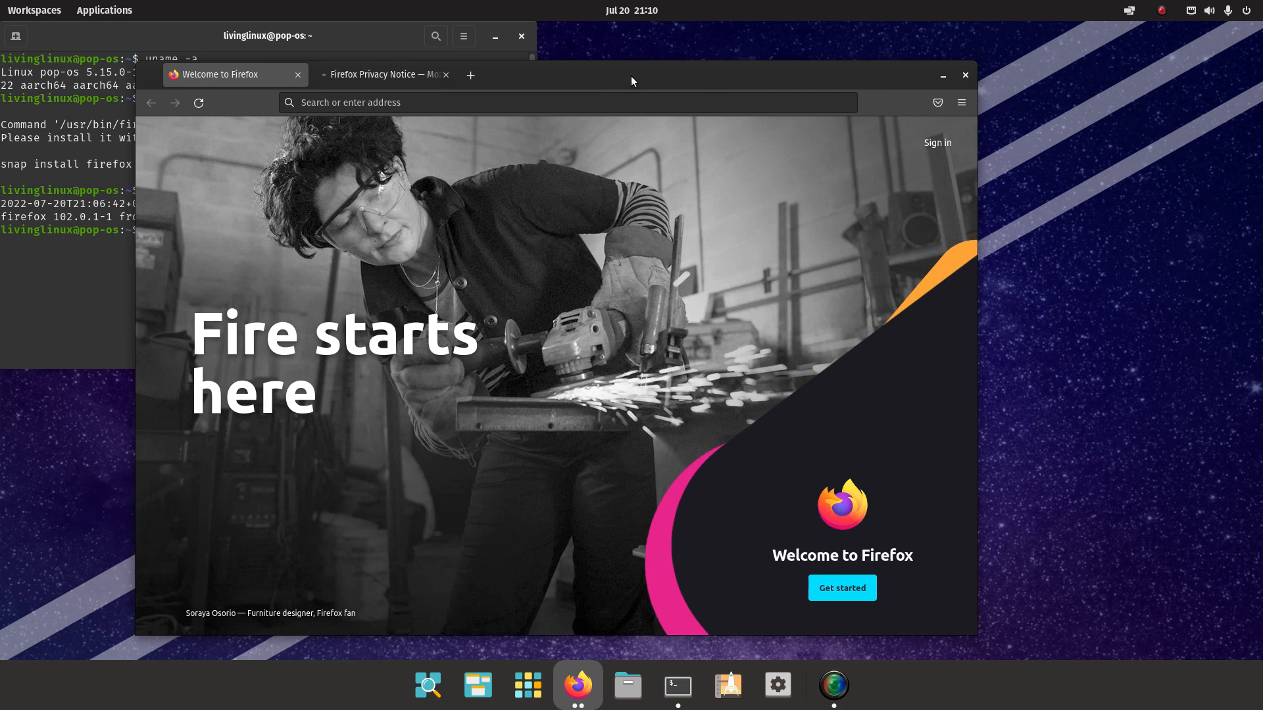
{"action": "mouse_move", "coordinate": [838, 47]}
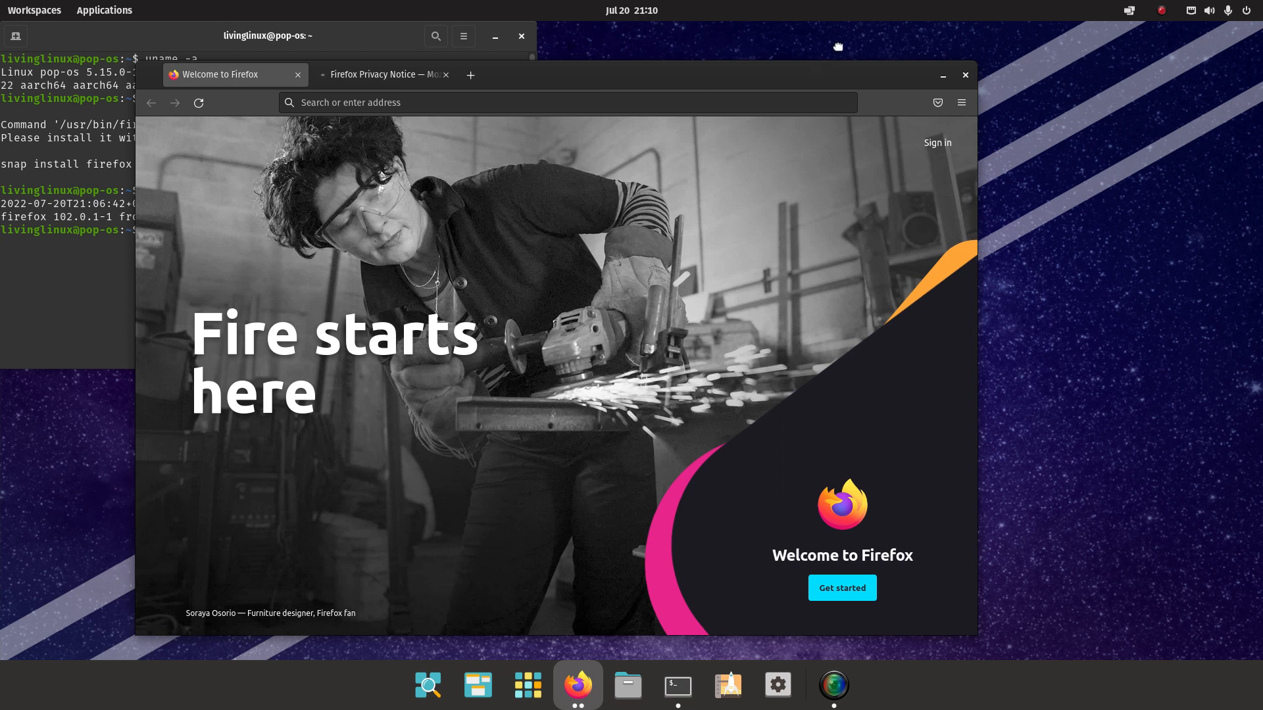
{"action": "left_click_drag", "start_coordinate": [837, 46], "coordinate": [810, 61]}
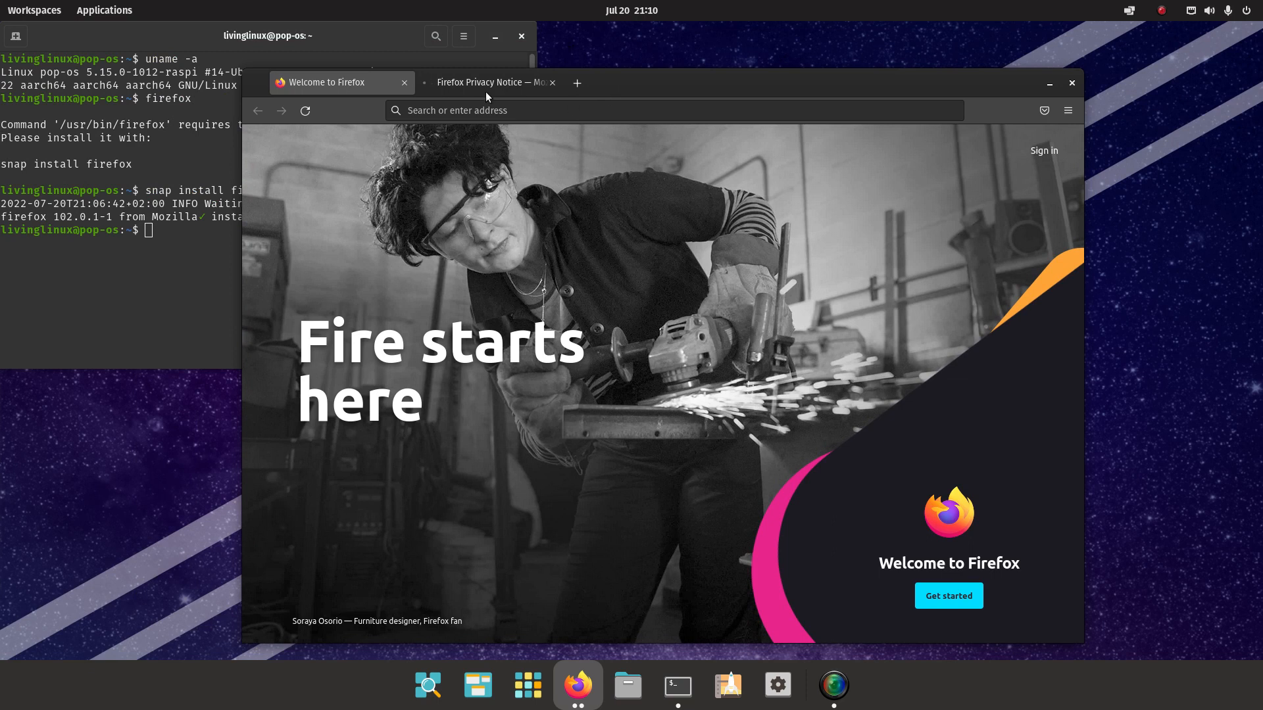
{"action": "left_click", "coordinate": [489, 82]}
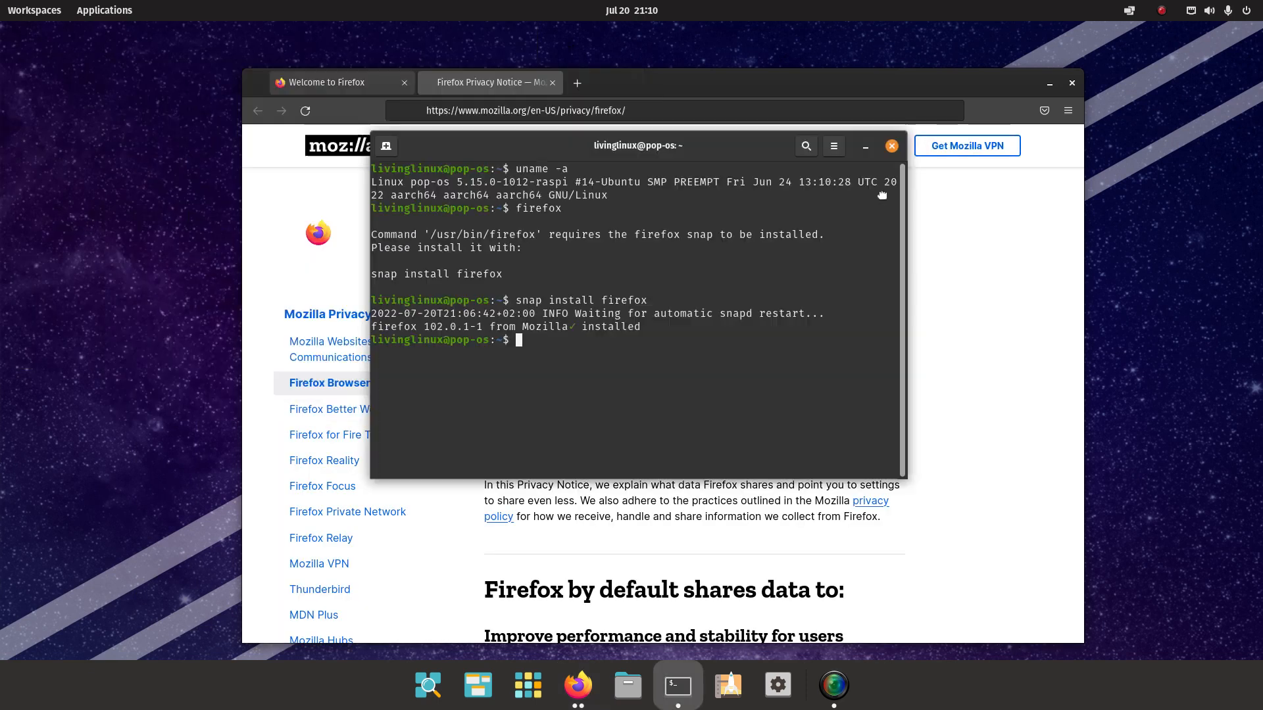
{"action": "left_click_drag", "start_coordinate": [638, 146], "coordinate": [805, 226]}
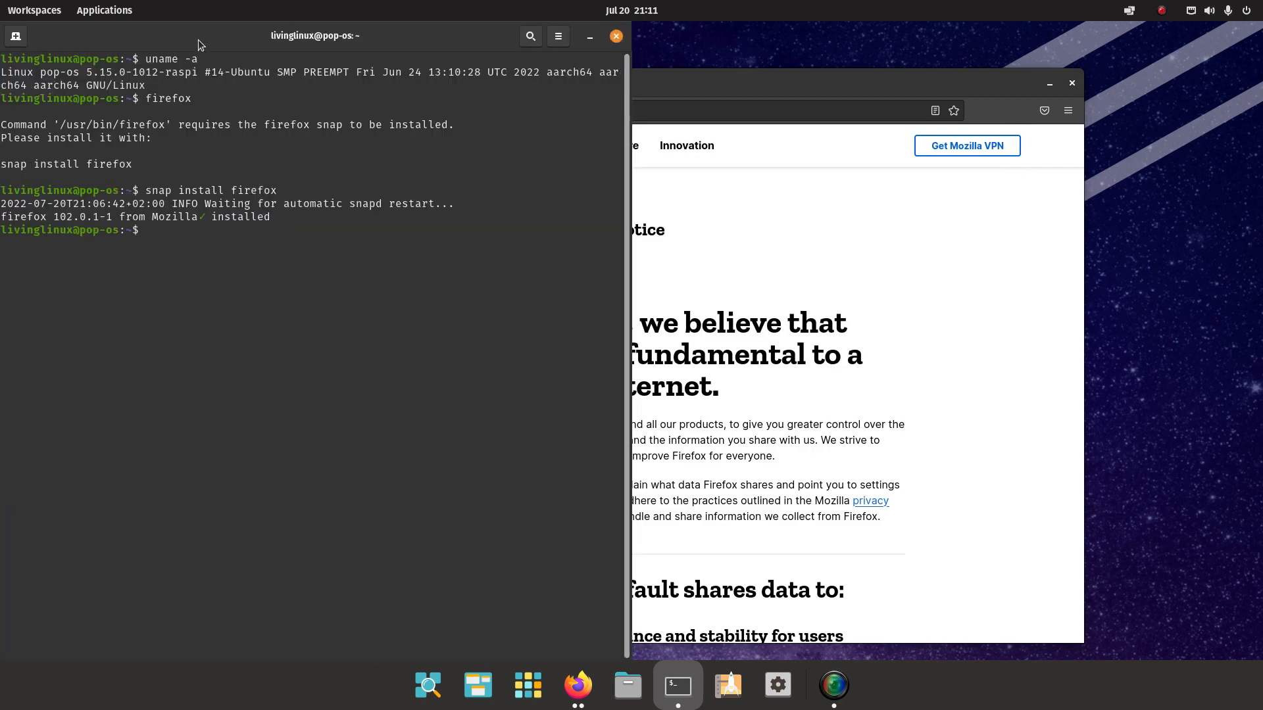
Move Terminal back toward centre and tile the Privacy Notice browser window on the right half
{"action": "left_click_drag", "start_coordinate": [315, 35], "coordinate": [605, 158]}
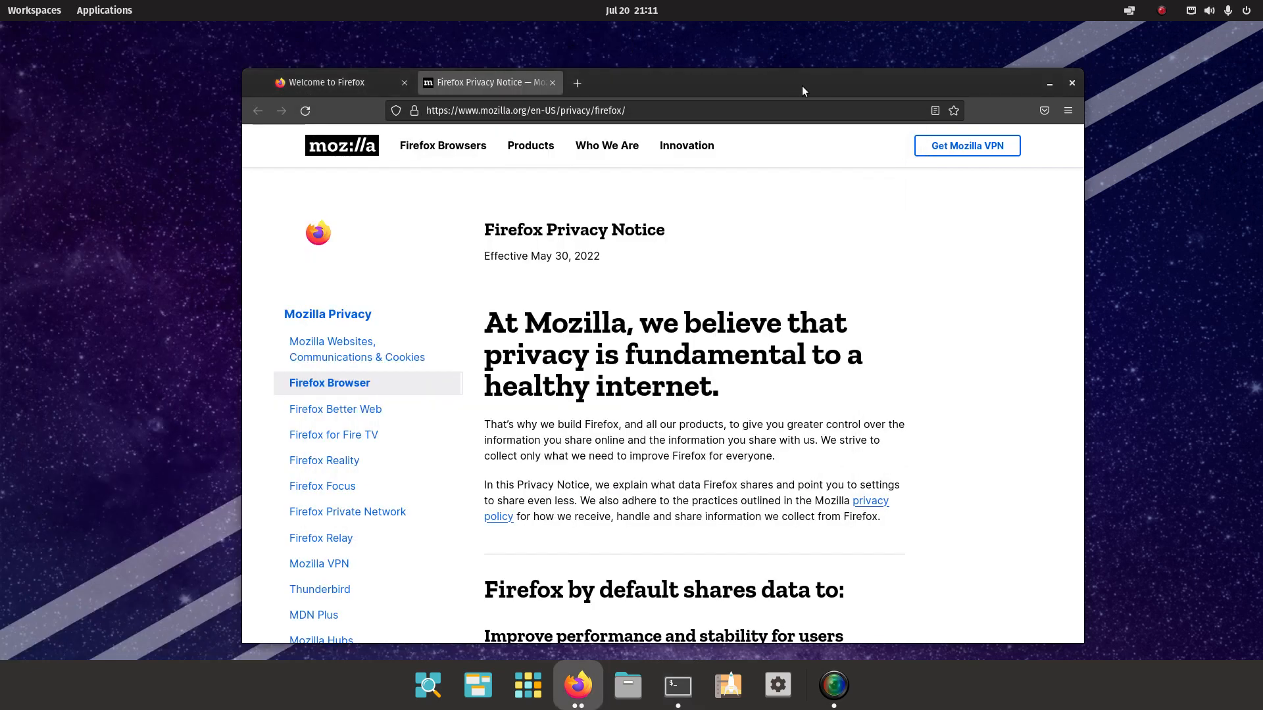
{"action": "left_click_drag", "start_coordinate": [802, 90], "coordinate": [920, 75]}
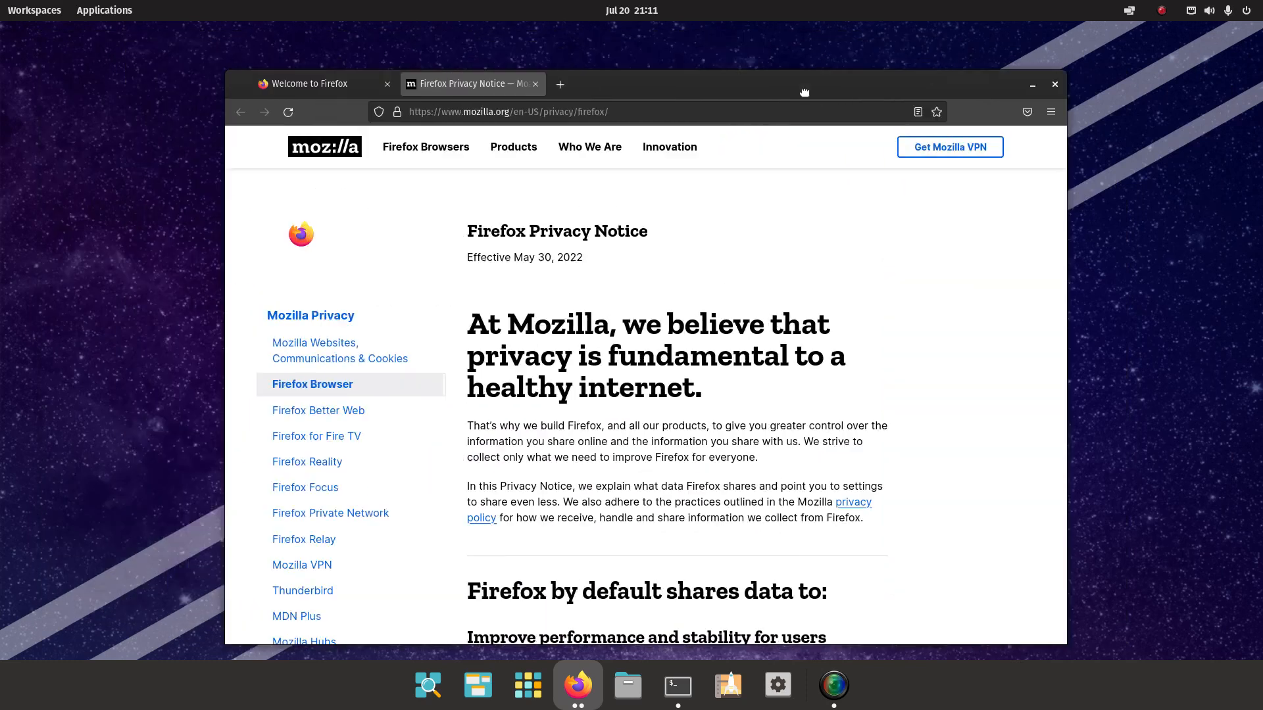
{"action": "left_click_drag", "start_coordinate": [803, 90], "coordinate": [986, 144]}
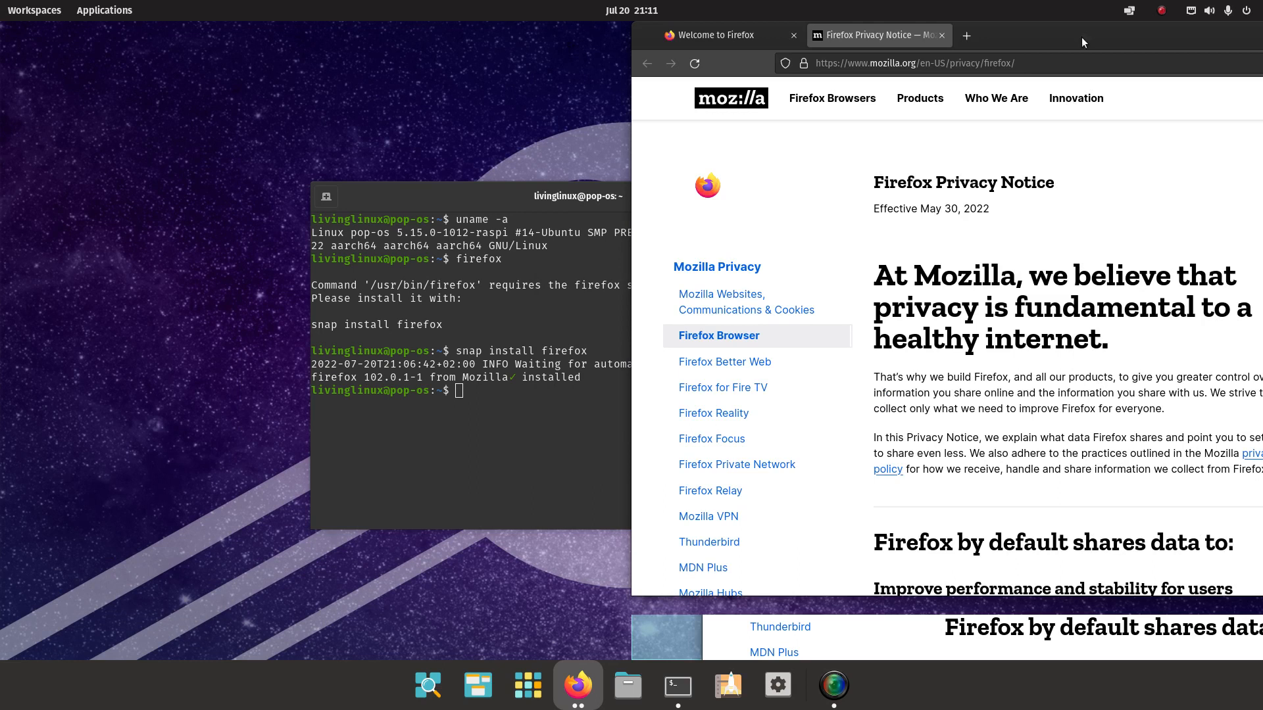
{"action": "mouse_move", "coordinate": [750, 223]}
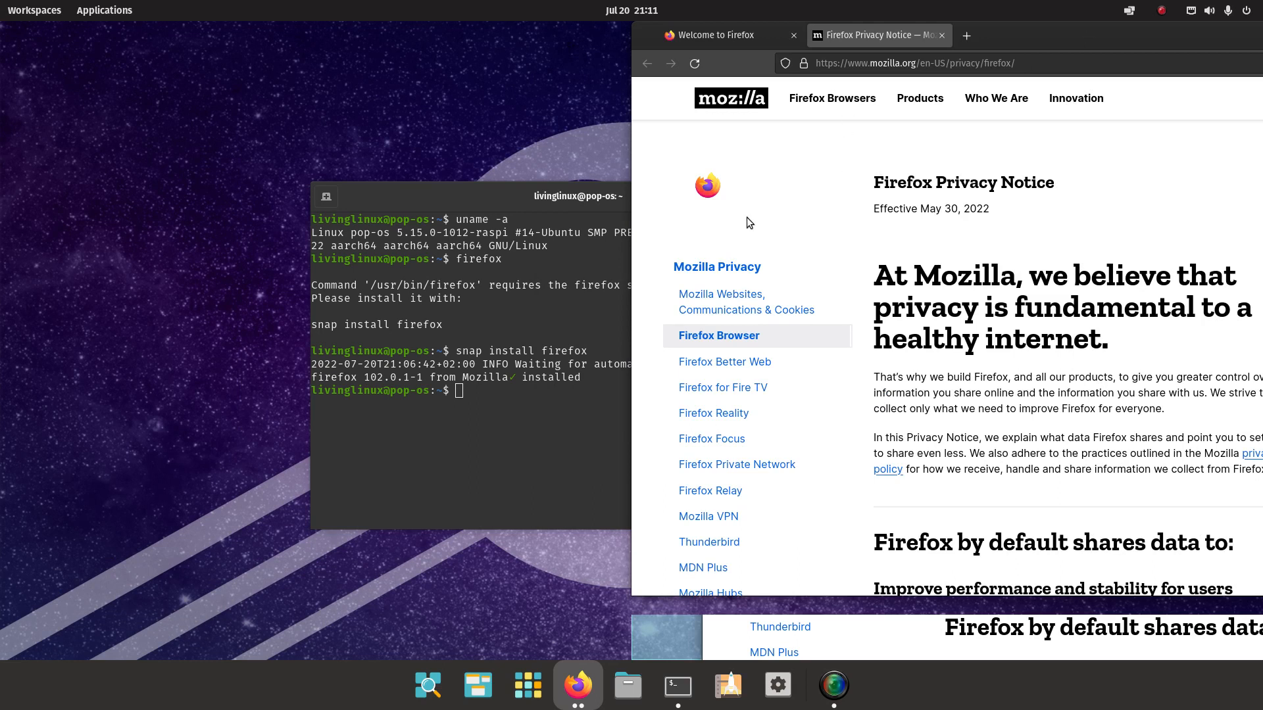
{"action": "mouse_move", "coordinate": [616, 191]}
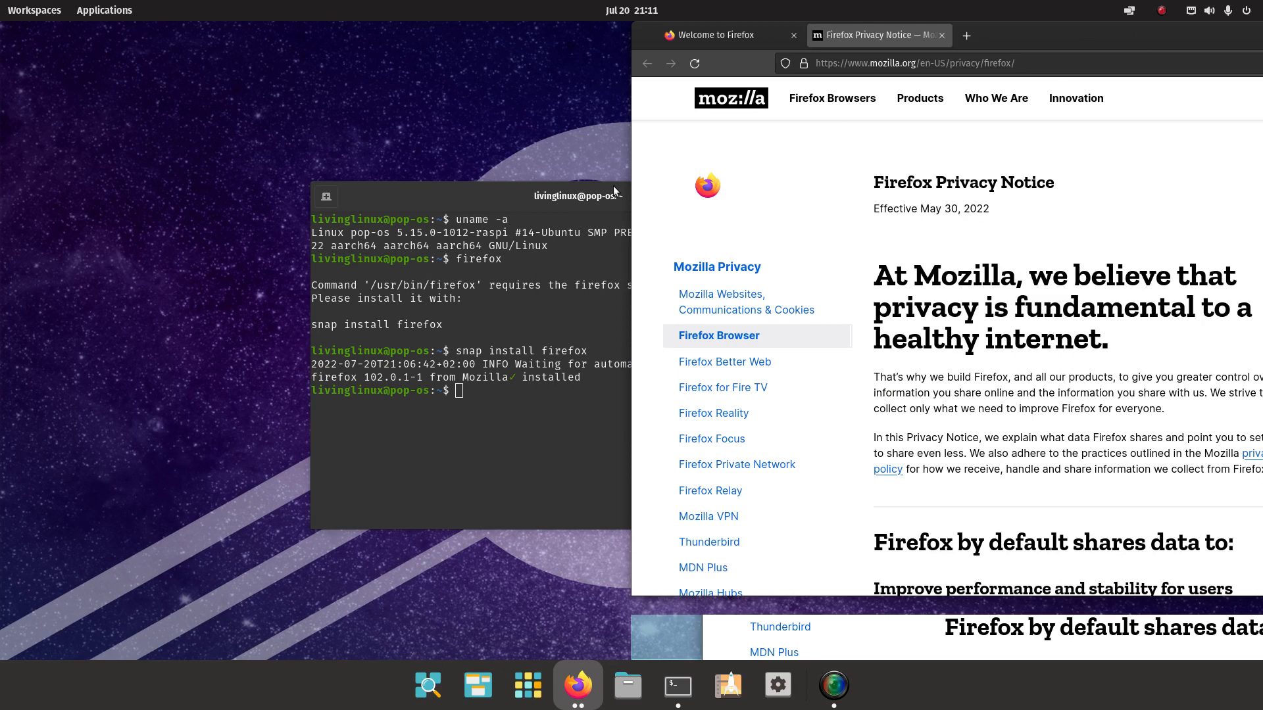
{"action": "mouse_move", "coordinate": [1034, 42]}
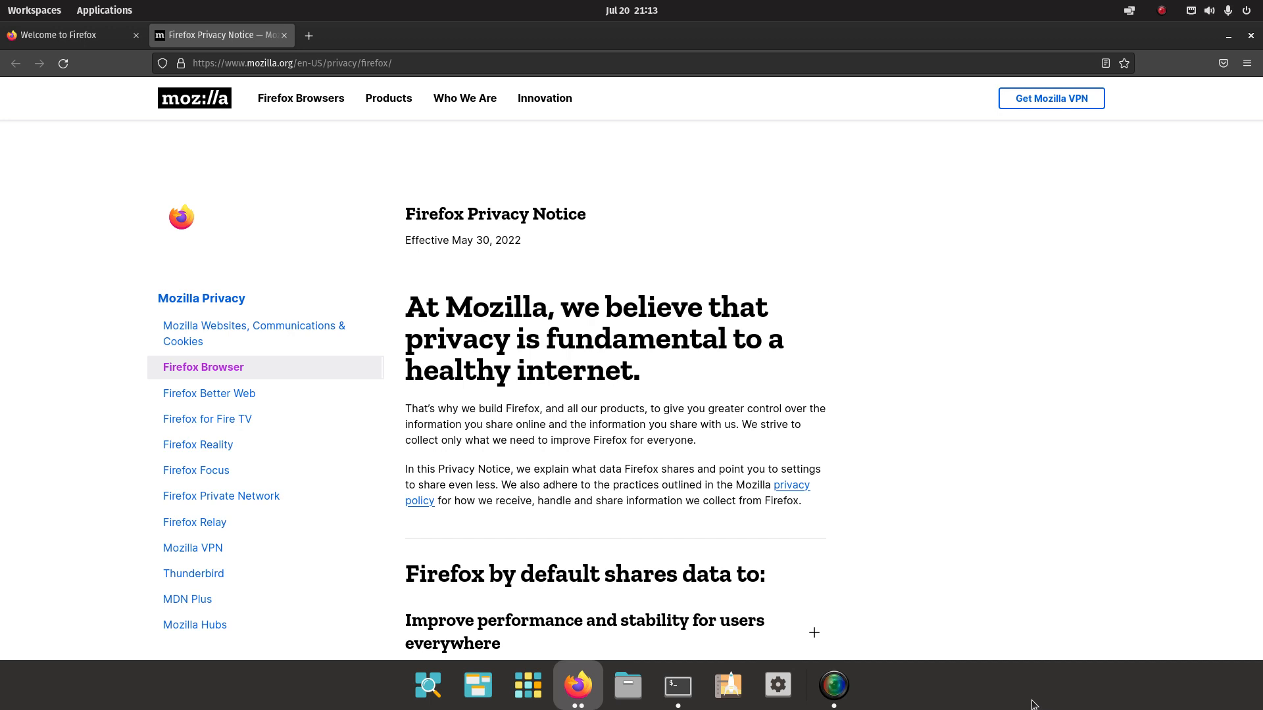
{"action": "mouse_move", "coordinate": [1006, 664]}
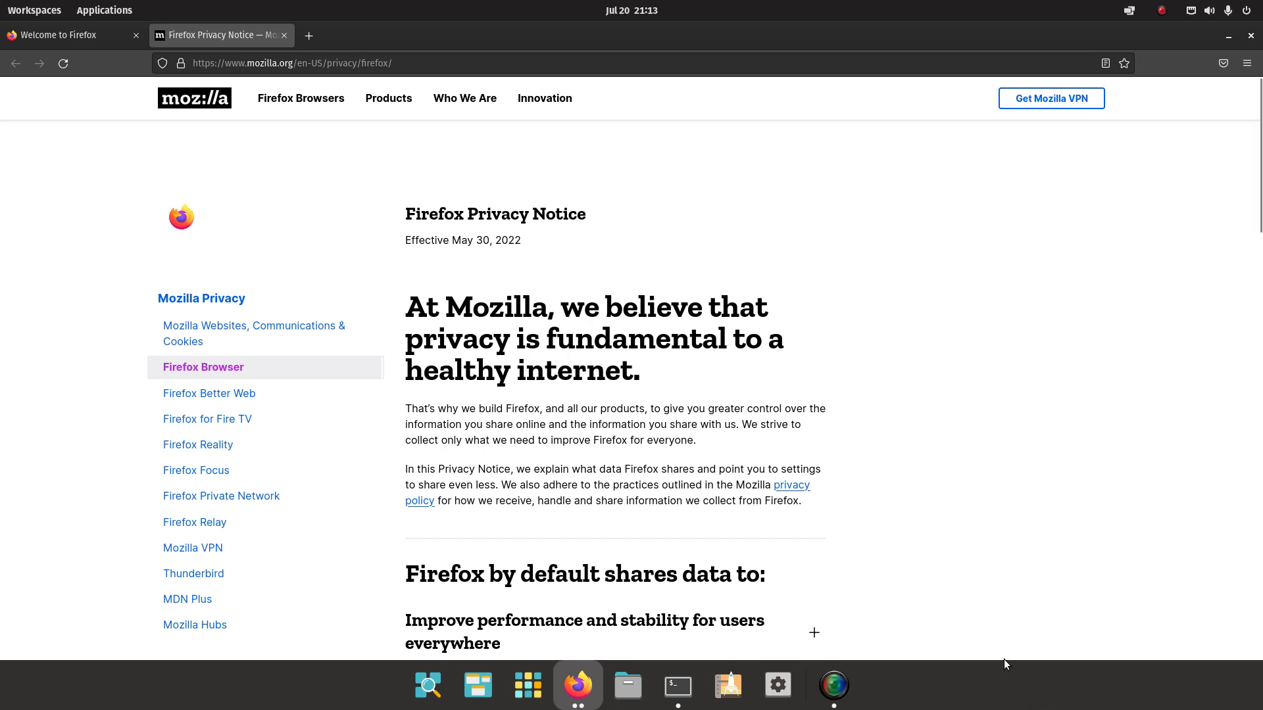
{"action": "mouse_move", "coordinate": [1151, 31]}
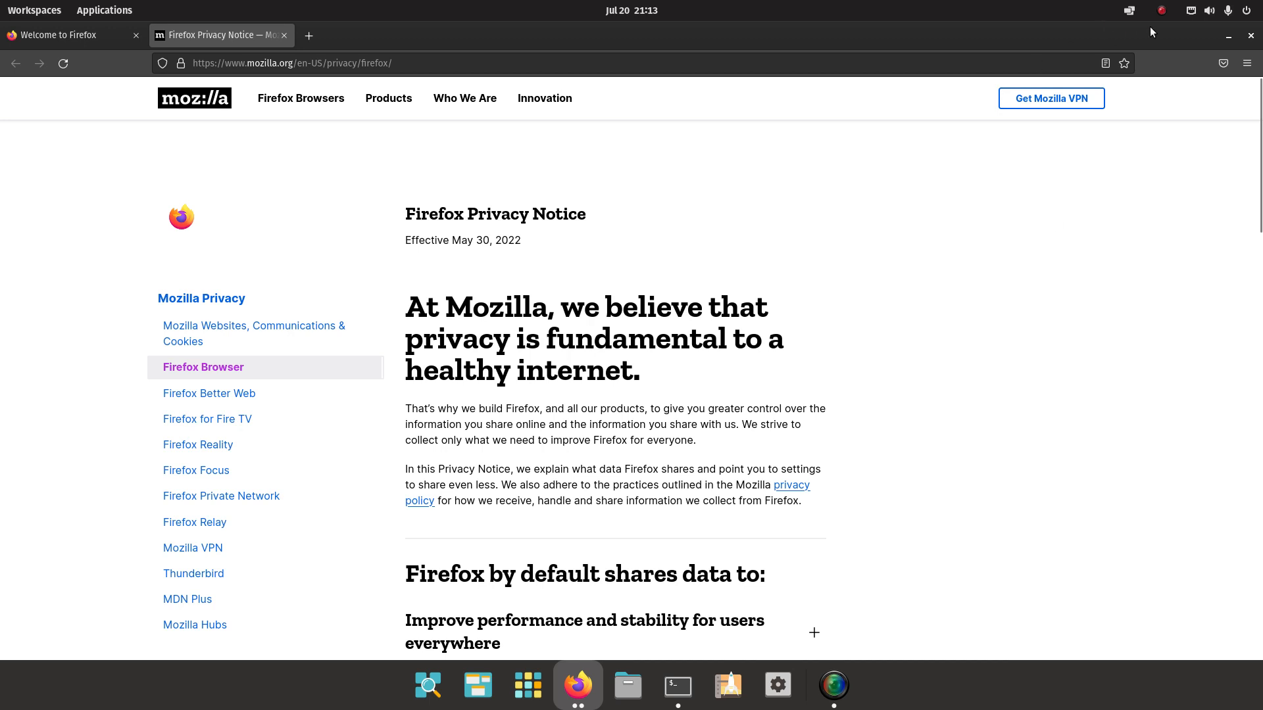